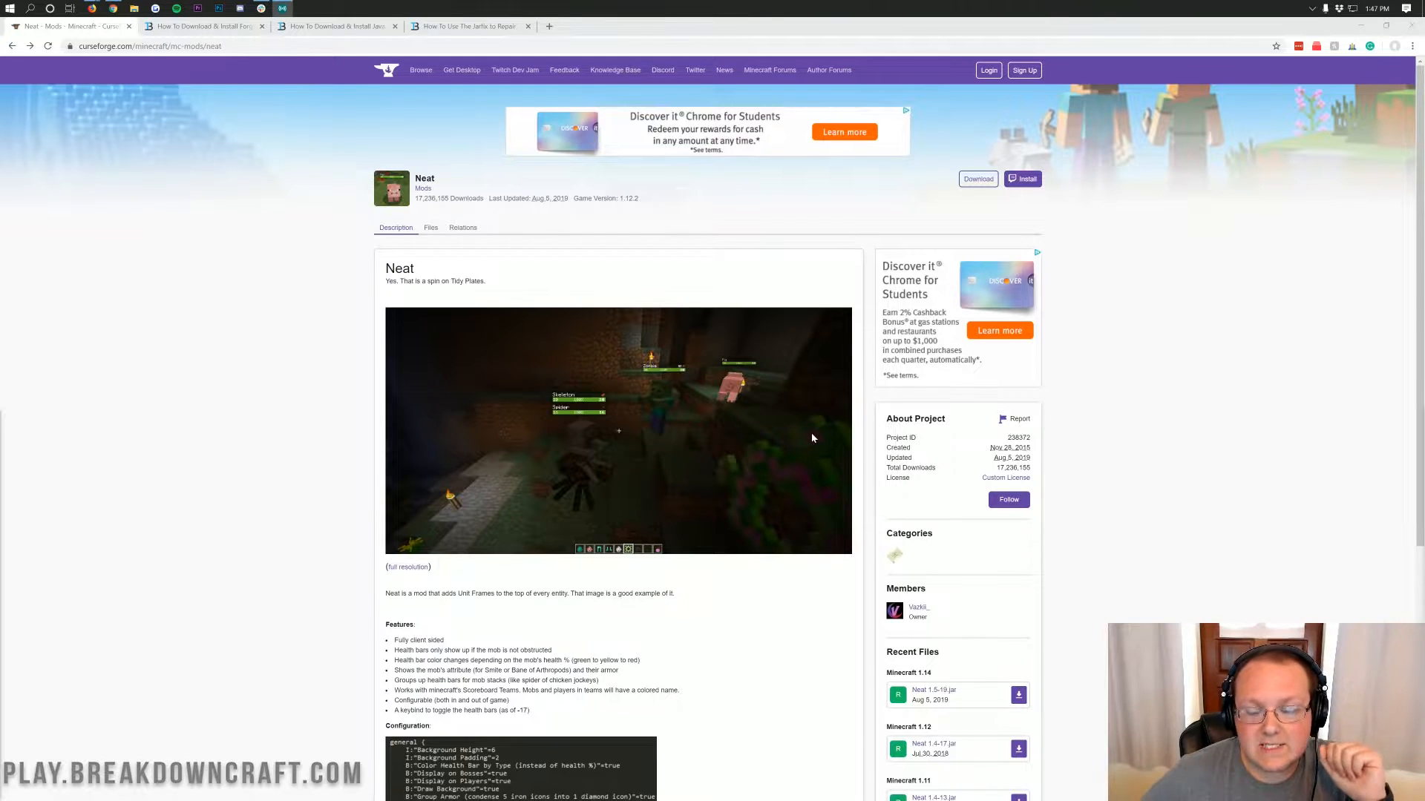
- Highlight the Neat mod name and One Click Modpacks feature, then scroll to Recent Files
double_click(400, 268)
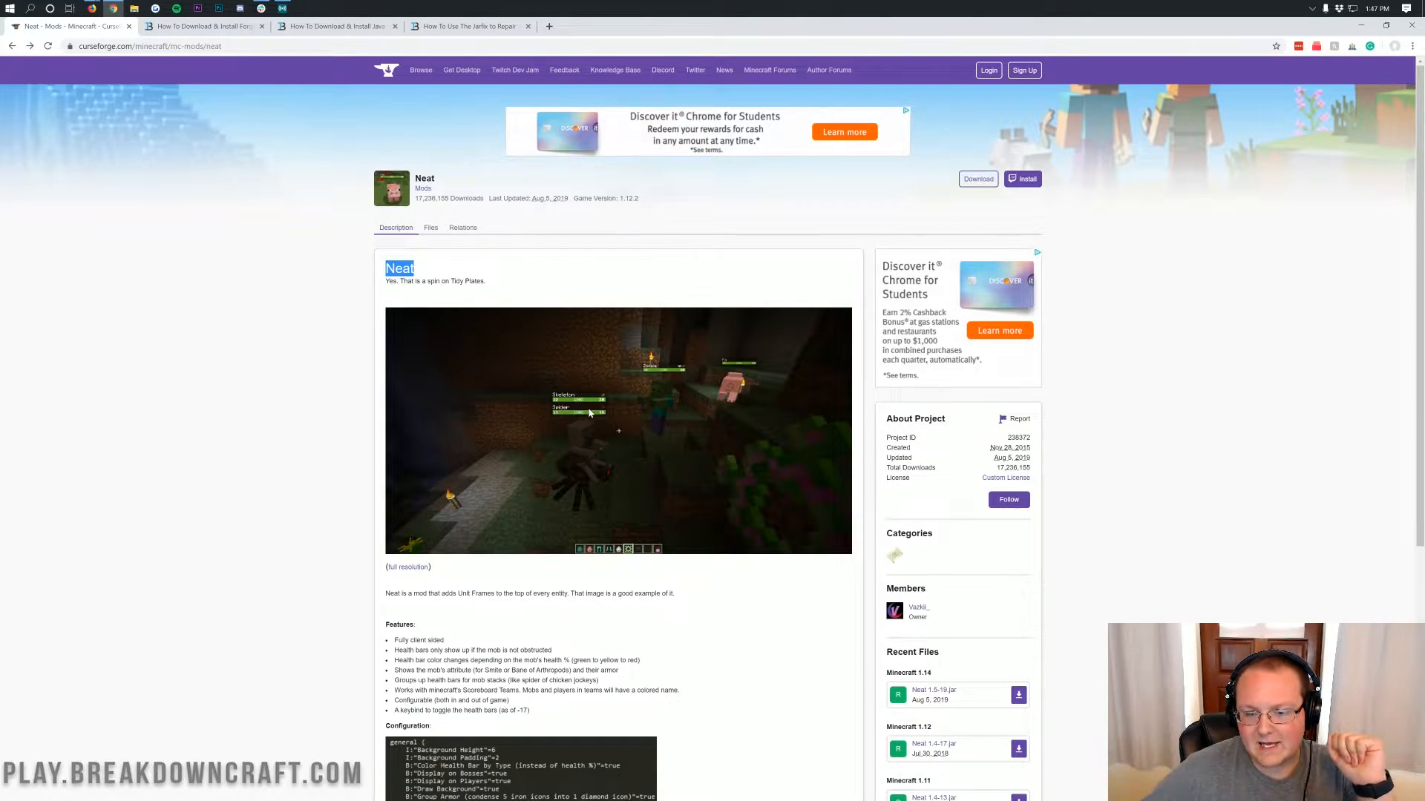
mouse_move(606, 462)
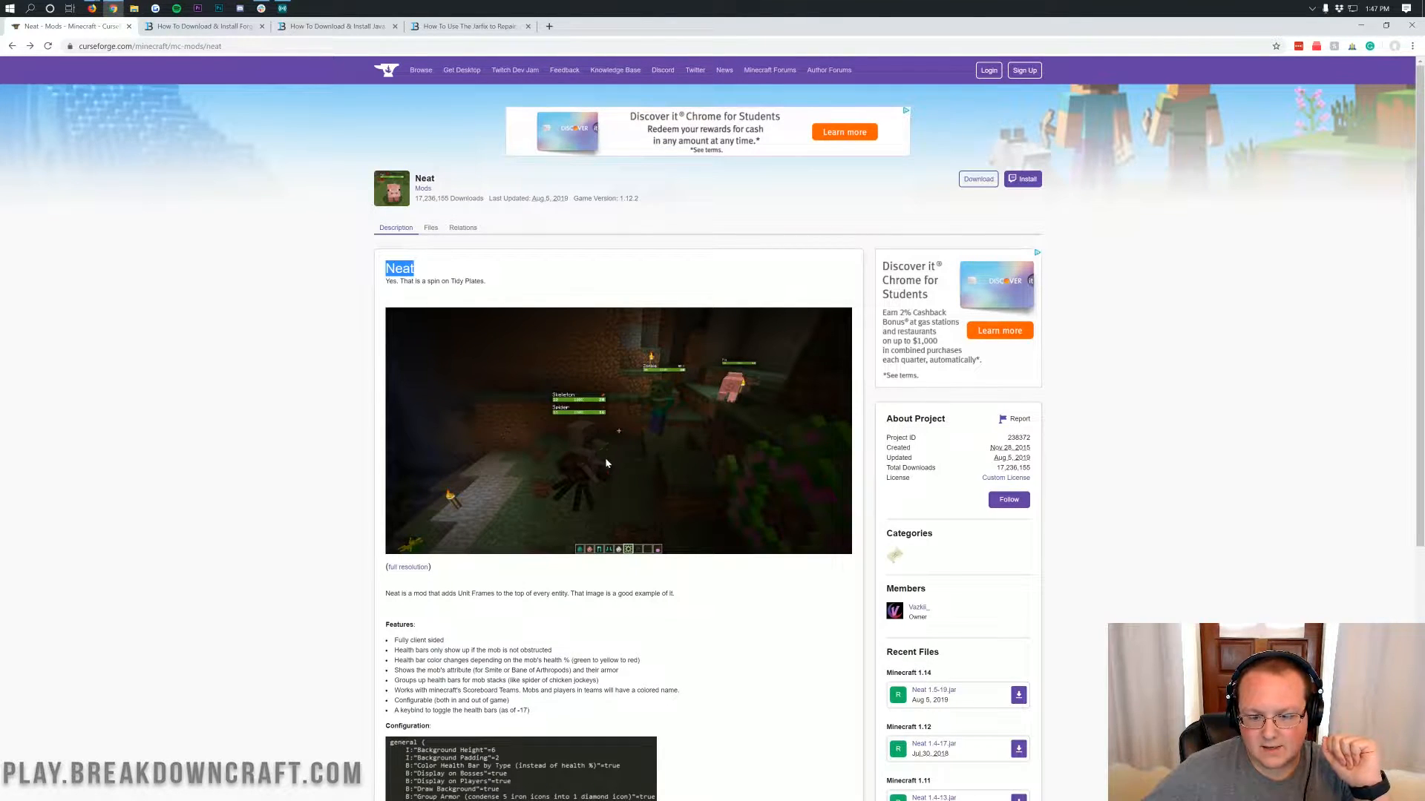
mouse_move(740, 389)
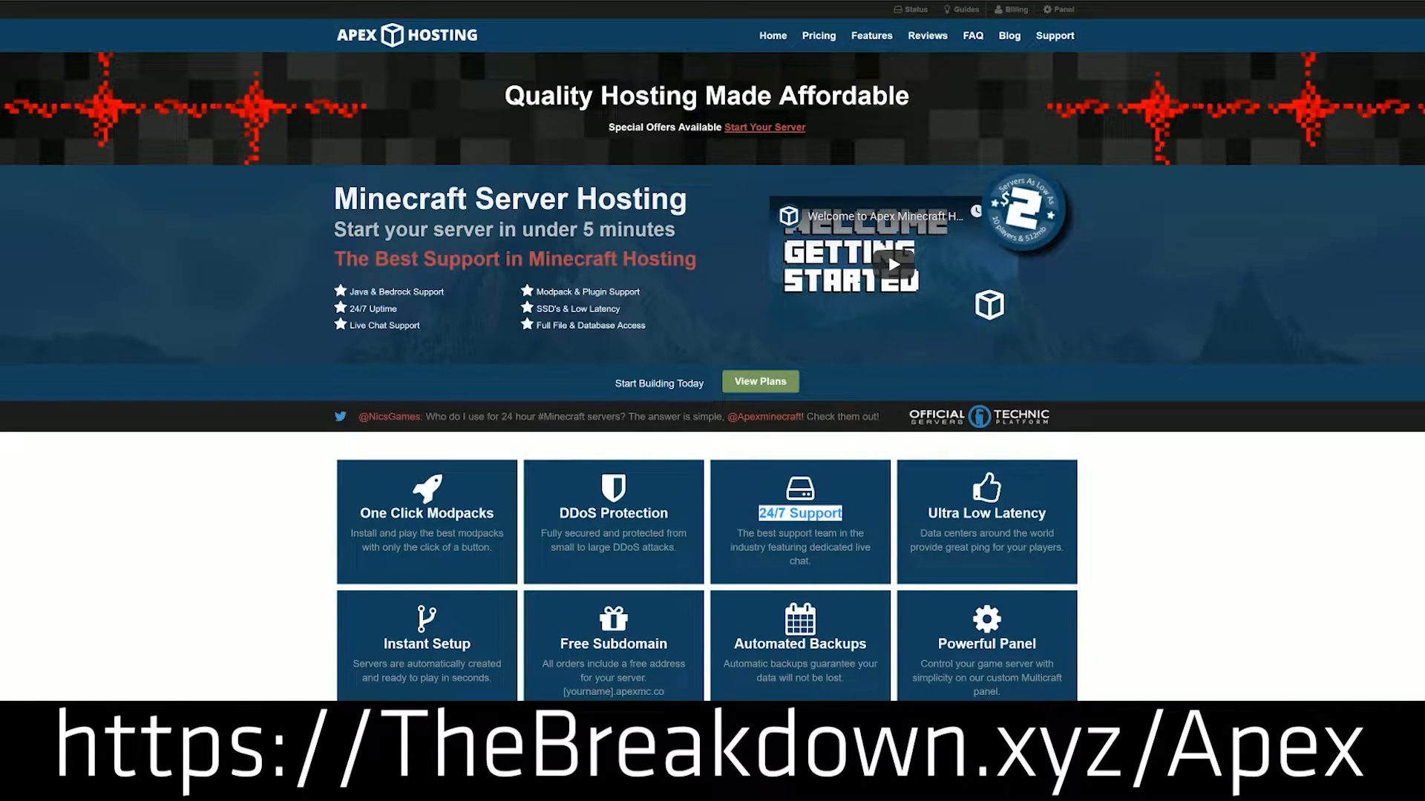
double_click(409, 514)
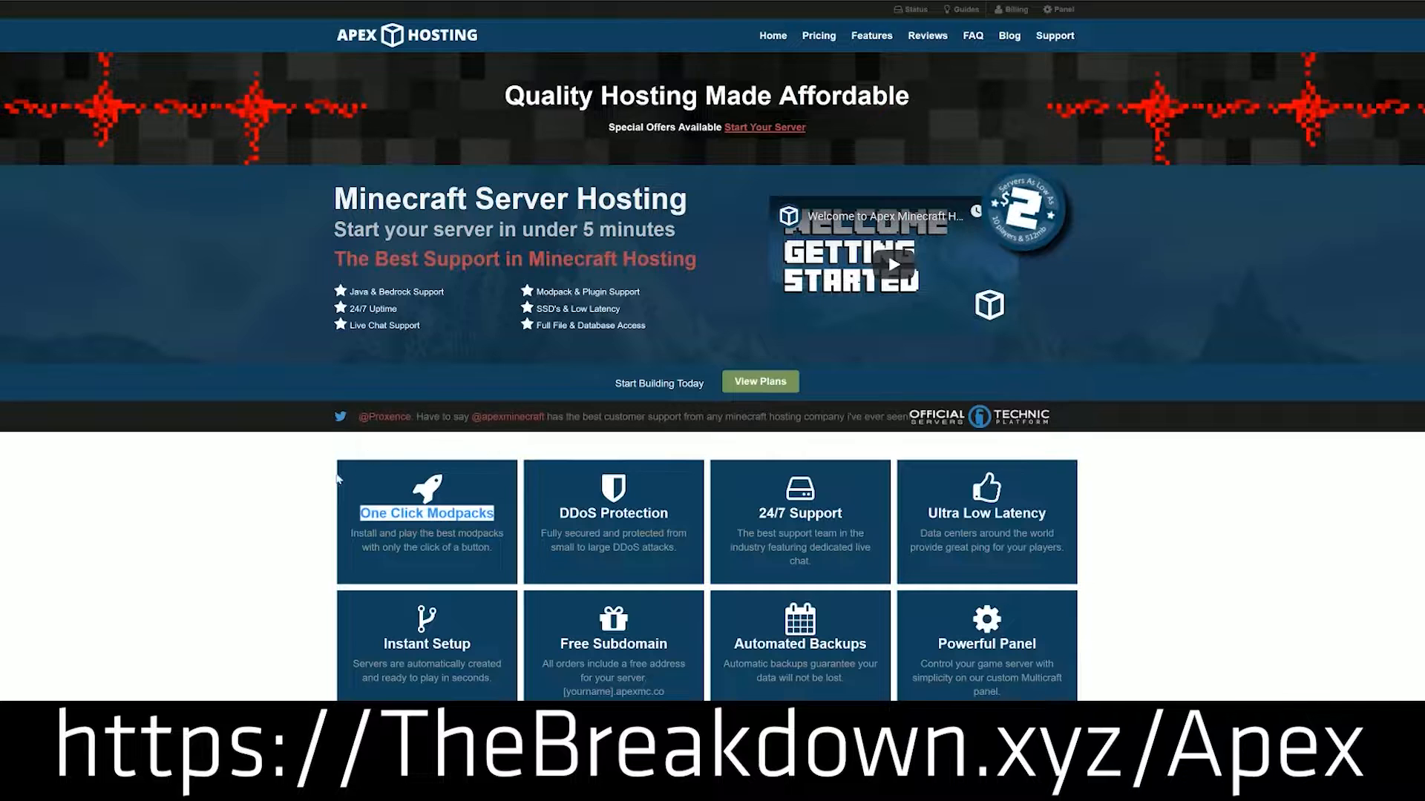
scroll("down", 3)
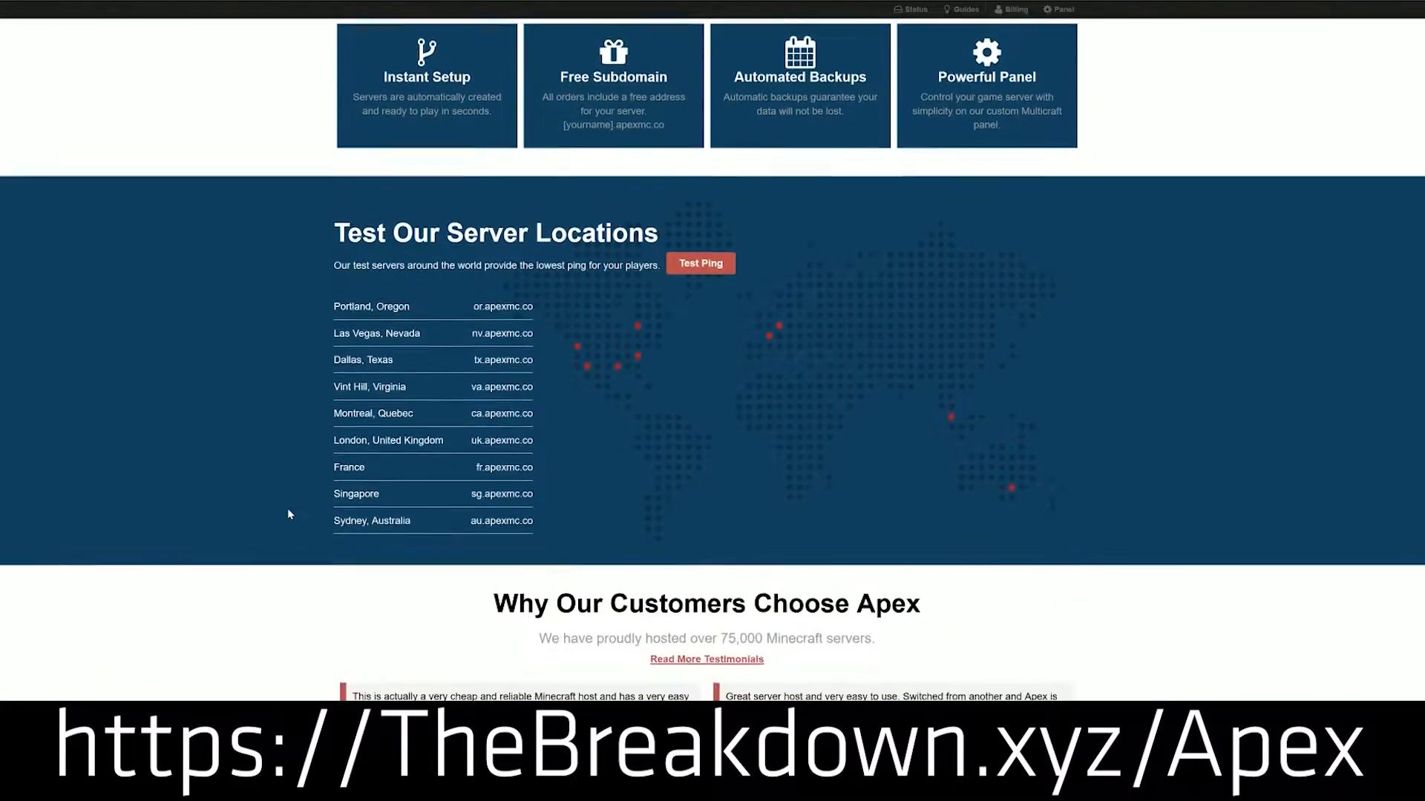
scroll("down", 3)
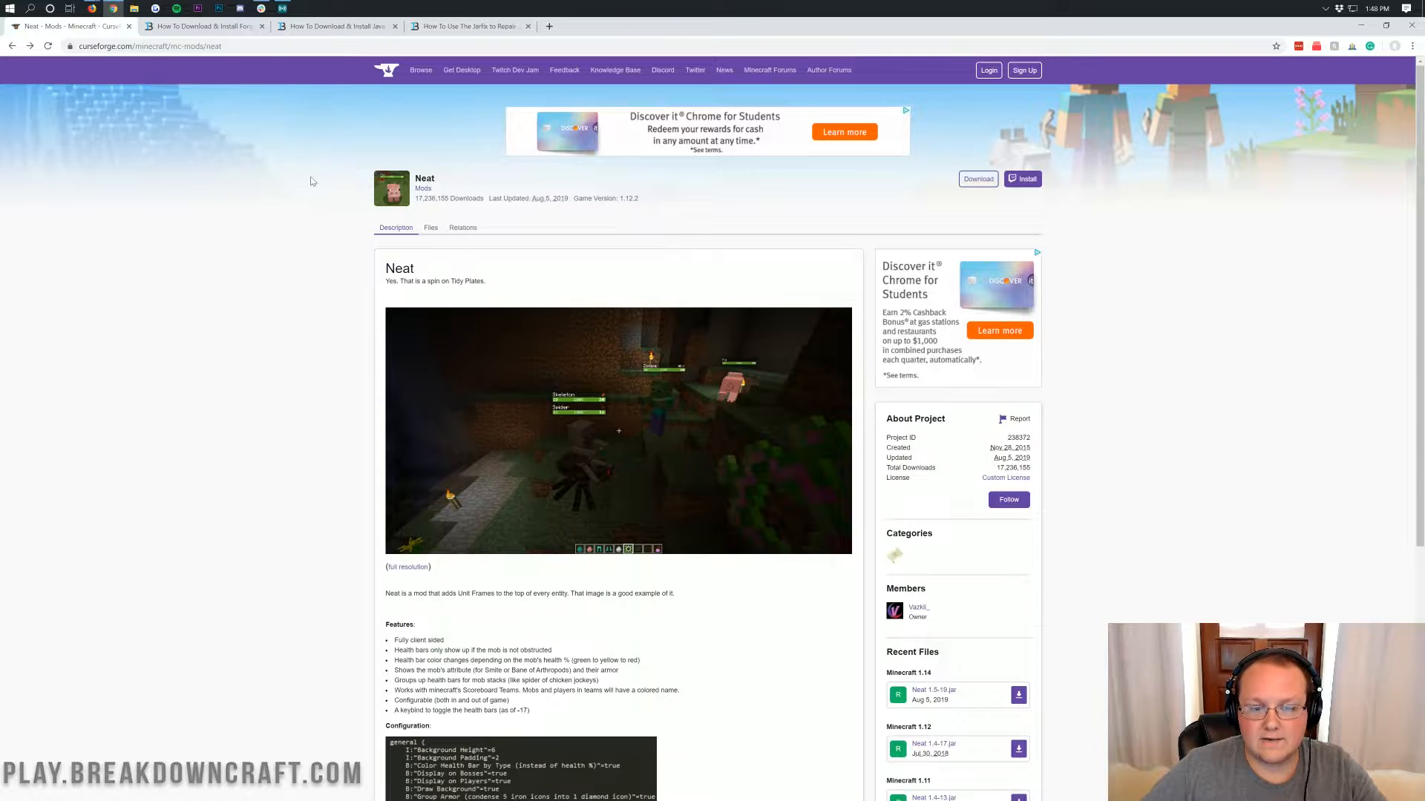
scroll("down", 3)
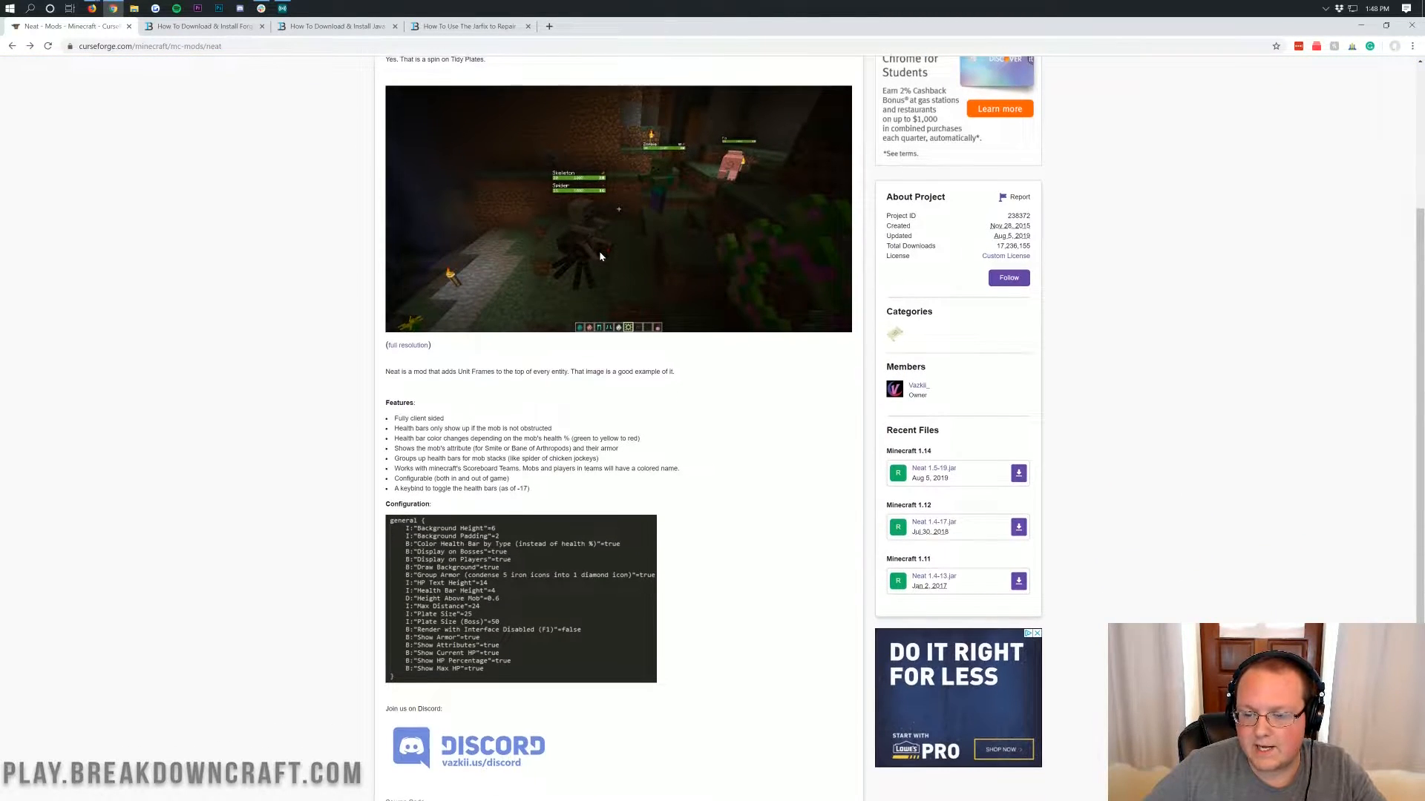
scroll("down", 3)
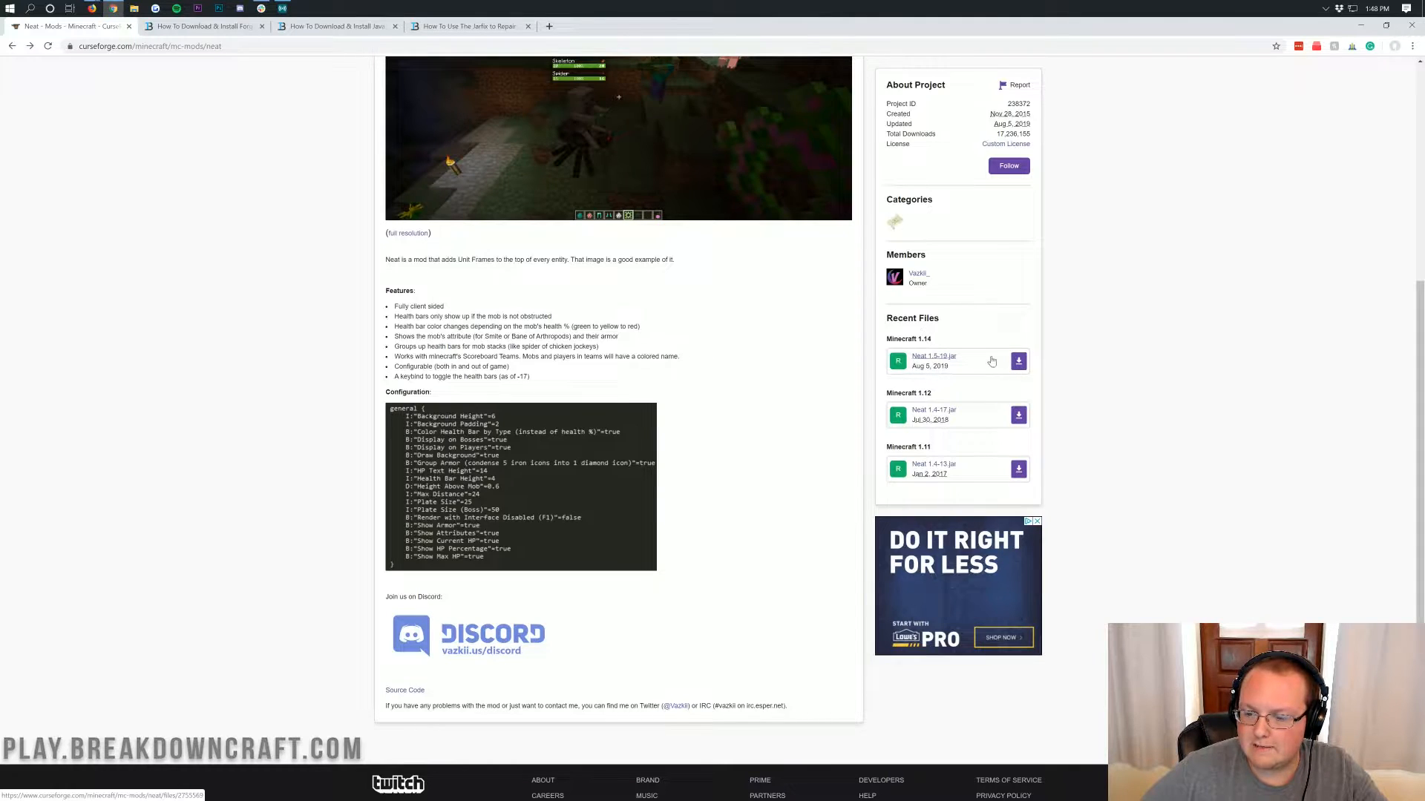
- Download the Neat 1.5-19 jar for Minecraft 1.14 and keep it despite the warning
left_click(1017, 361)
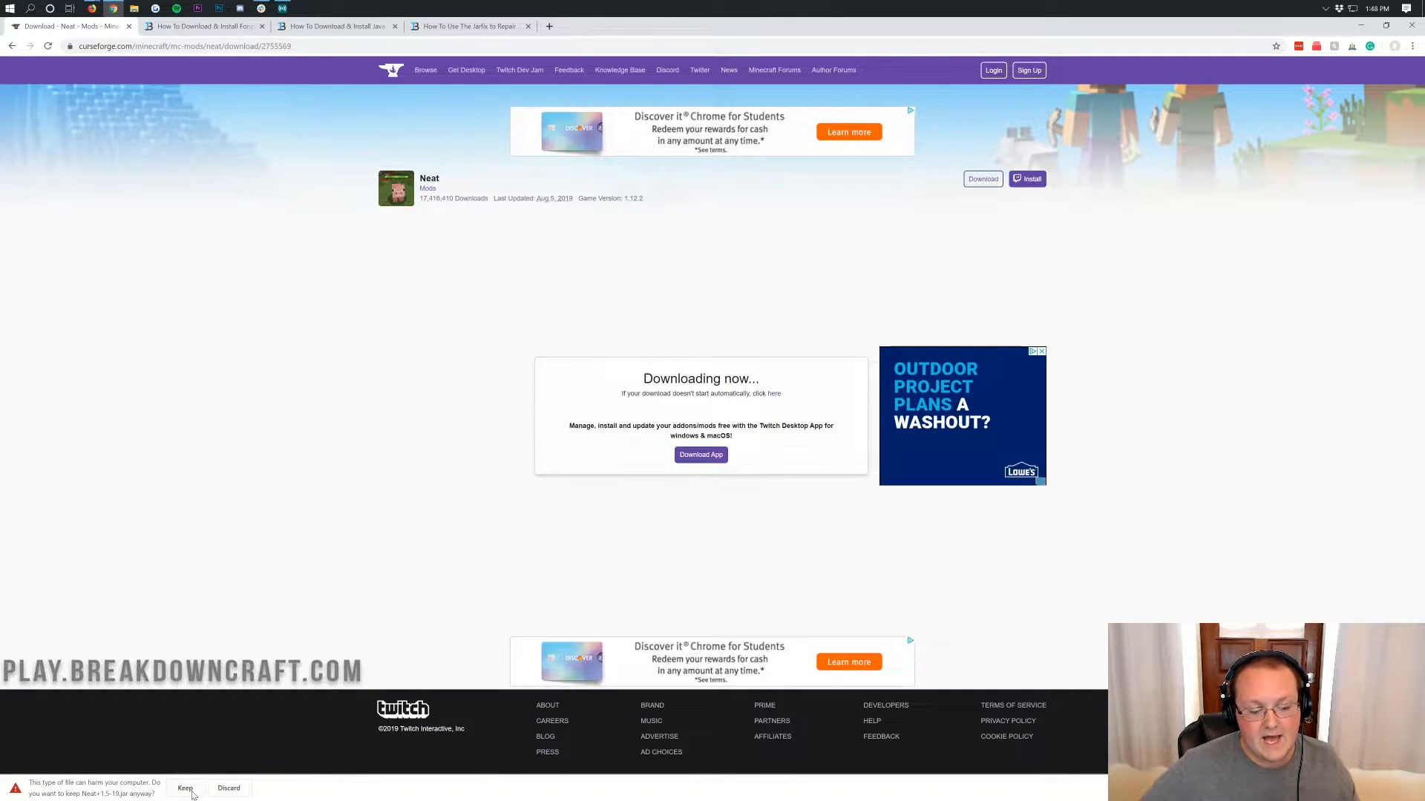
left_click(186, 789)
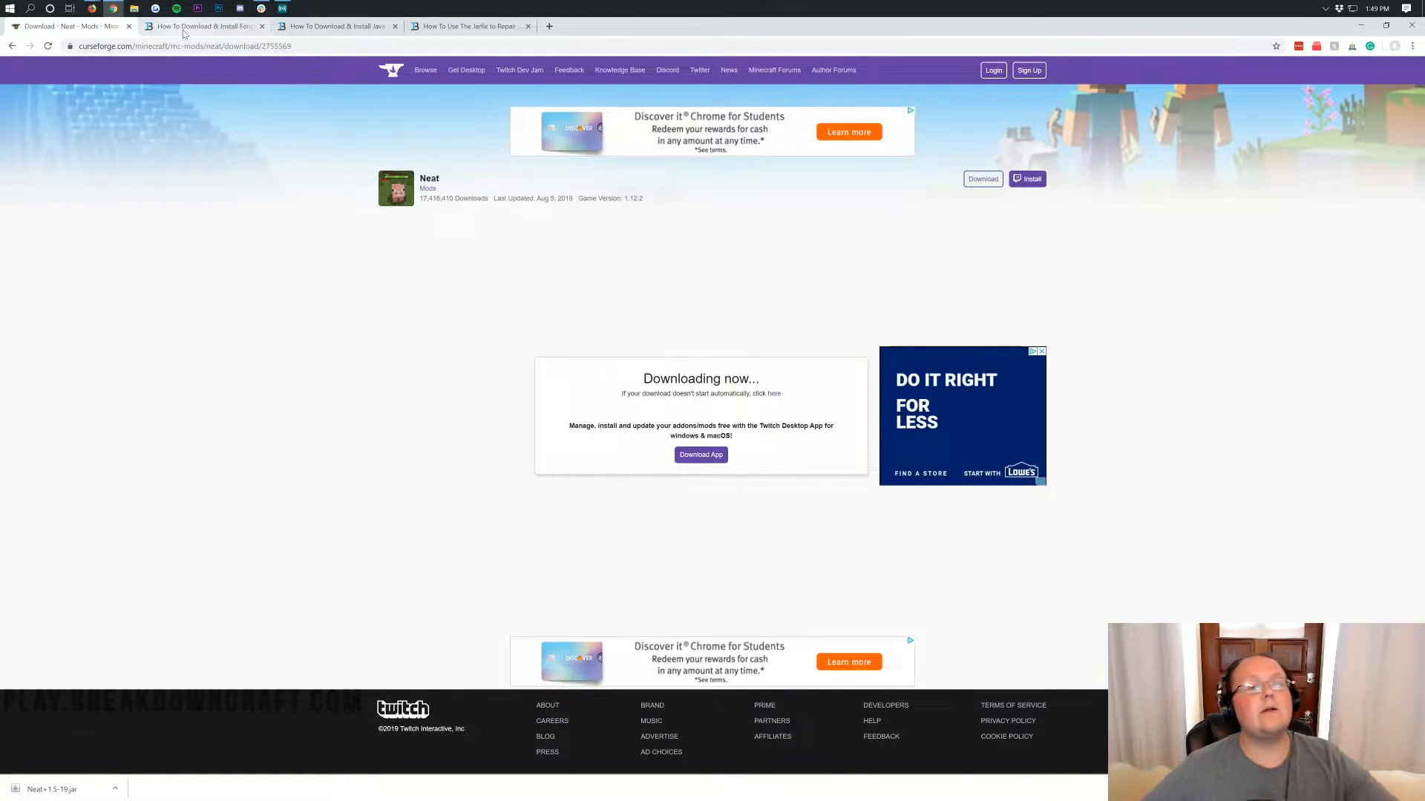
left_click(202, 25)
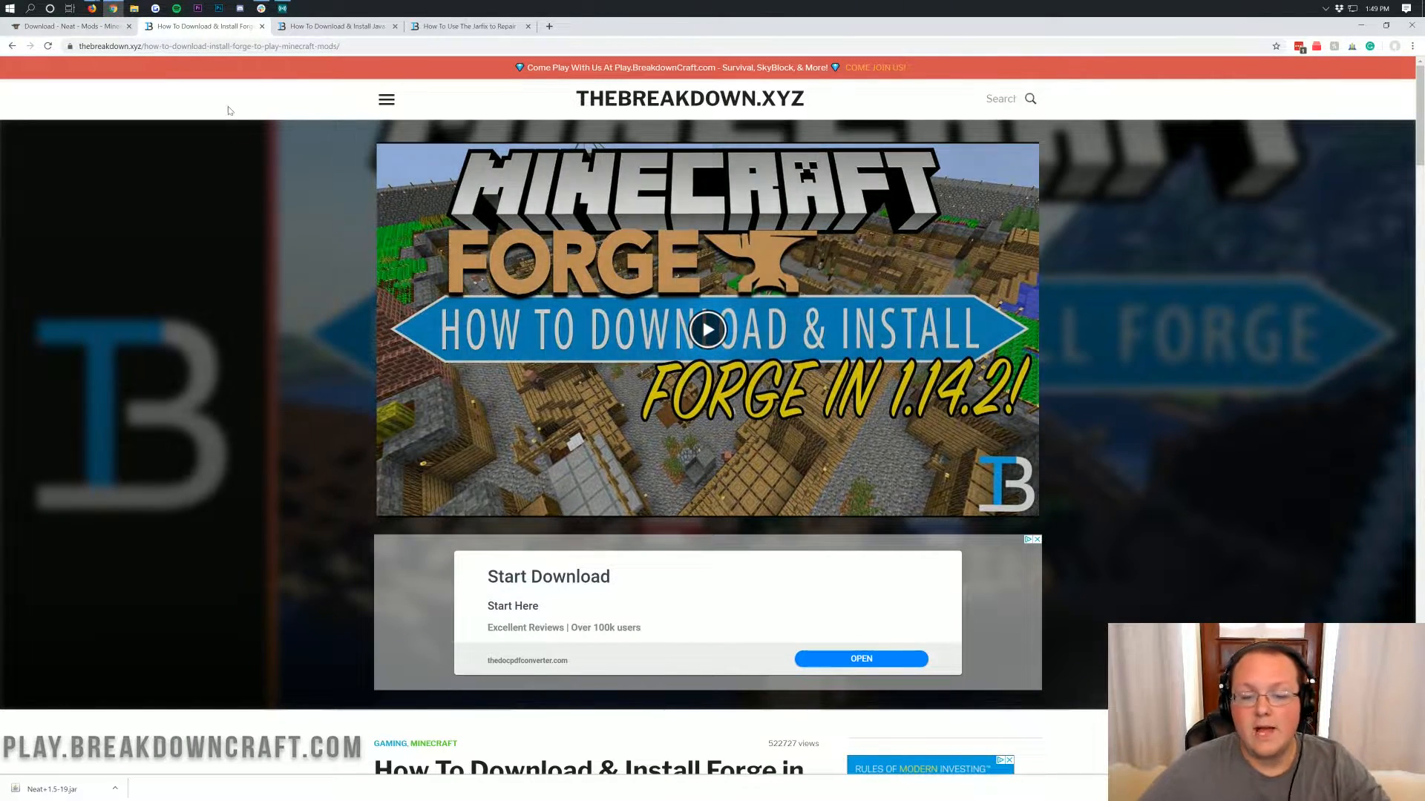
- Scroll the Forge installation guide and follow its Download Forge button to the Forge site
scroll("down", 3)
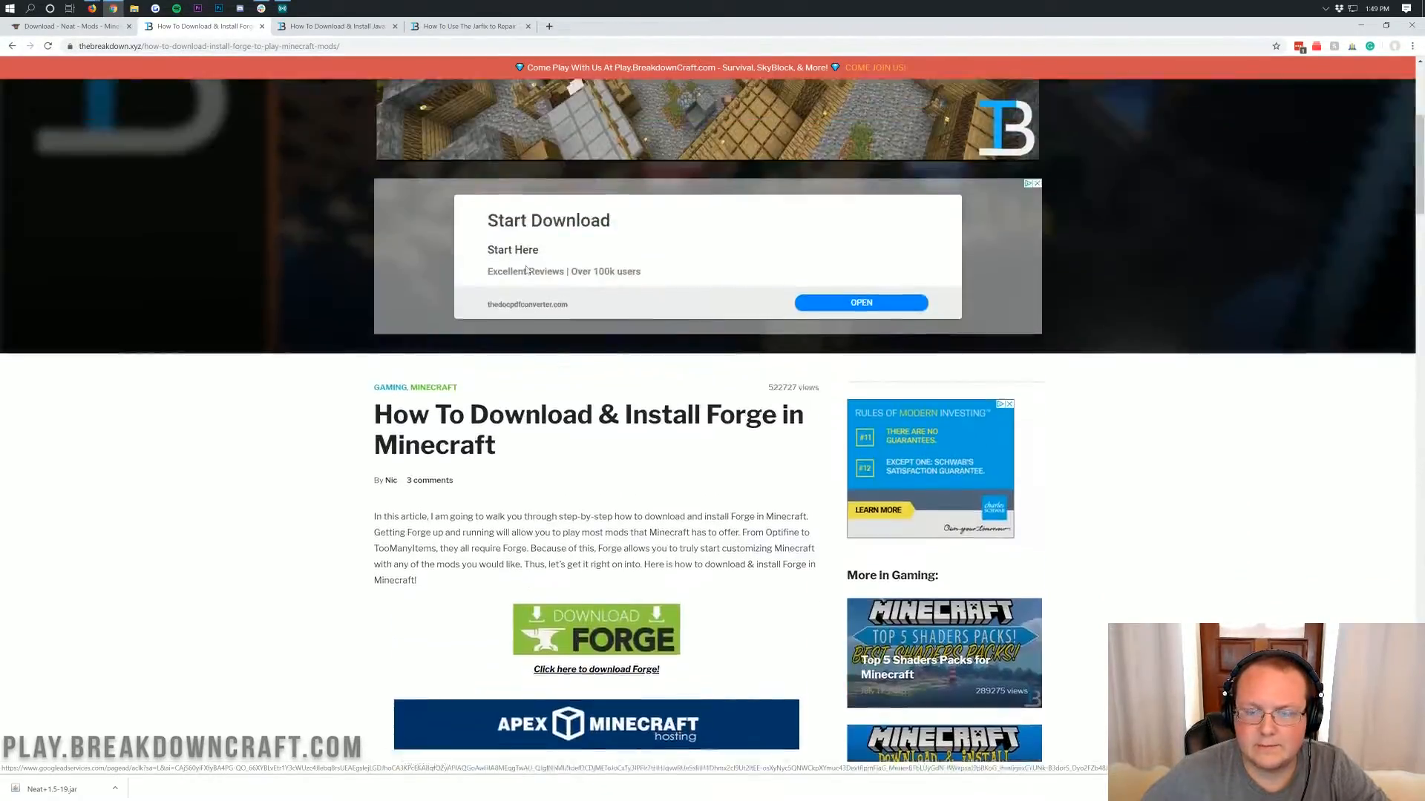
scroll("down", 3)
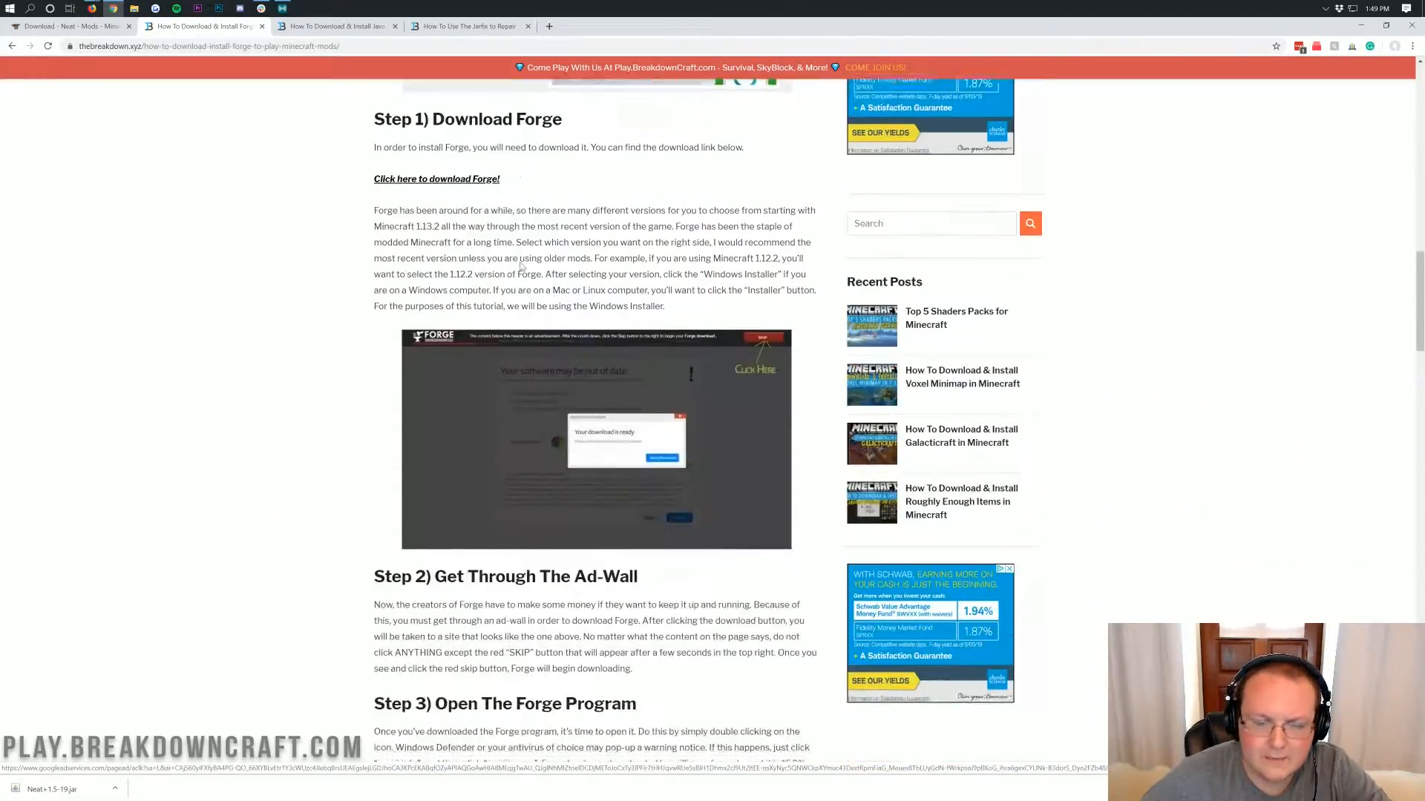
scroll("down", 3)
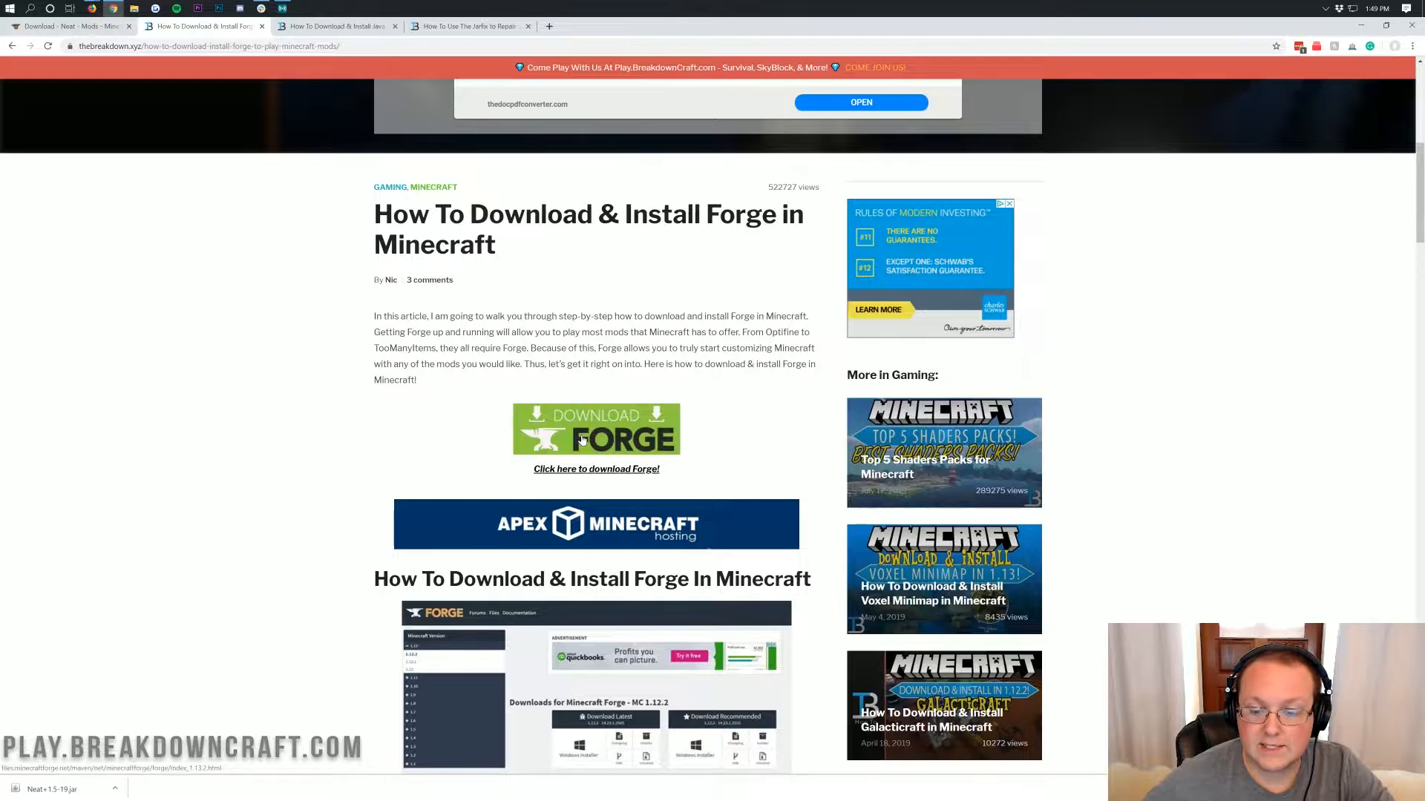
left_click(596, 430)
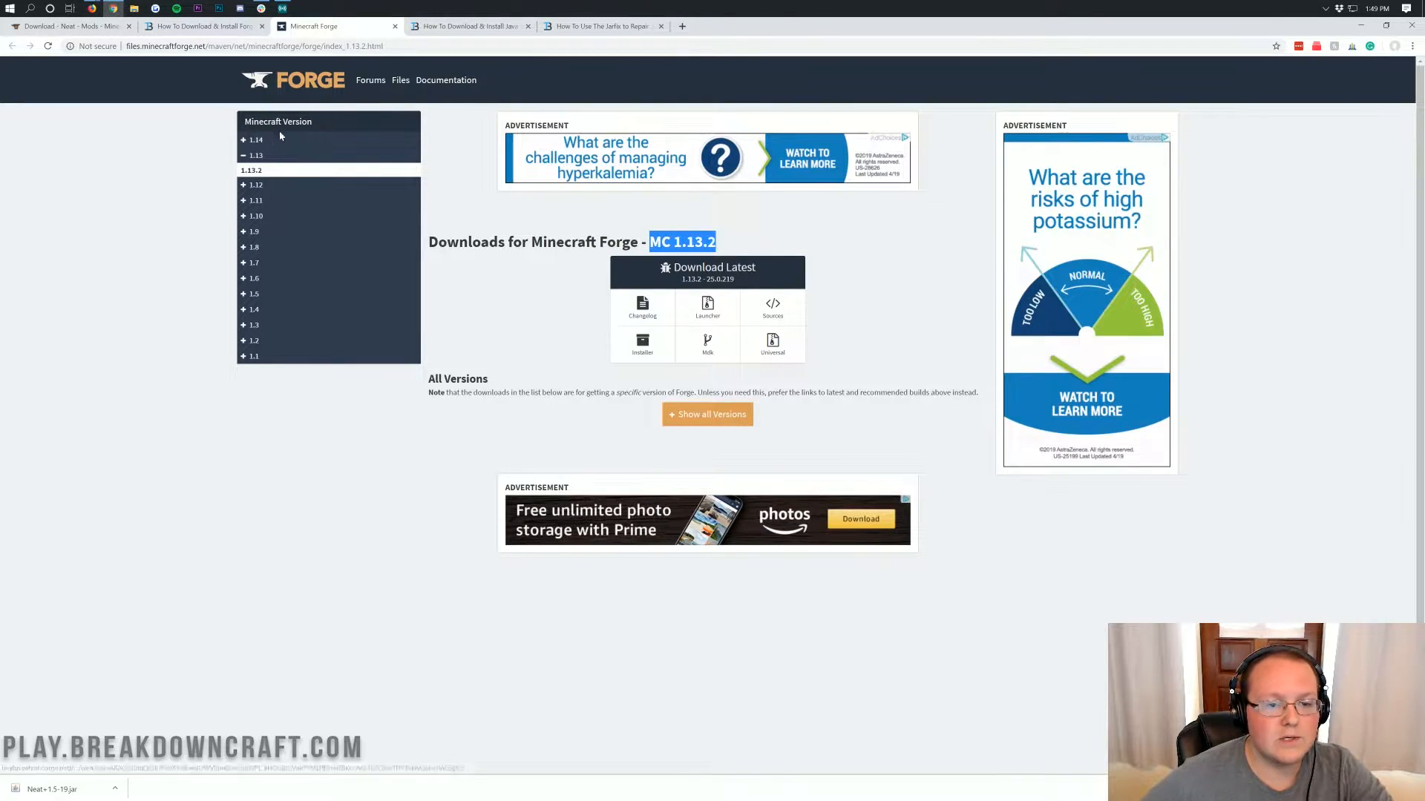
- Select Minecraft 1.14.4 in the Forge sidebar and download the recommended 28.1.0 installer
left_click(255, 139)
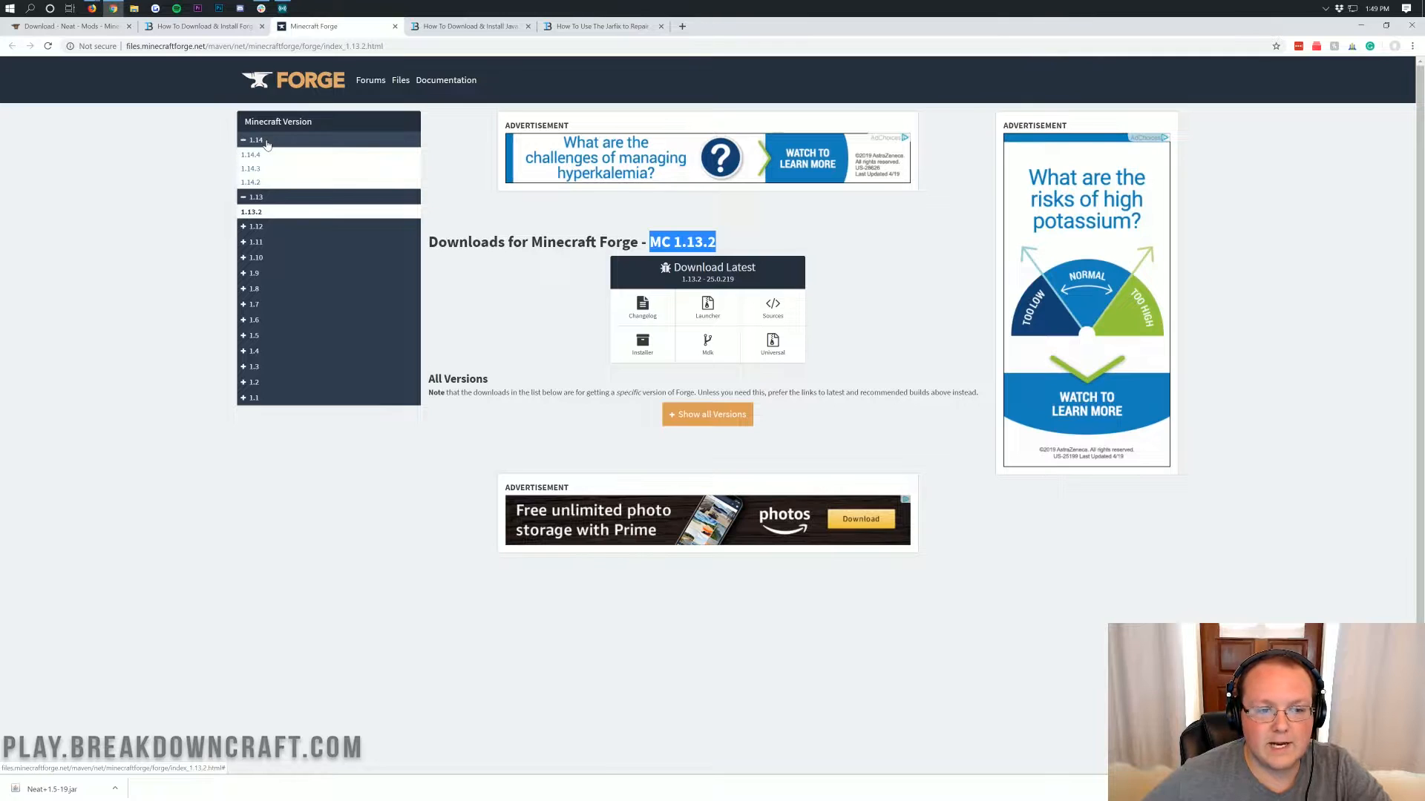
left_click(251, 154)
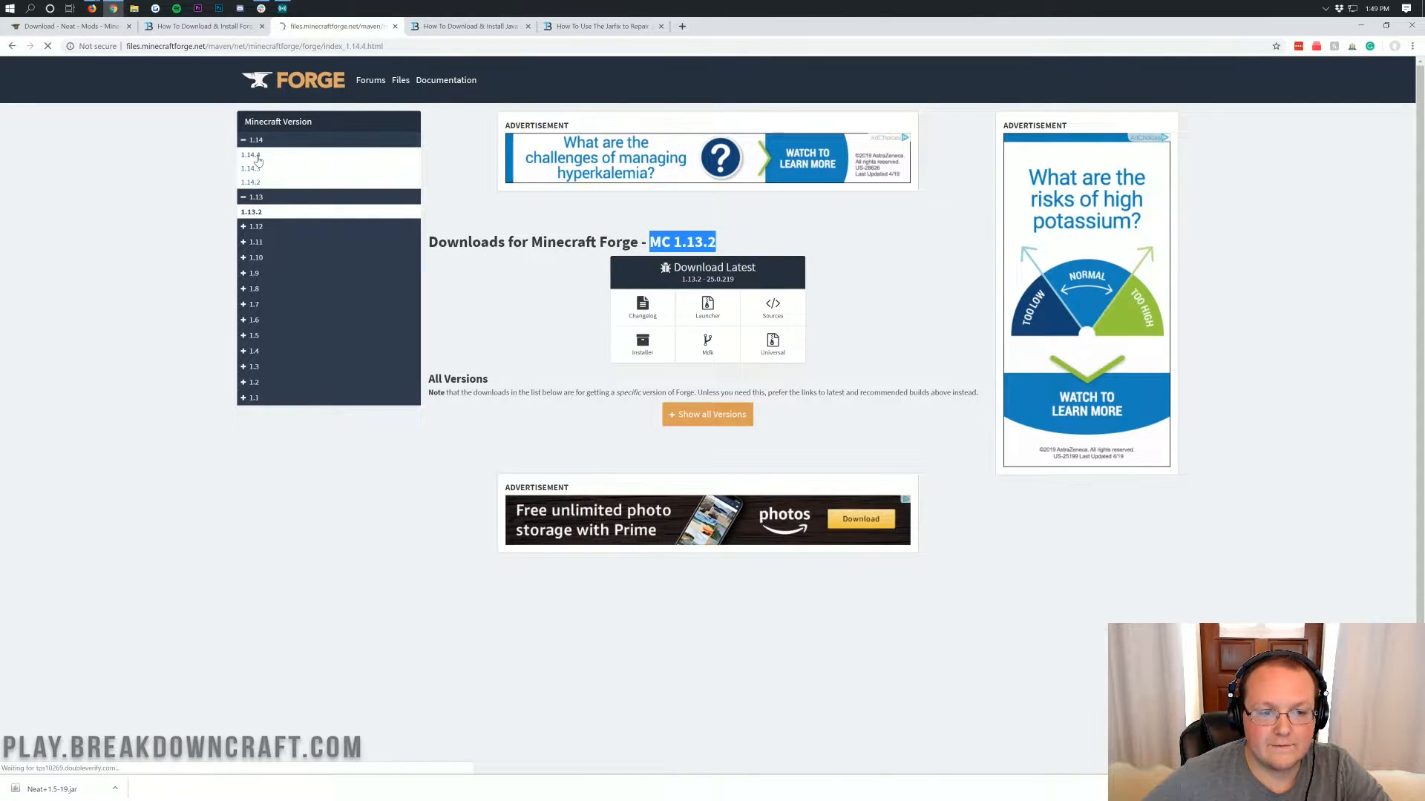
left_click(251, 154)
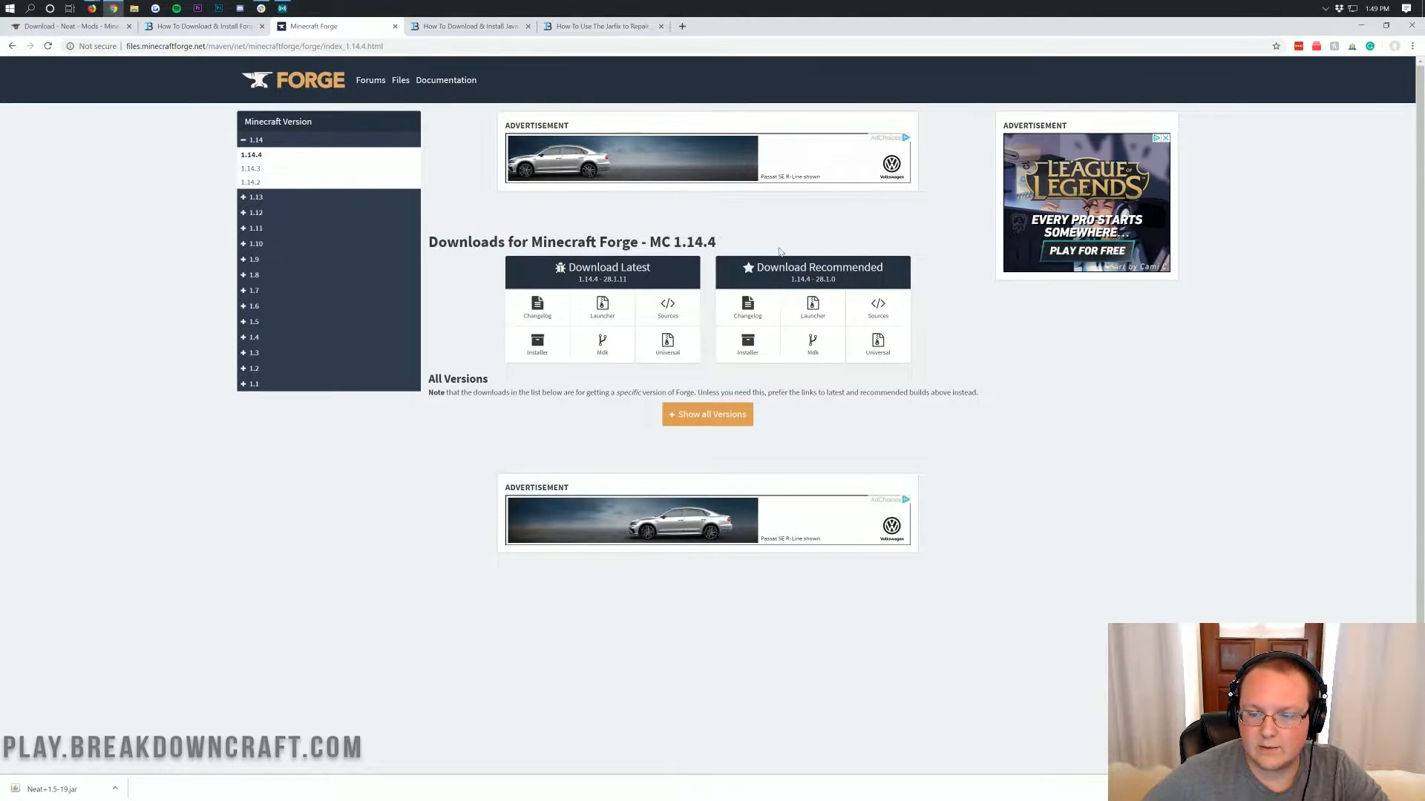
mouse_move(747, 343)
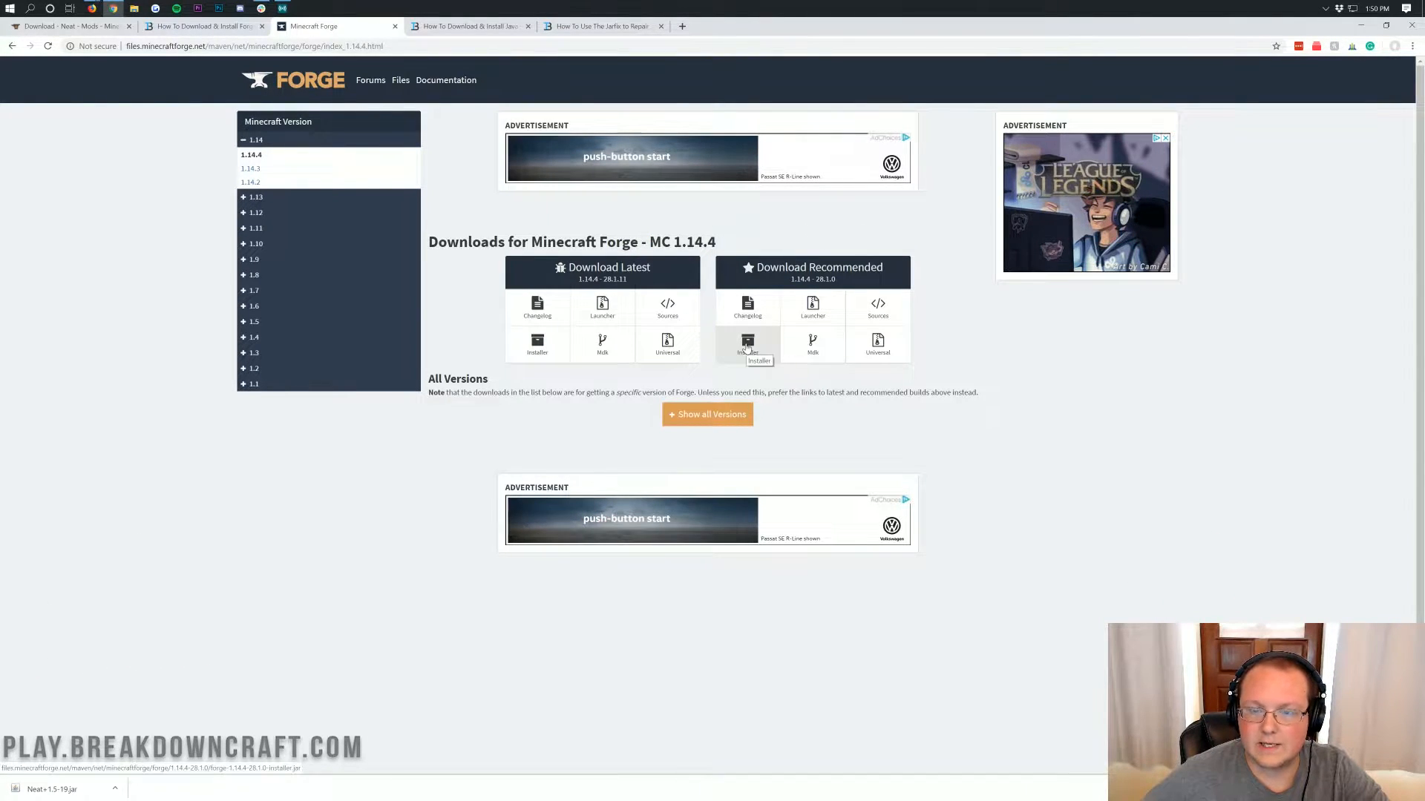
left_click(747, 344)
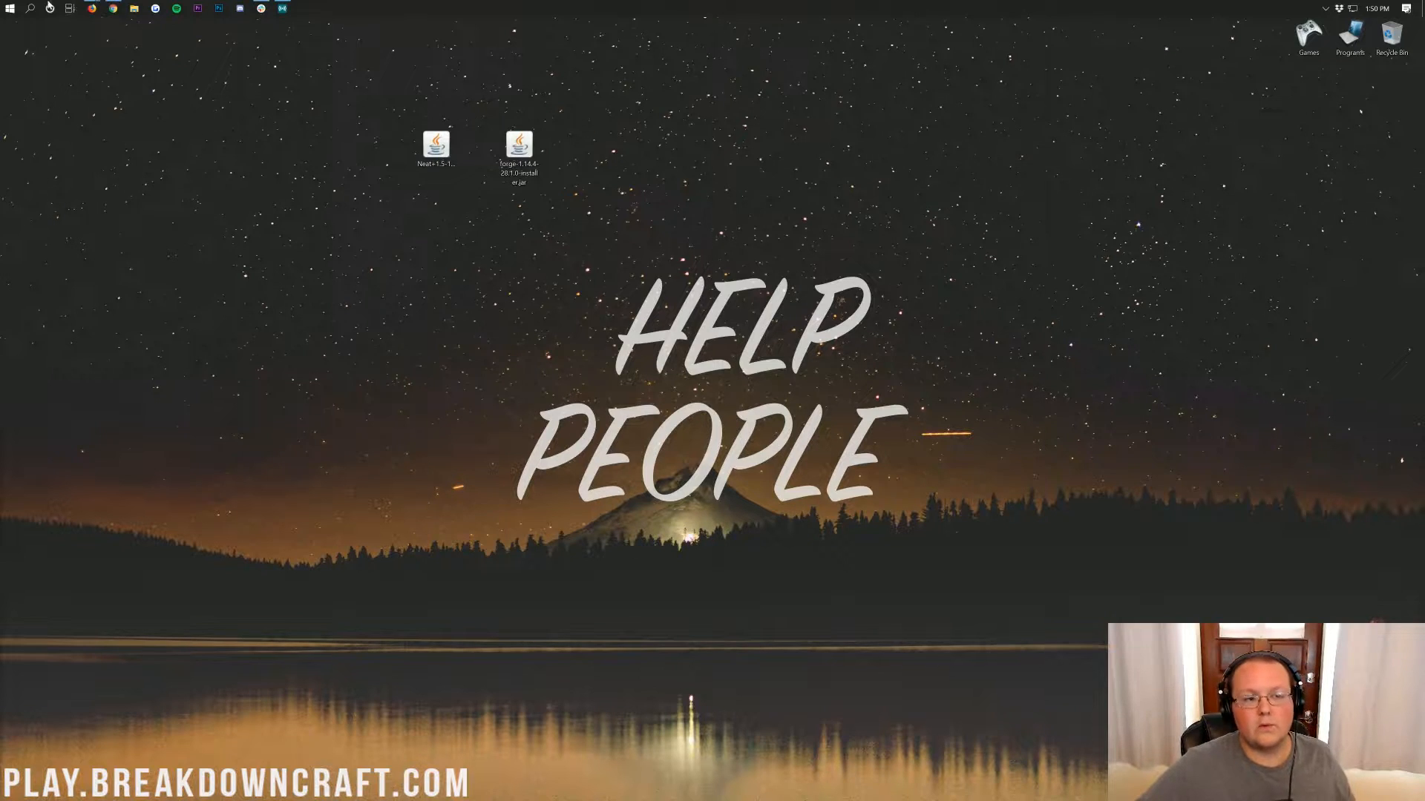
mouse_move(9, 8)
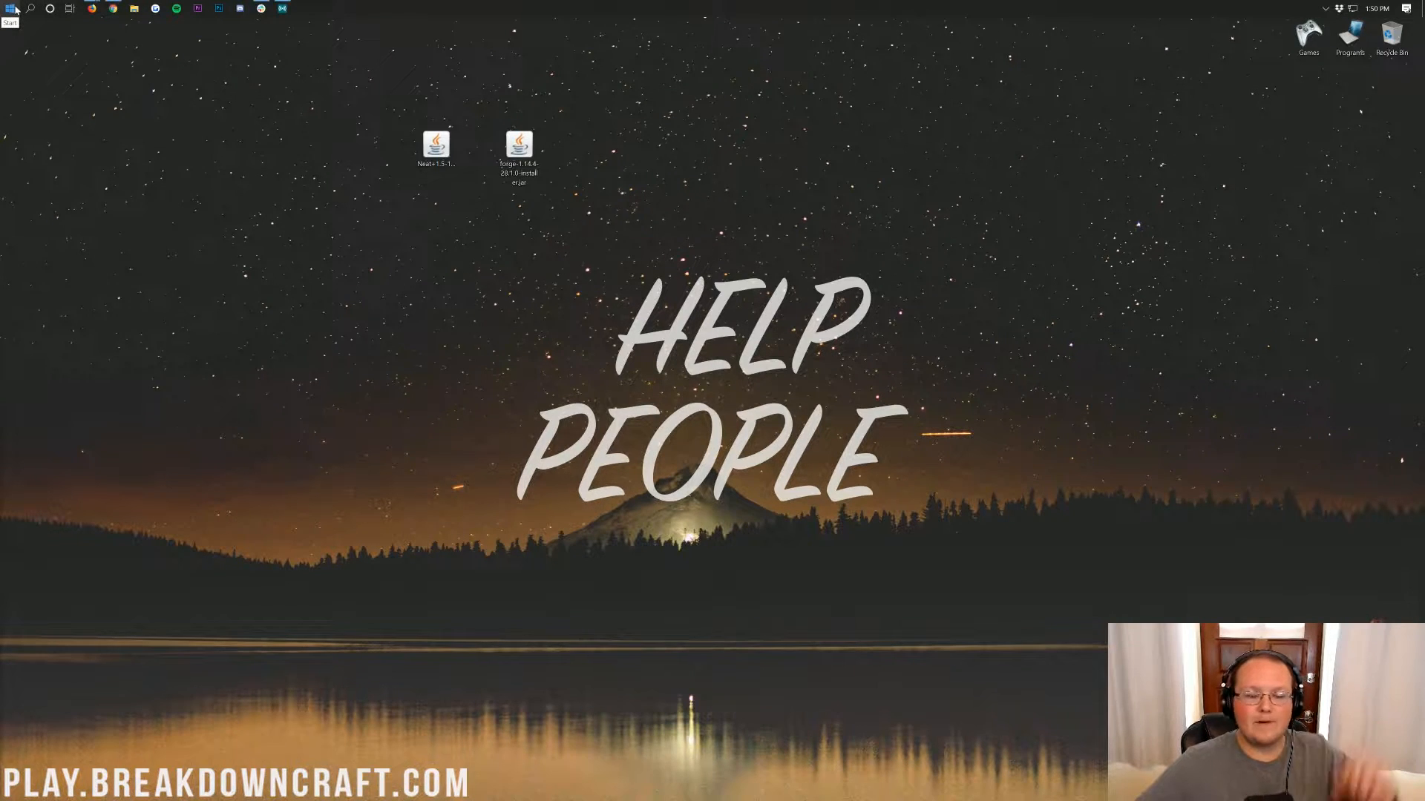
- Search Start for downloads and open the Forge 1.14.4-28.1.0 installer with Java Platform SE binary
left_click(11, 9)
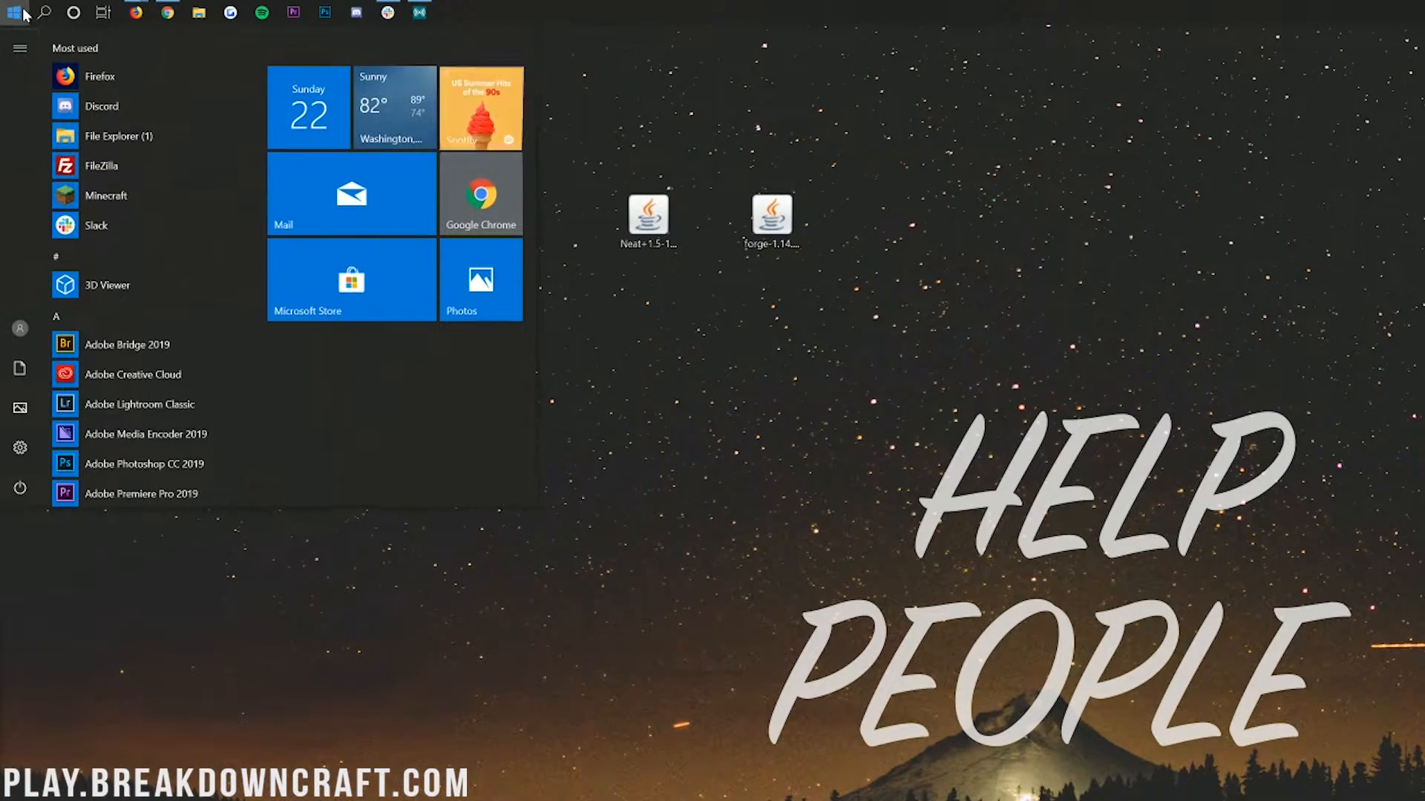
type("downloads")
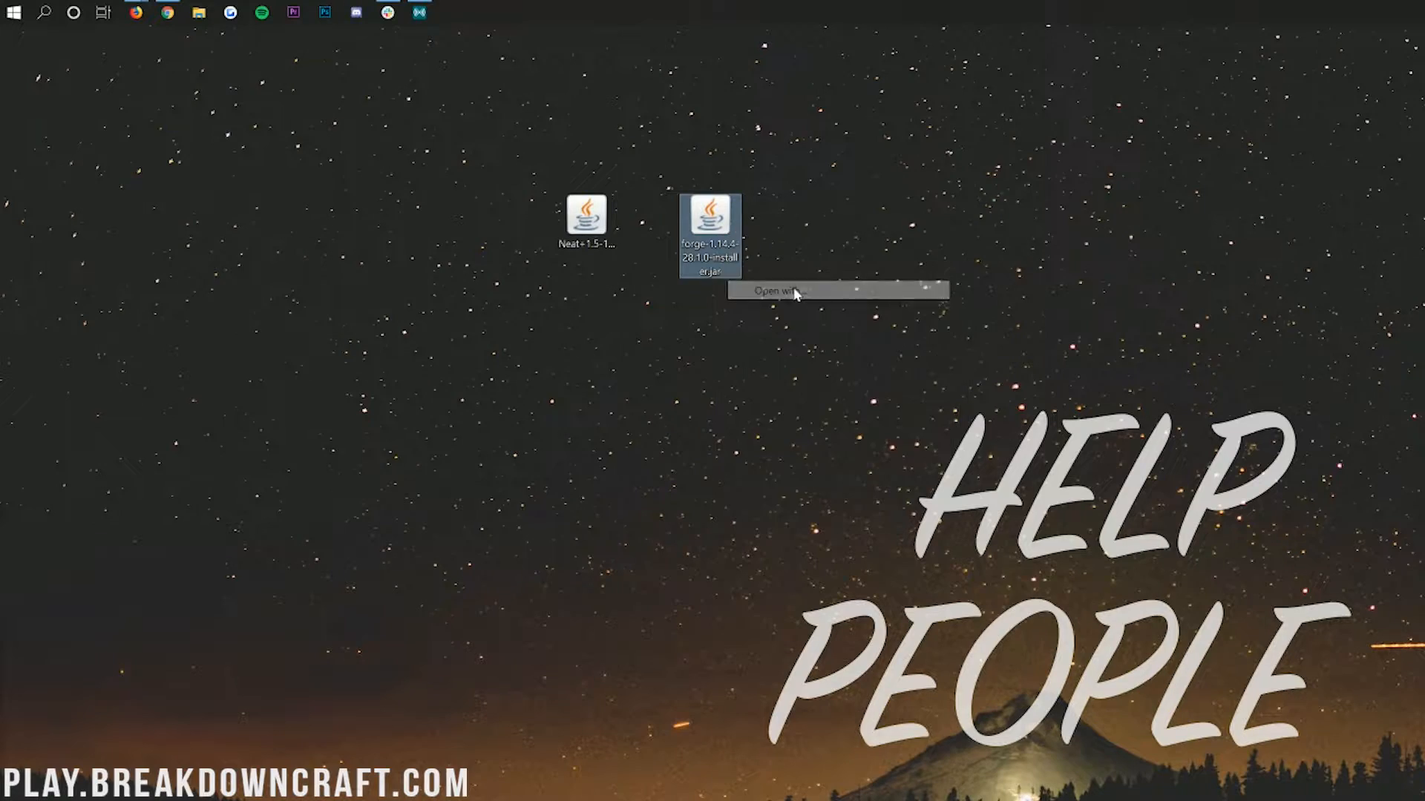
left_click(771, 291)
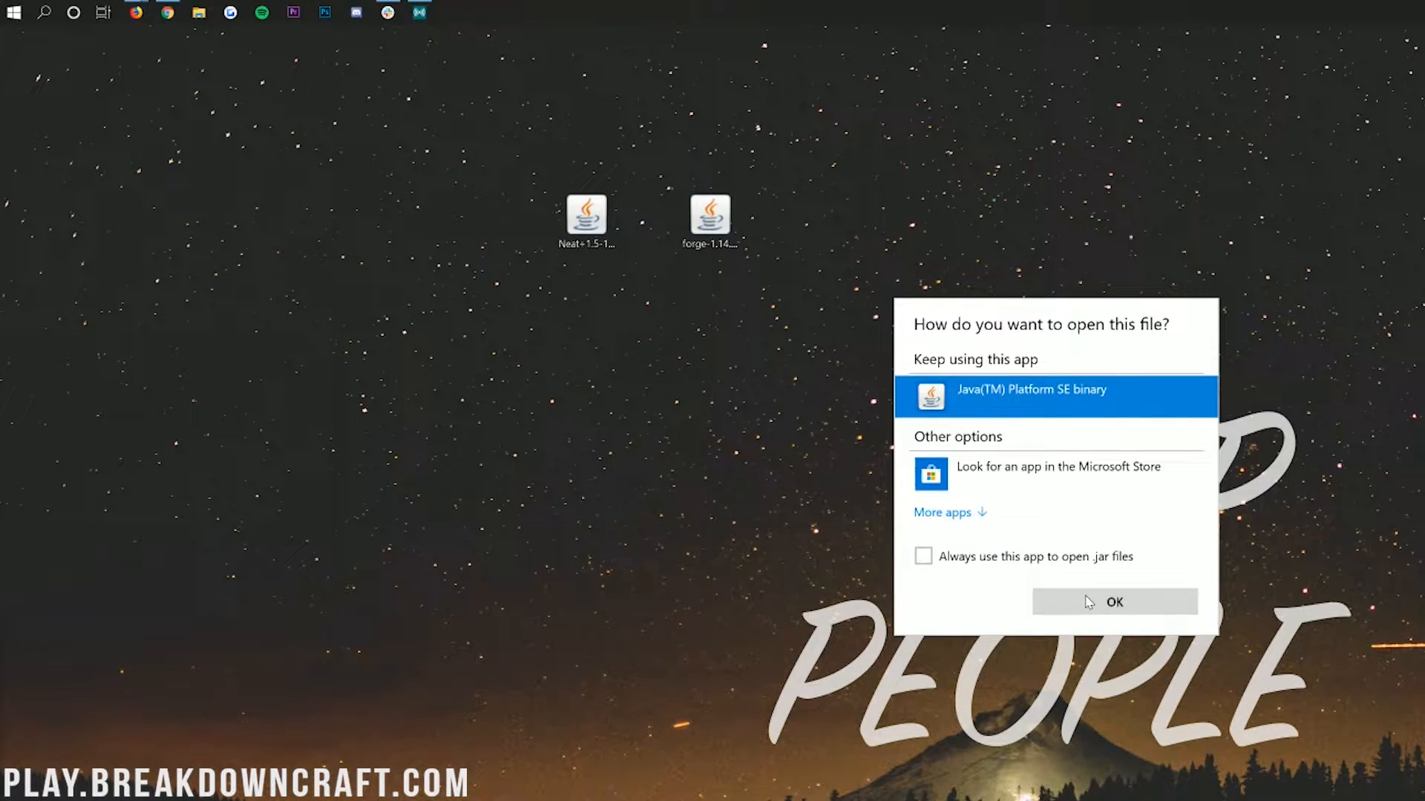
left_click(1114, 602)
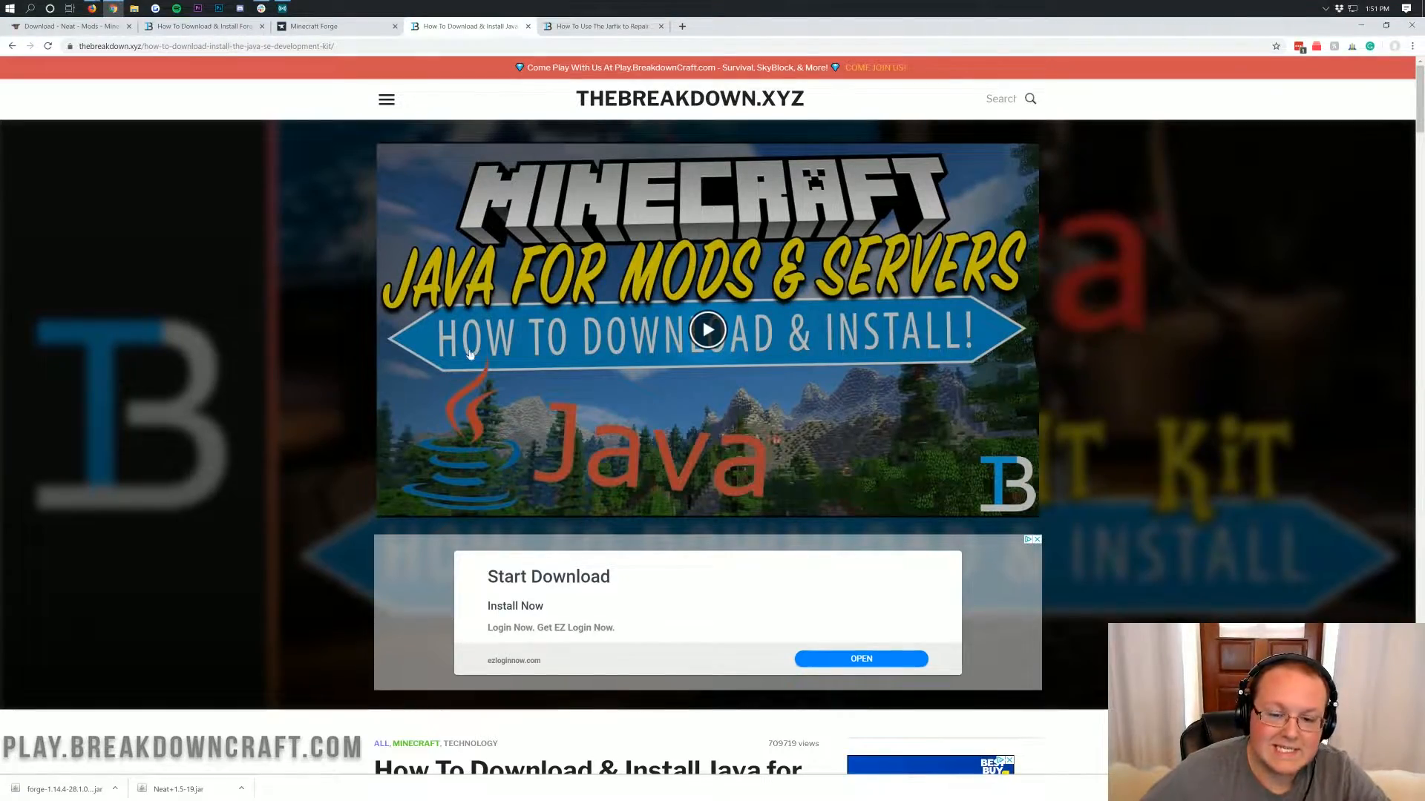
- Scroll the Java install guide, then browse the 'How To Use The Jarfix' article
scroll("down", 3)
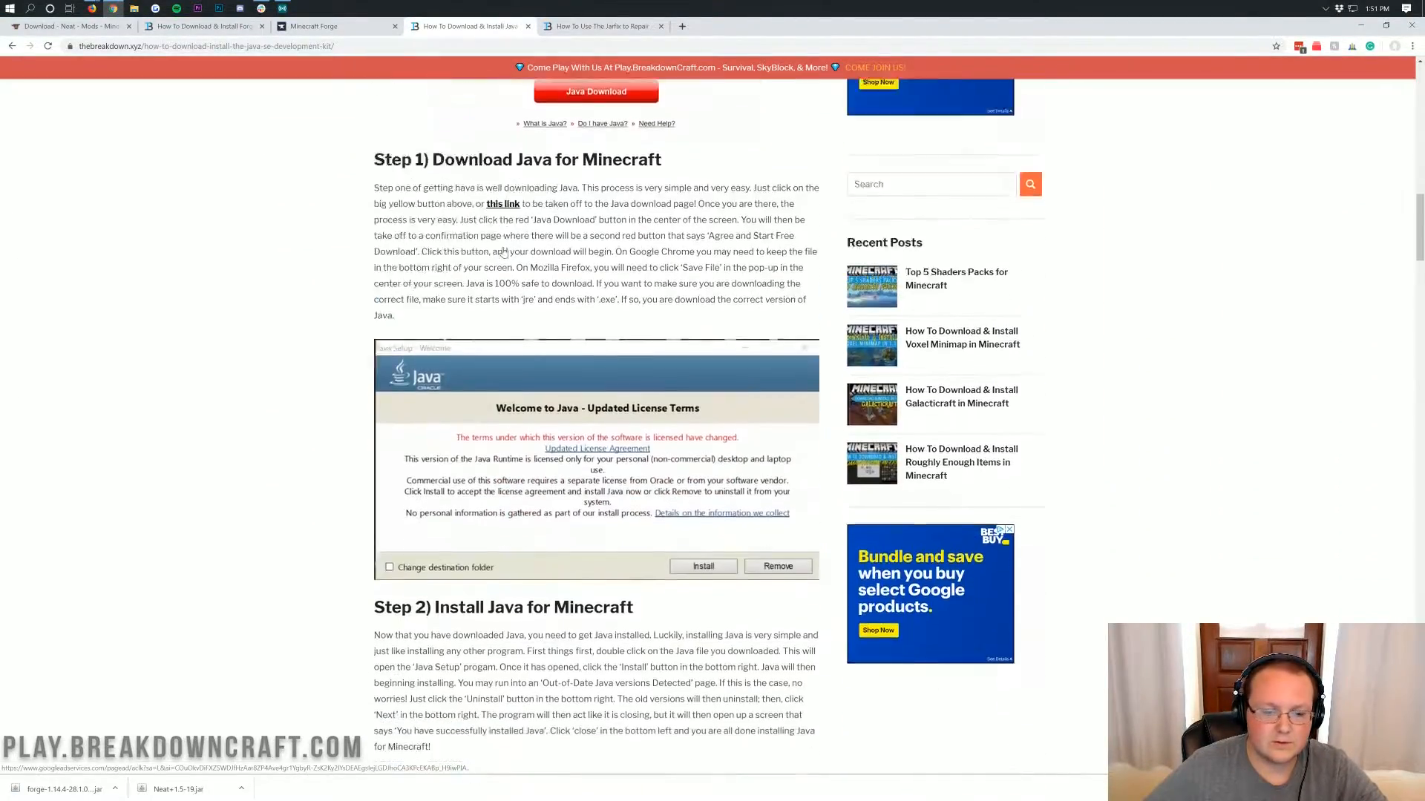
scroll("up", 3)
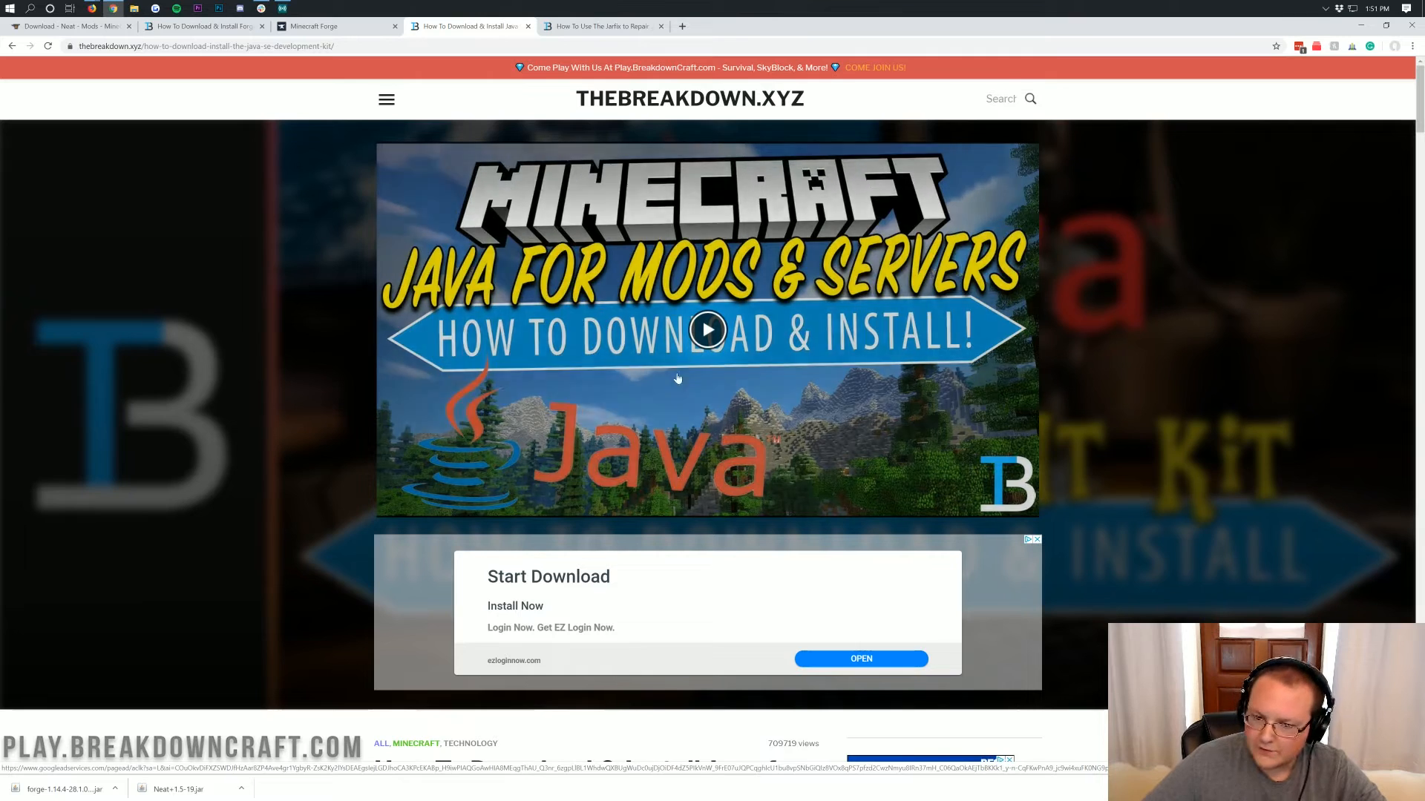
mouse_move(381, 429)
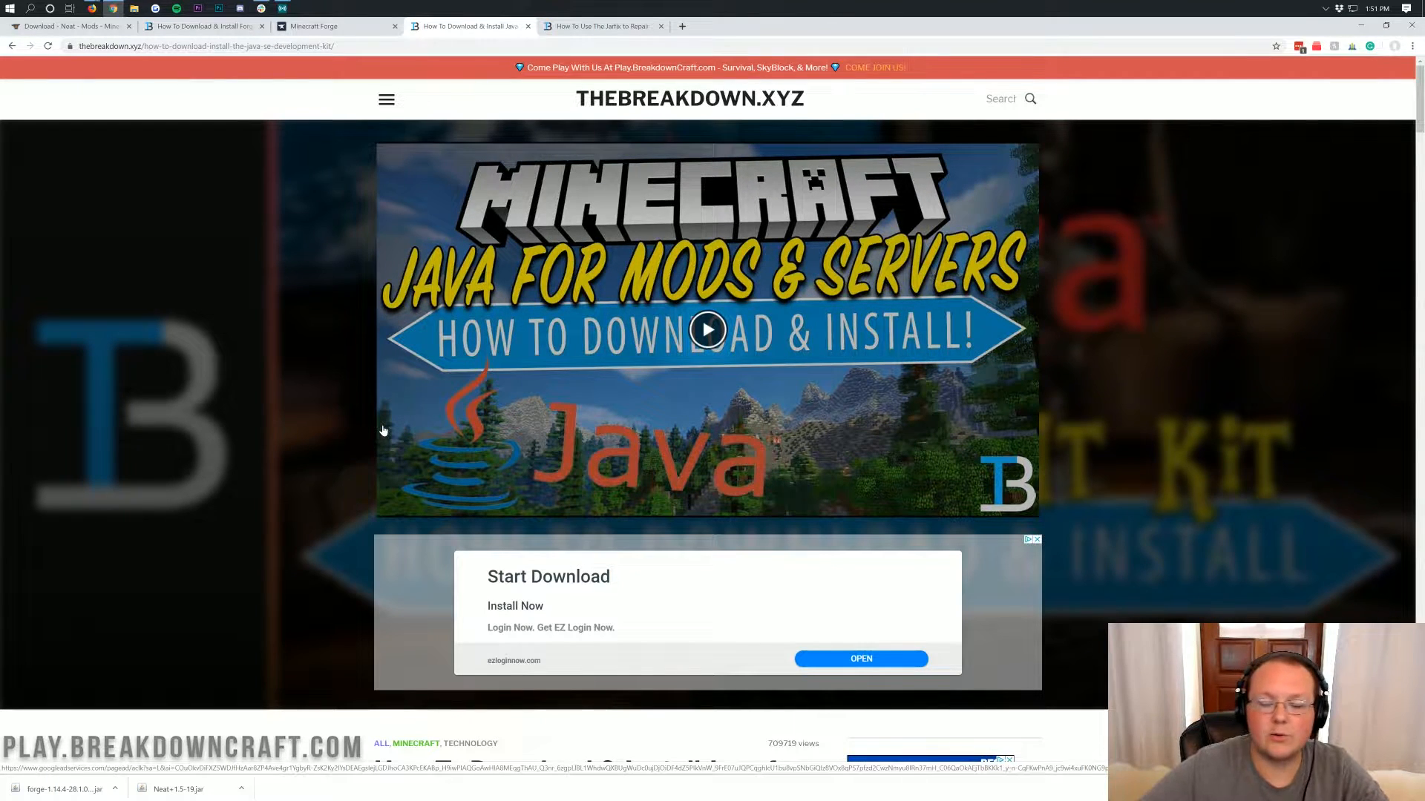
left_click(600, 26)
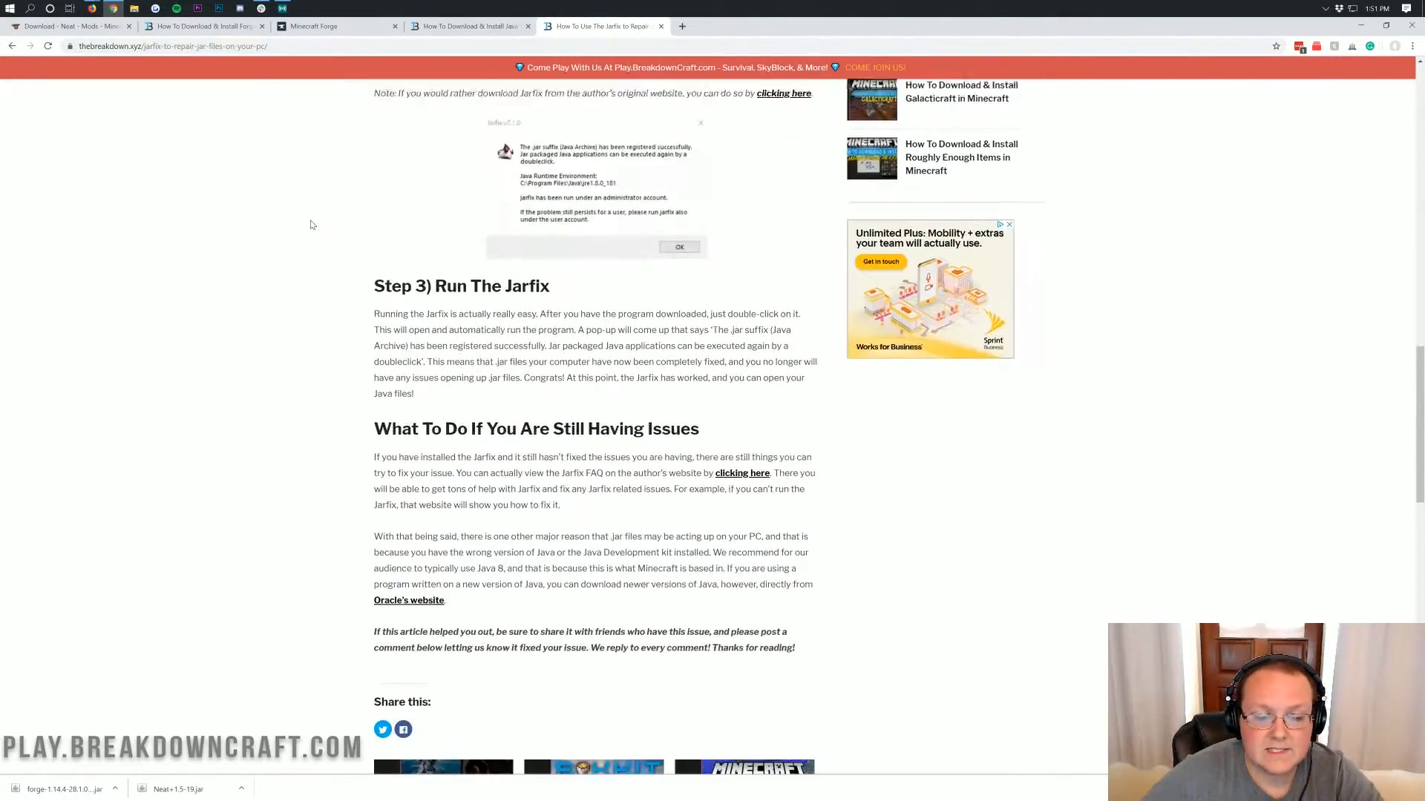
scroll("up", 3)
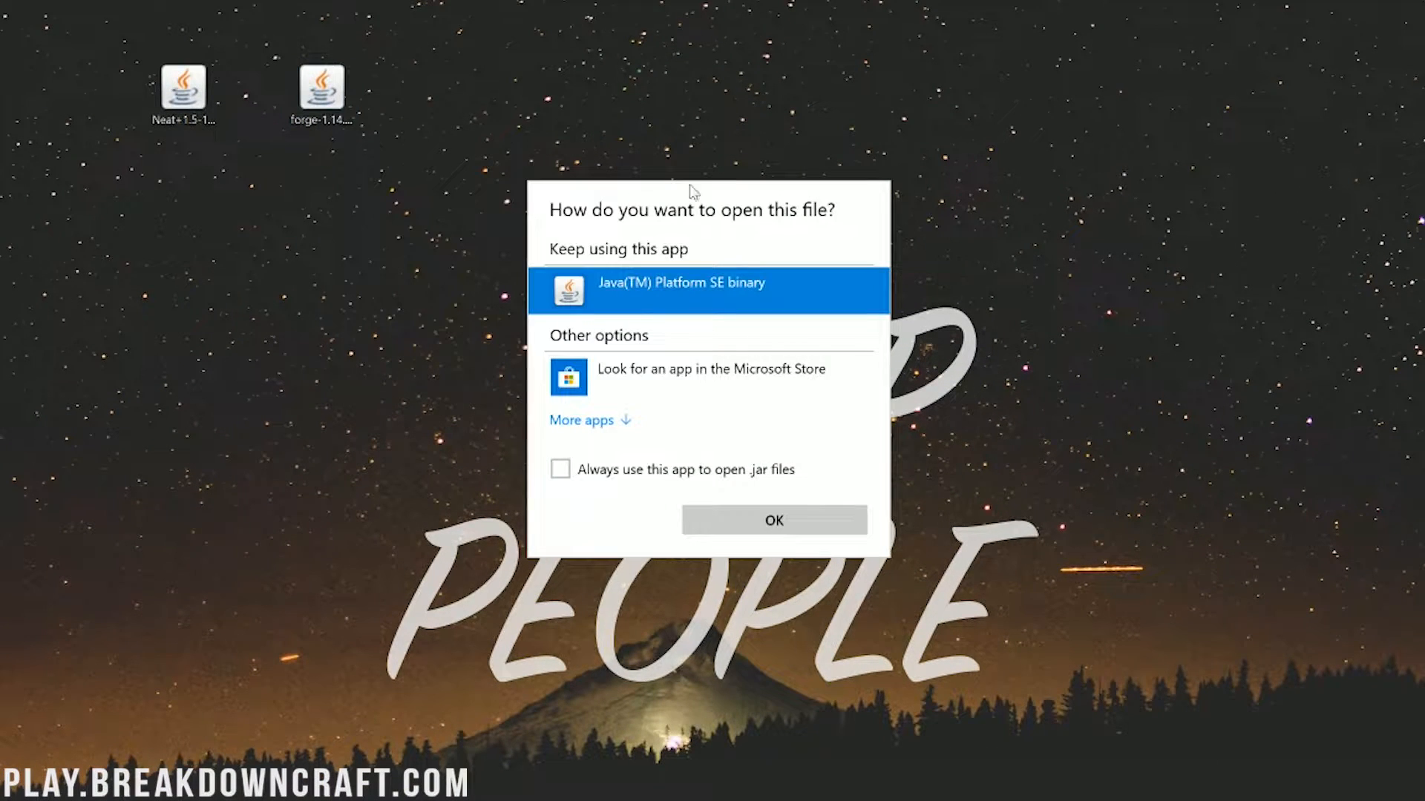
- Confirm Java for jar files, run the Forge installer, install the 1.14.4-forge-28.1.0 client, and acknowledge completion
left_click(773, 519)
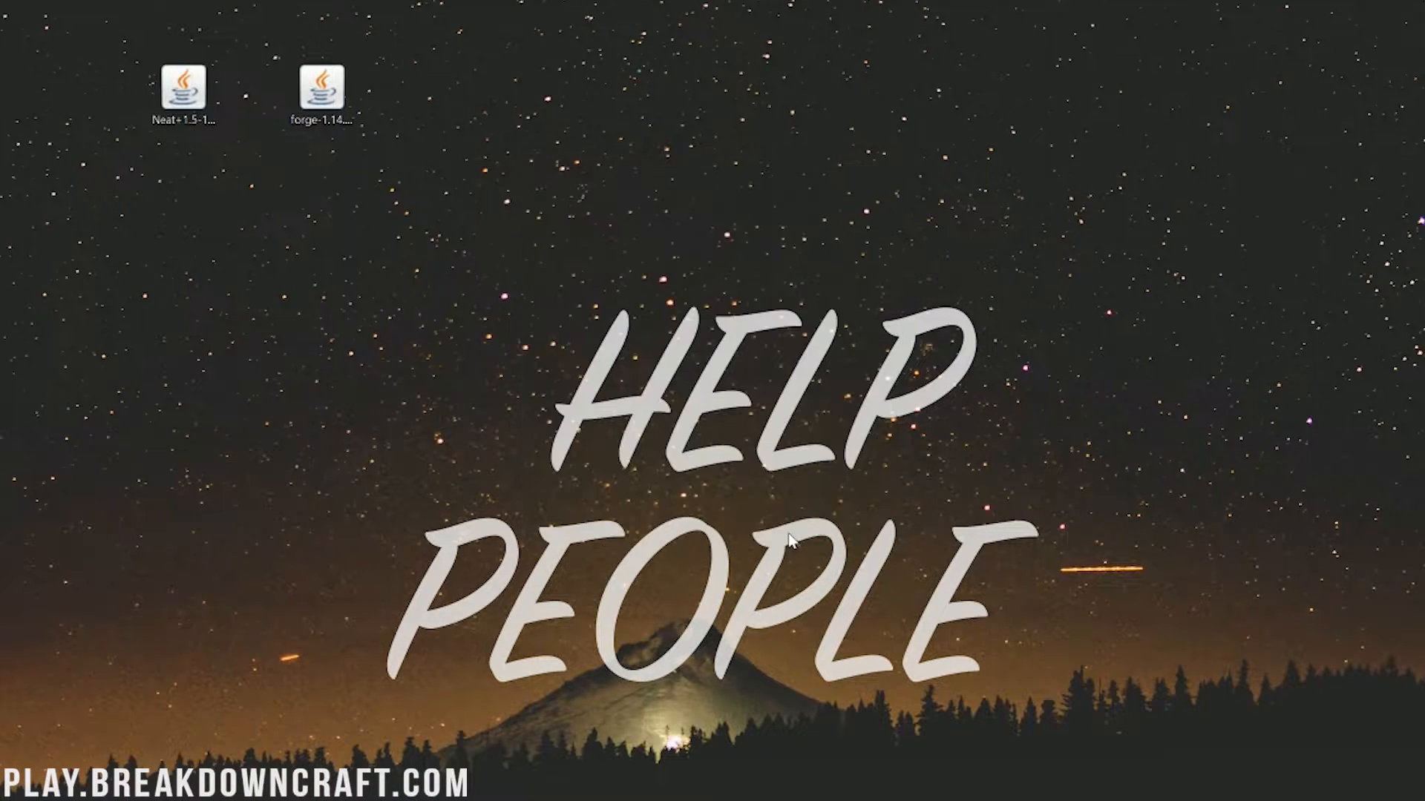
double_click(321, 88)
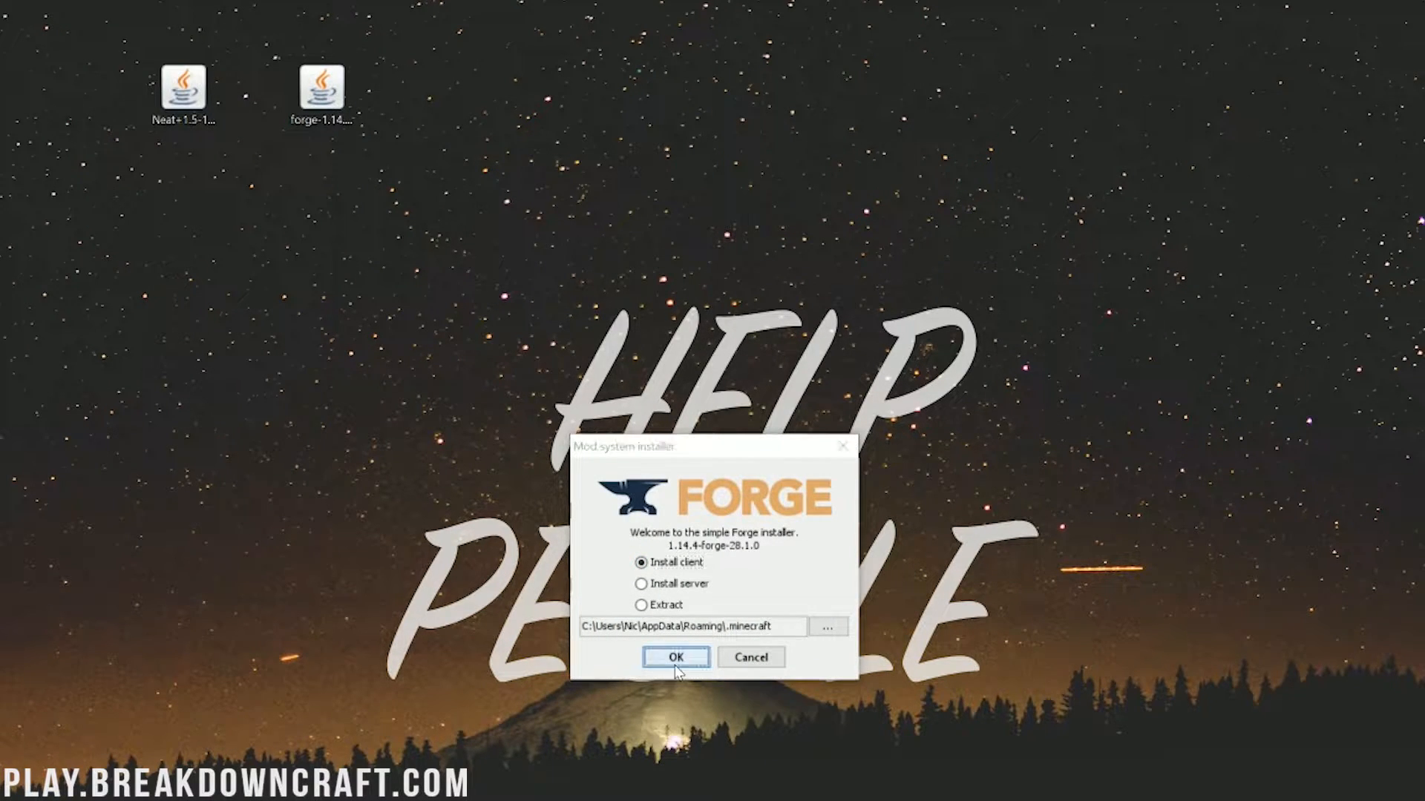
left_click(675, 657)
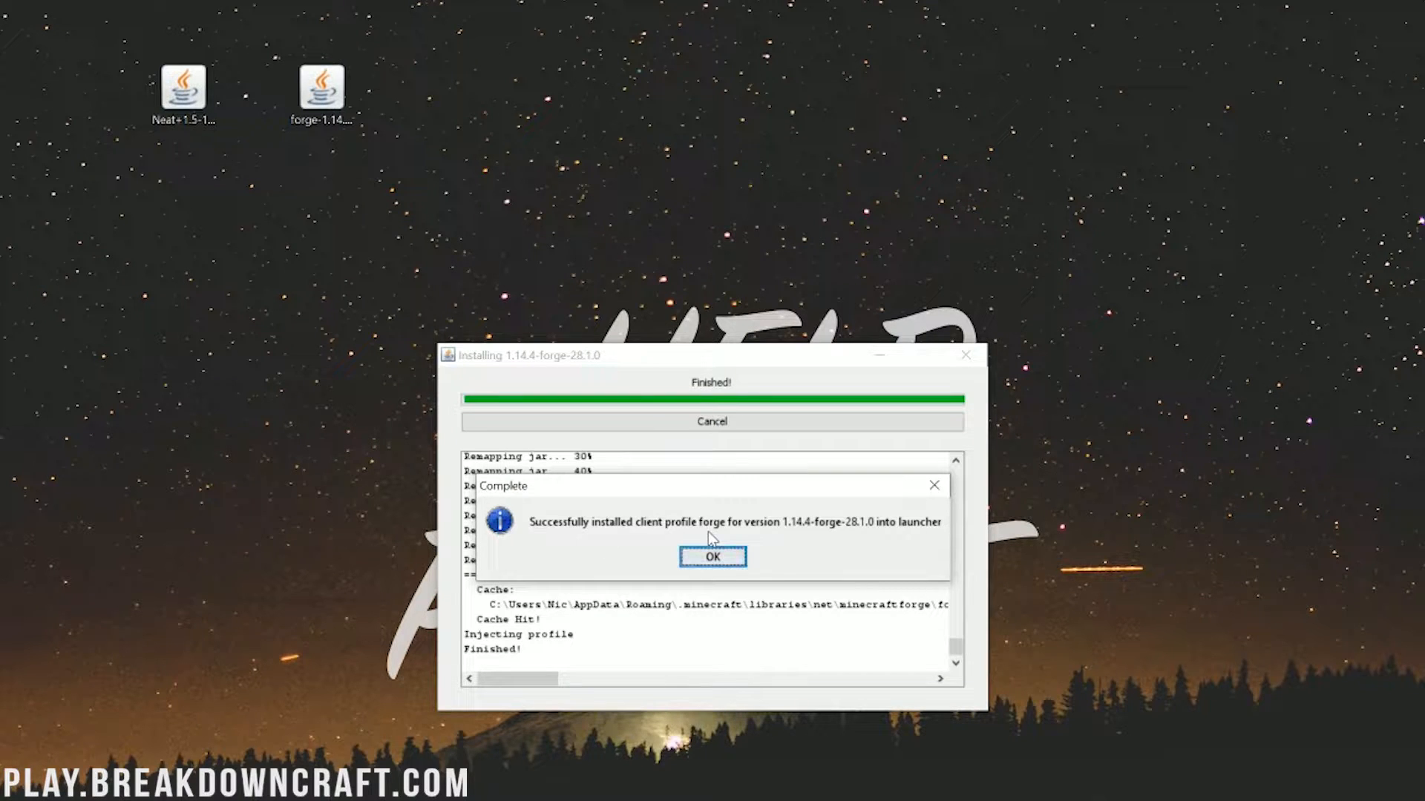
left_click(713, 556)
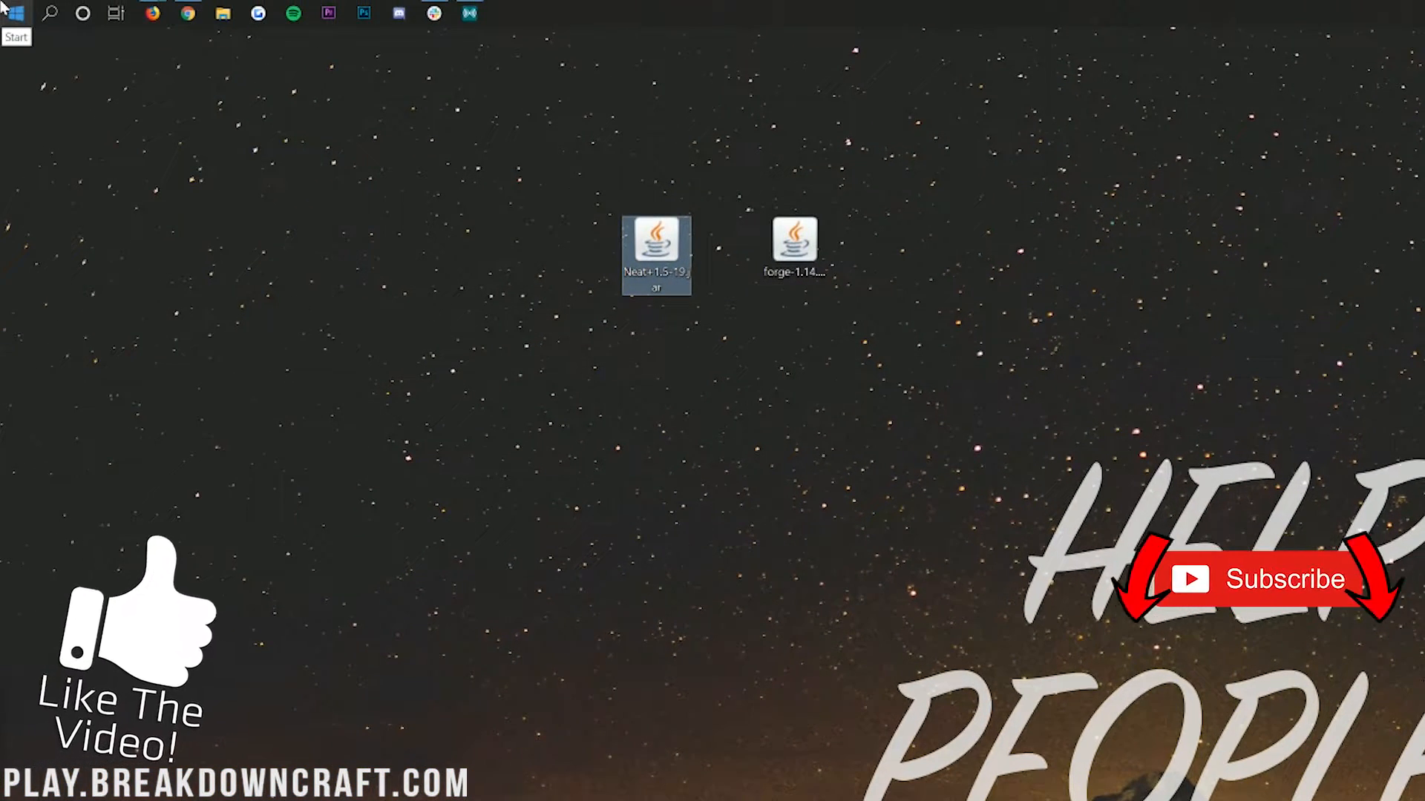
- Launch the Run app from Start, move its window, and run %appdata%
left_click(13, 13)
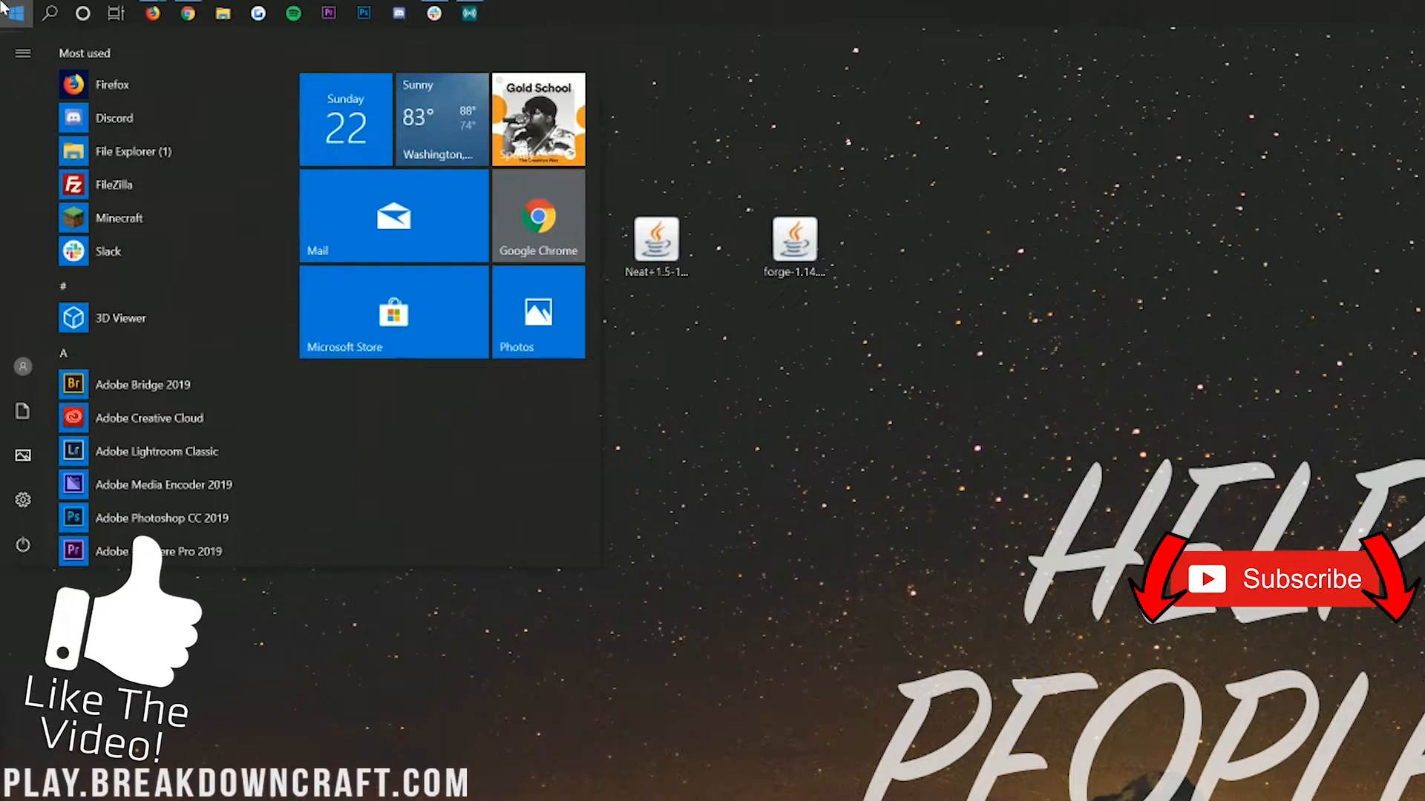
type("run")
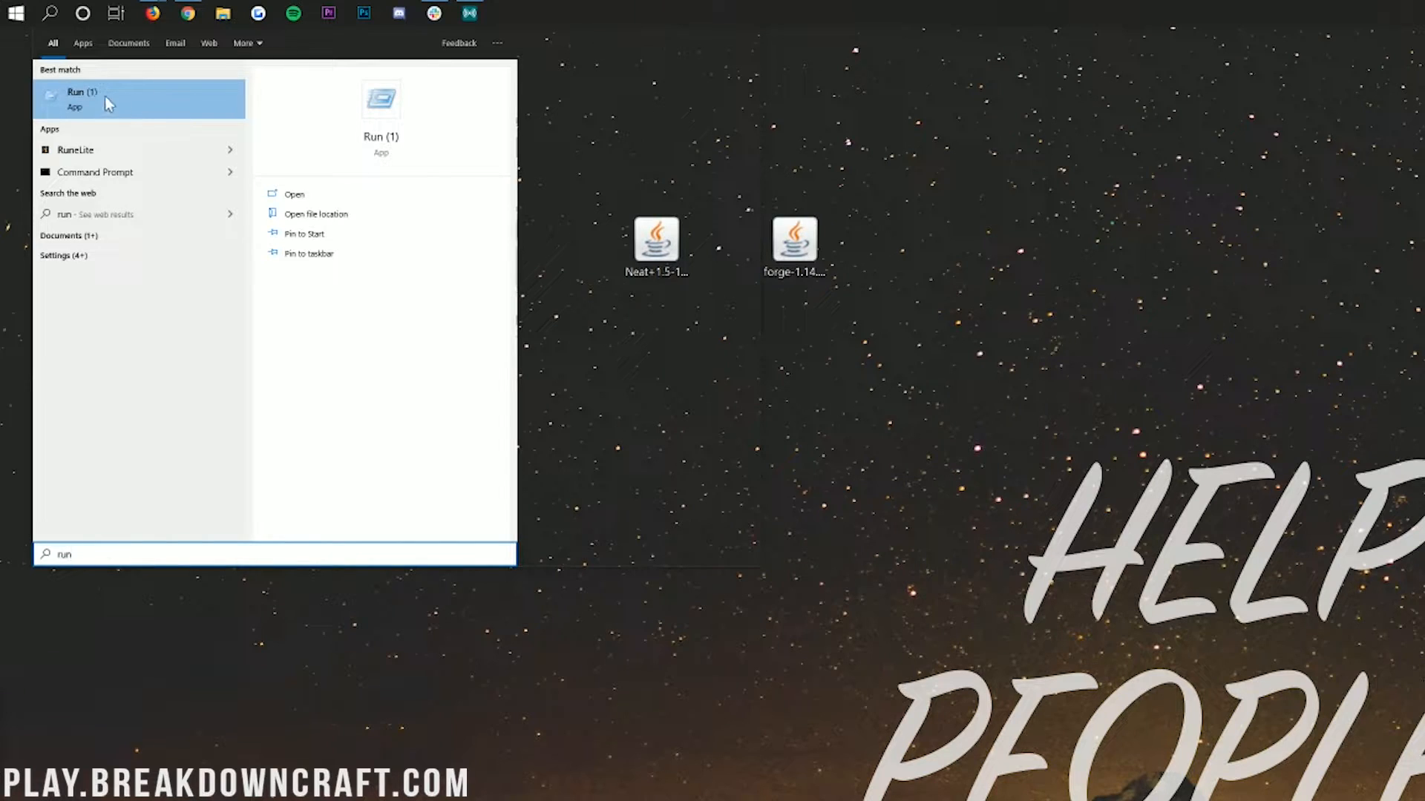
left_click(82, 98)
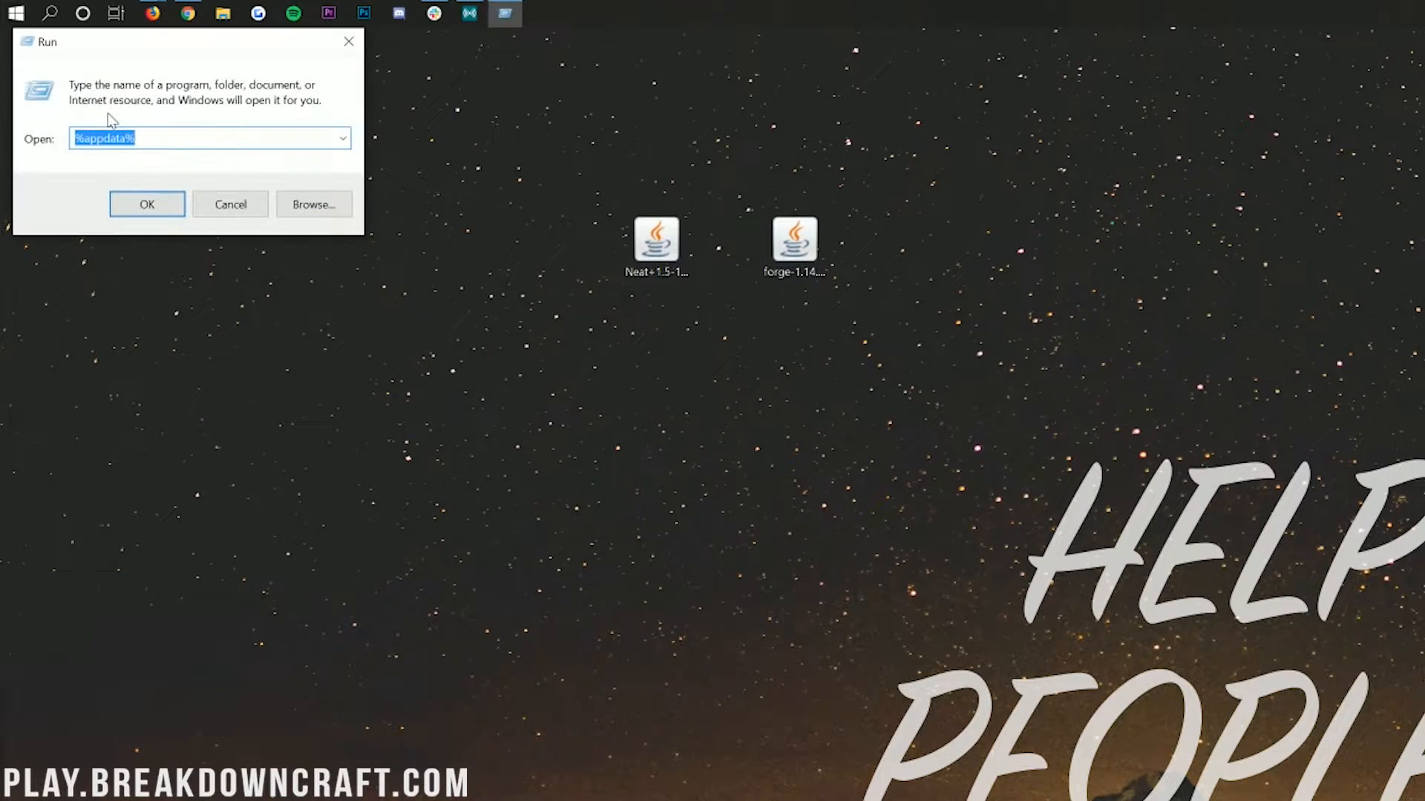
left_click_drag(43, 41, 130, 102)
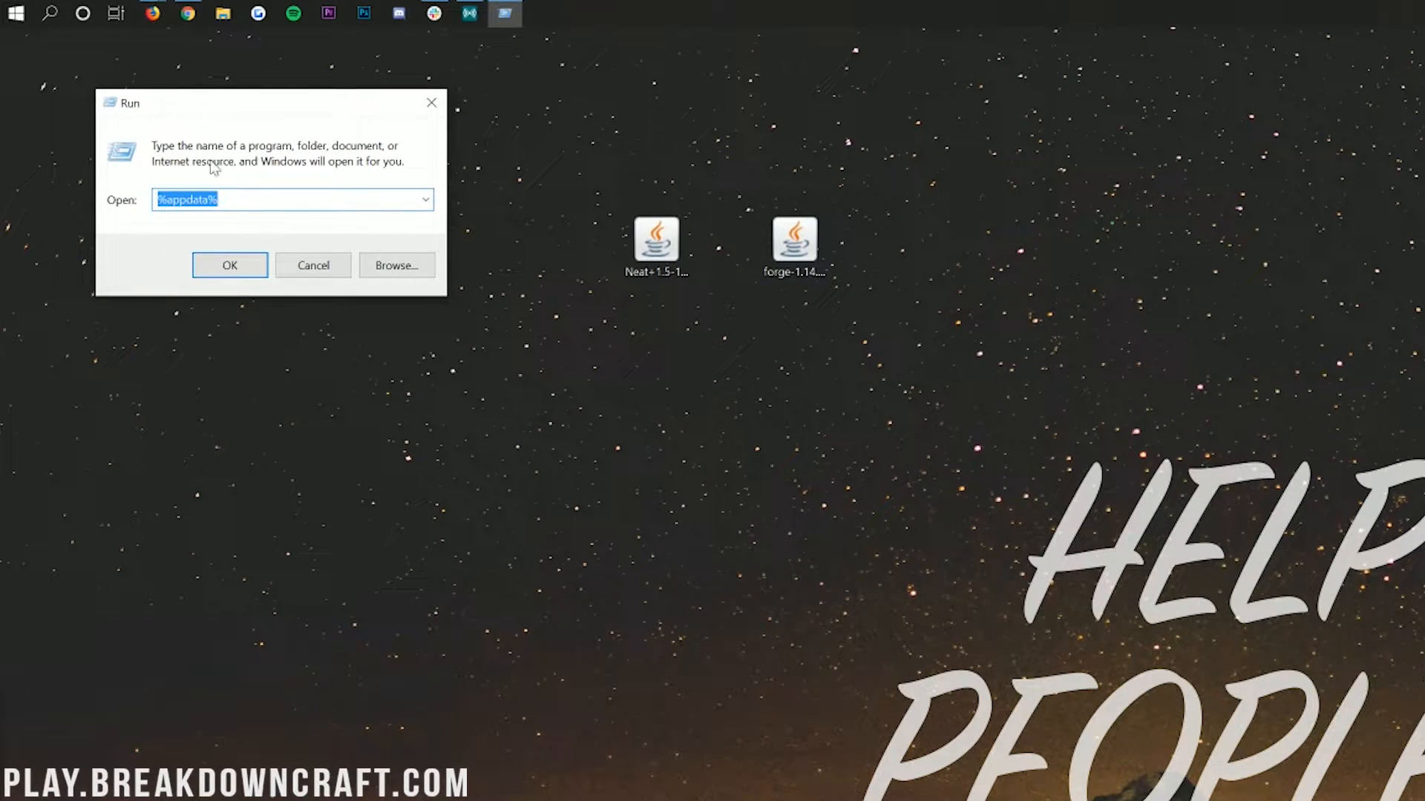
mouse_move(252, 174)
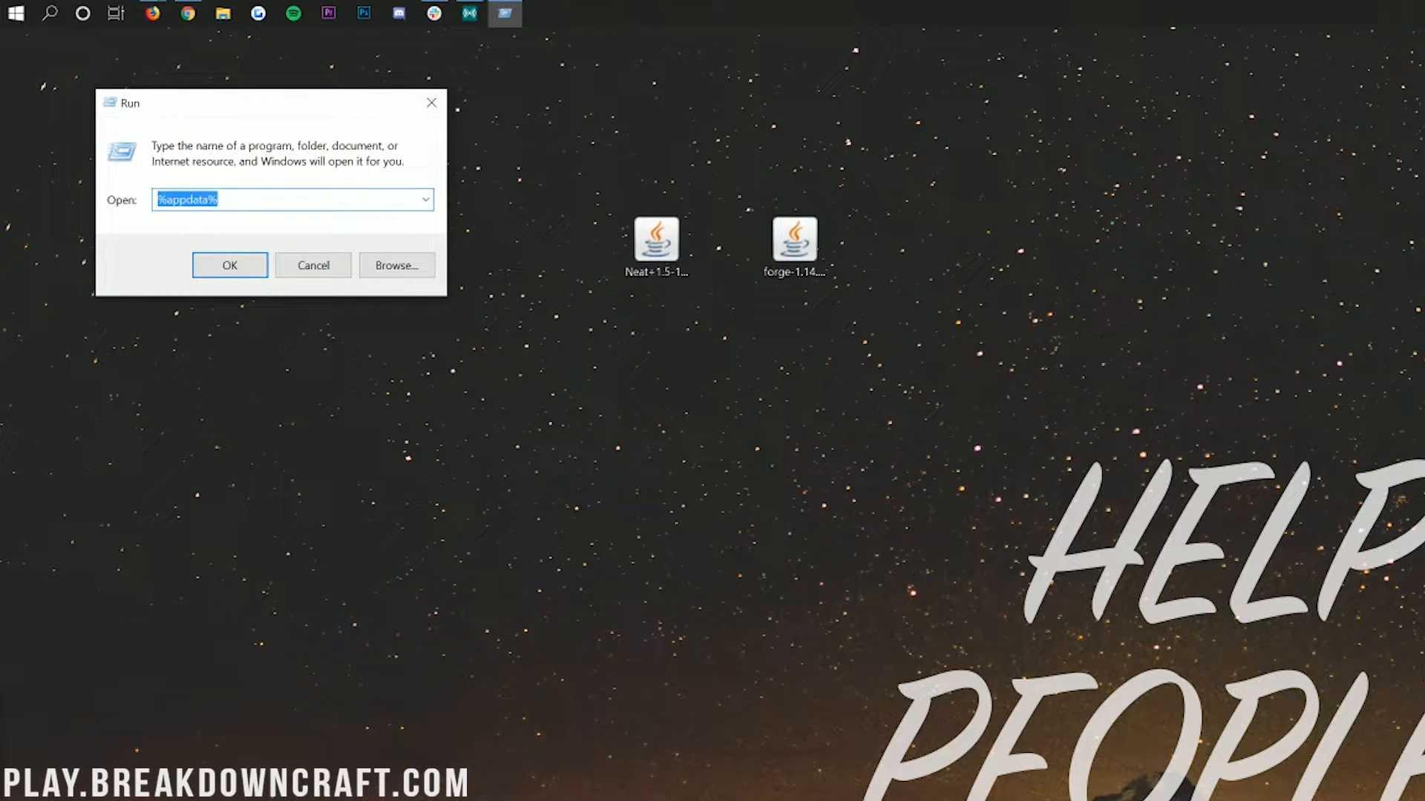
type("%app")
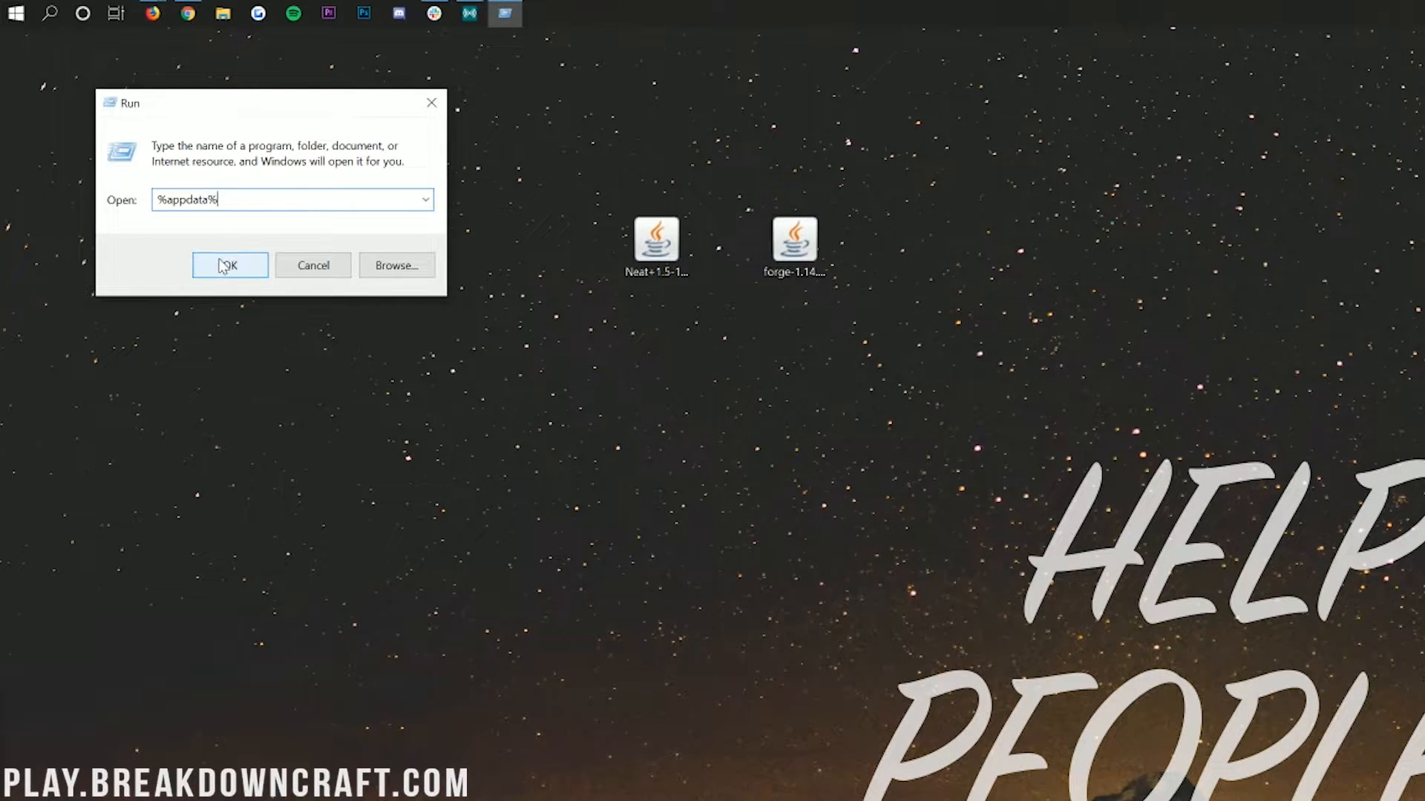
left_click(229, 265)
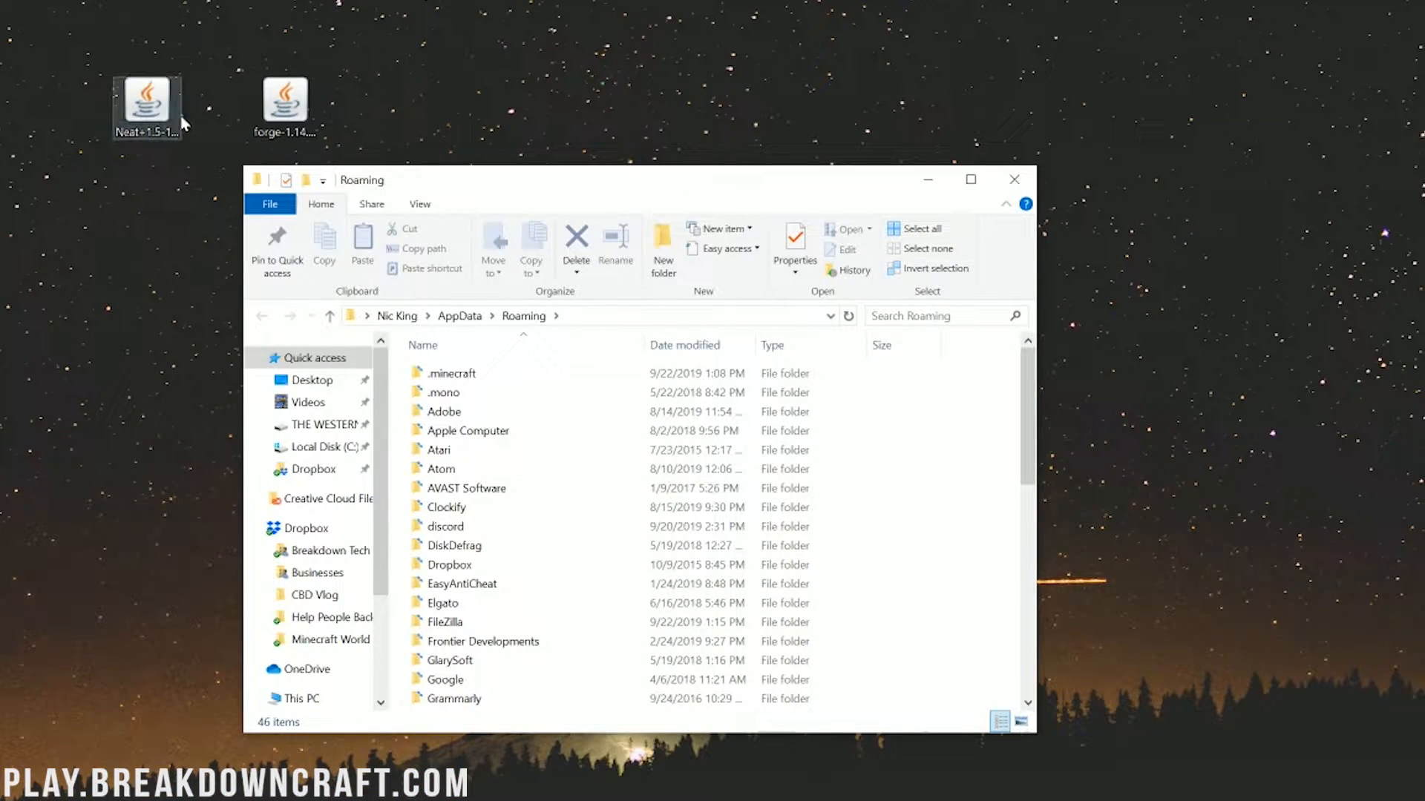
- Inside .minecraft, delete the old mods folder, create a new 'mods' folder, and open it
double_click(452, 373)
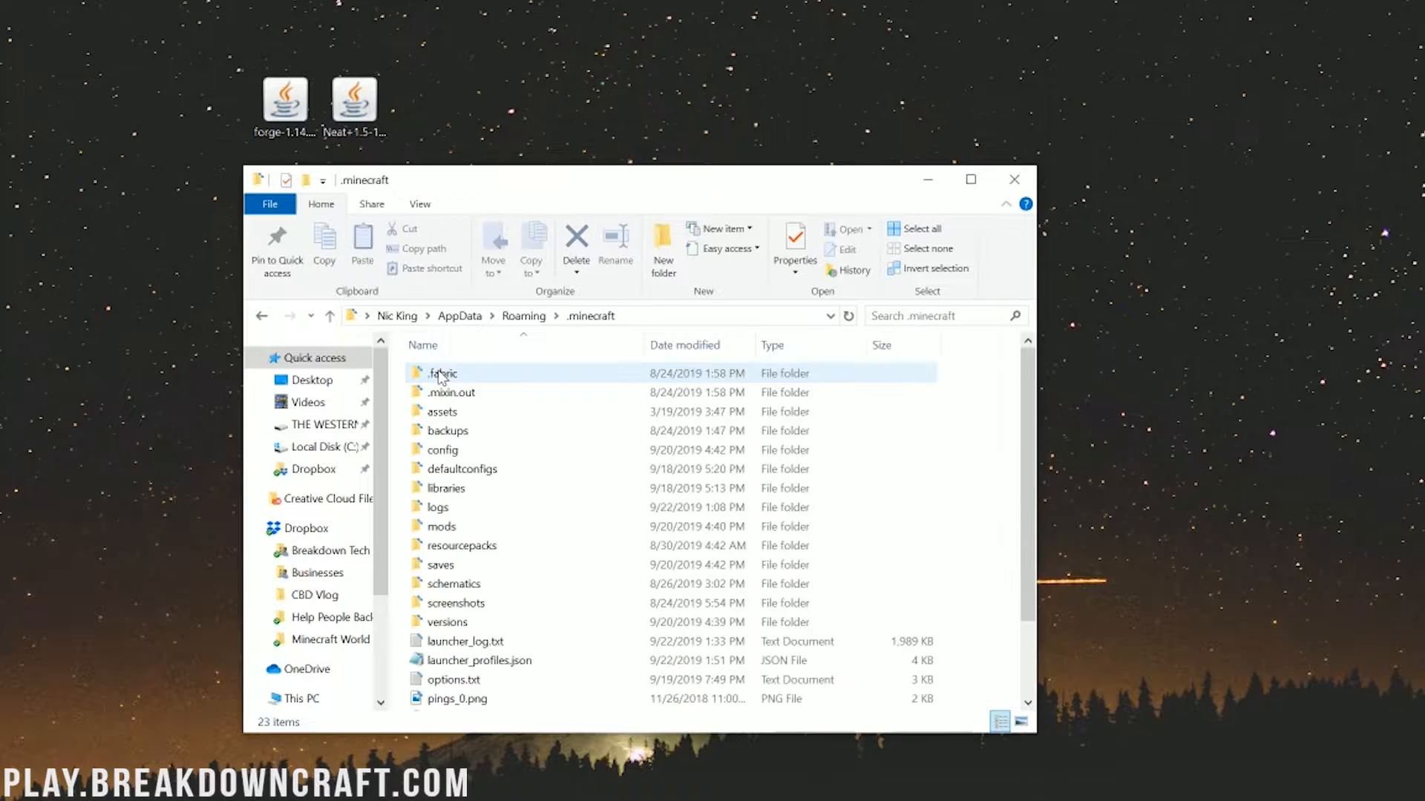
right_click(441, 526)
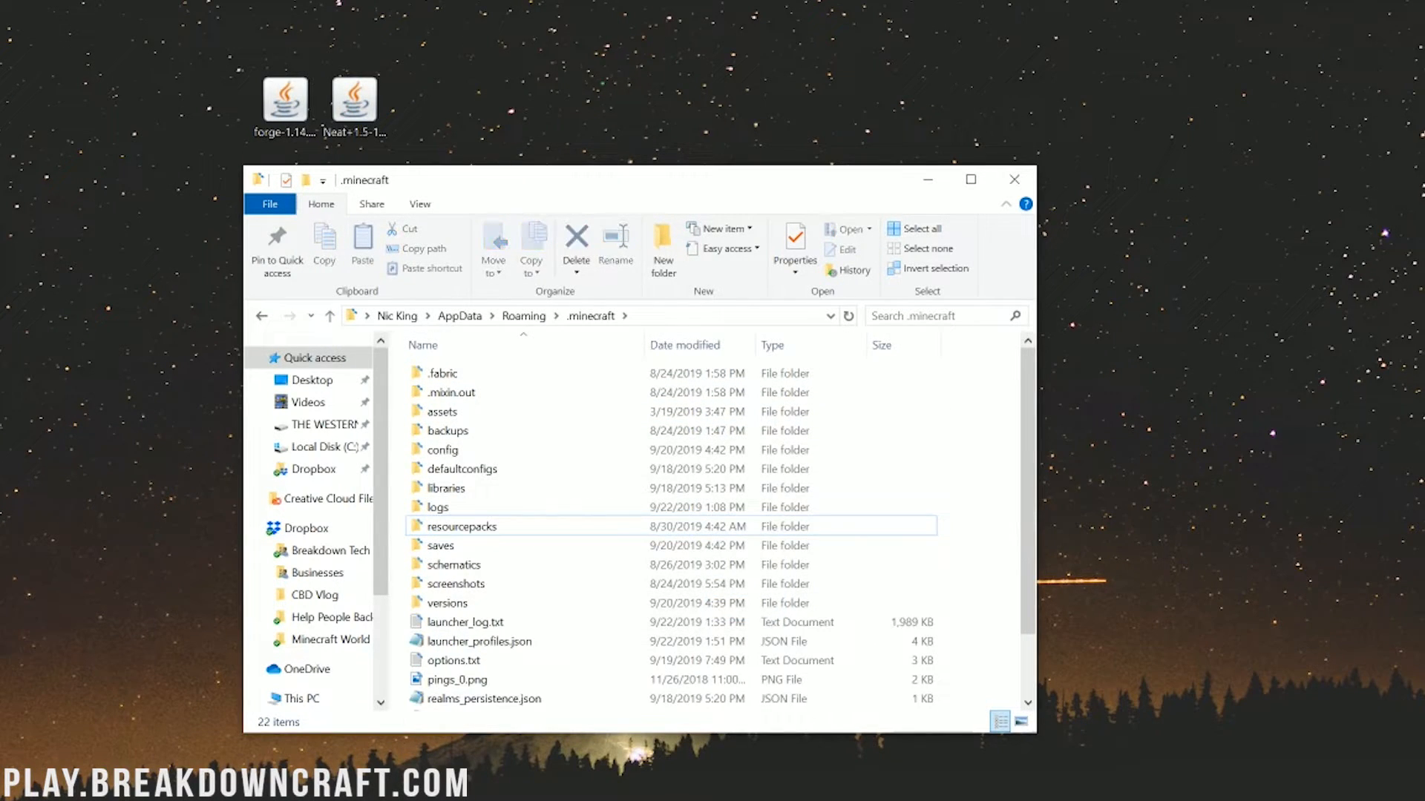
mouse_move(987, 515)
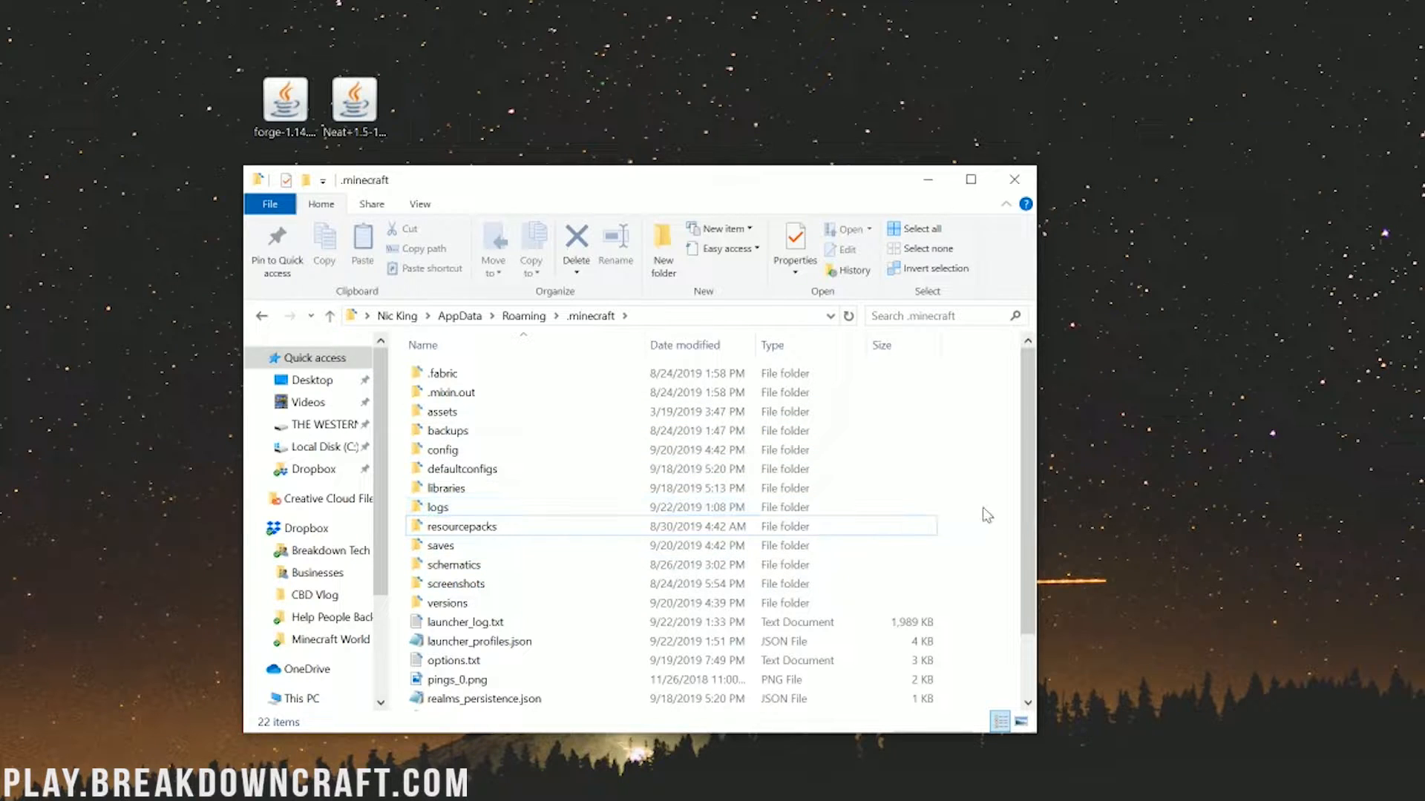
right_click(986, 514)
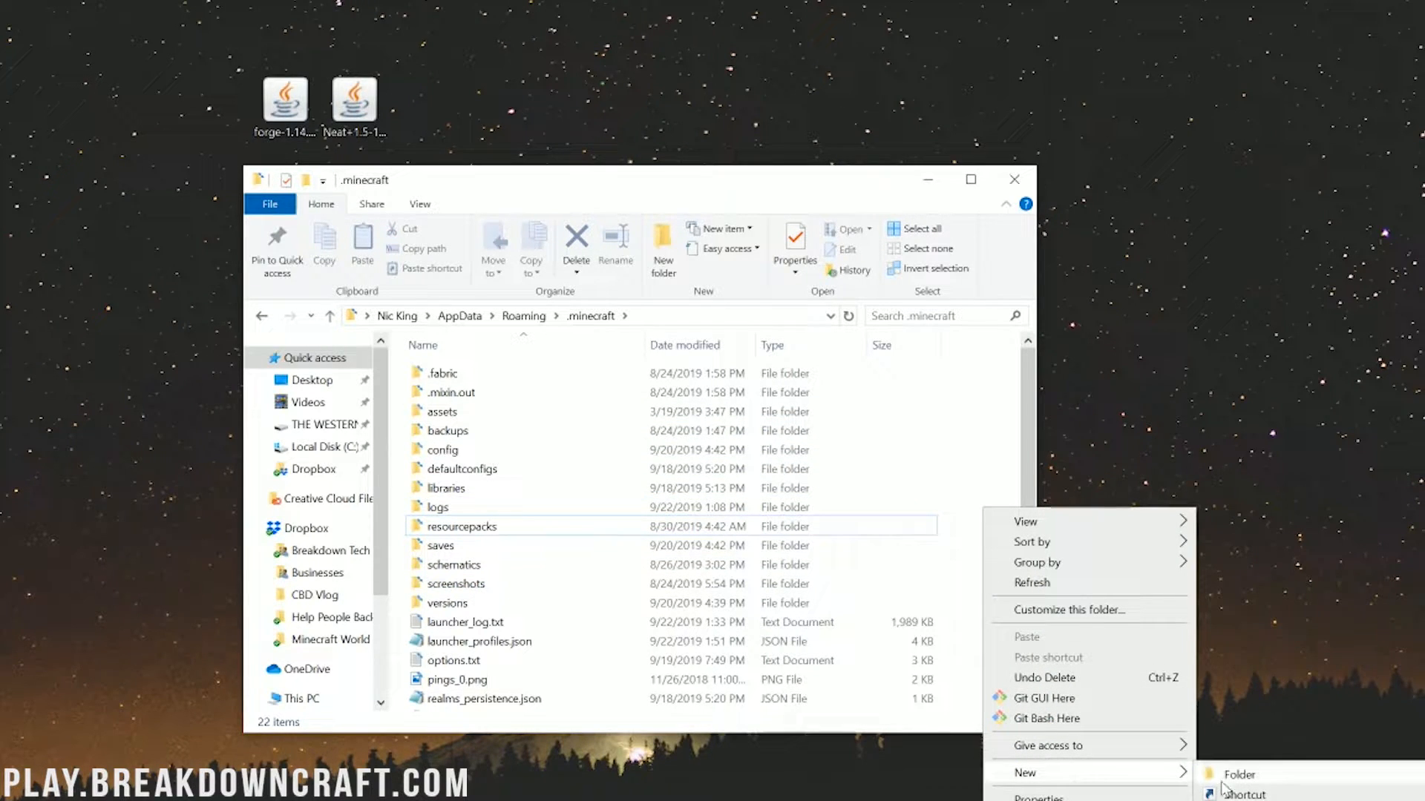
left_click(1237, 773)
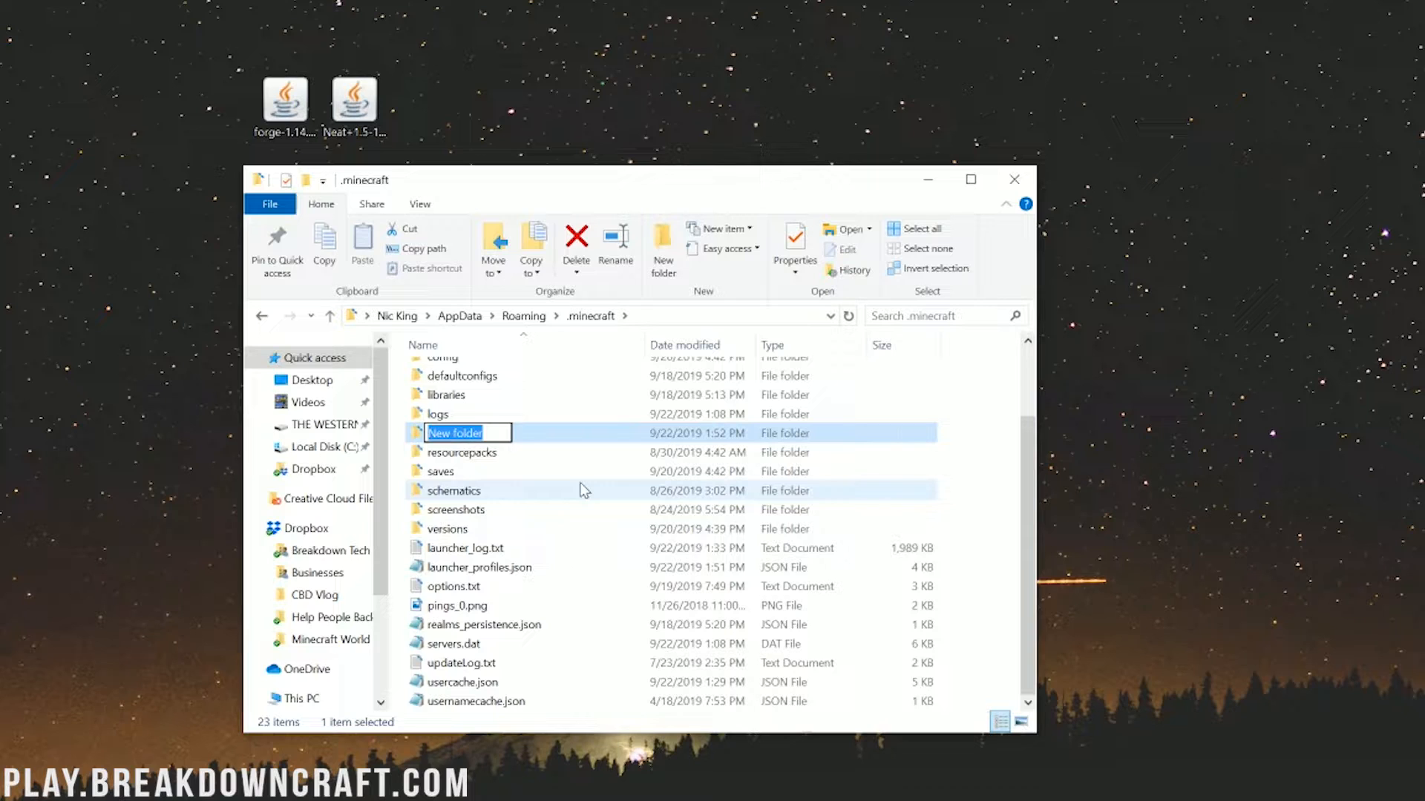
type("mods")
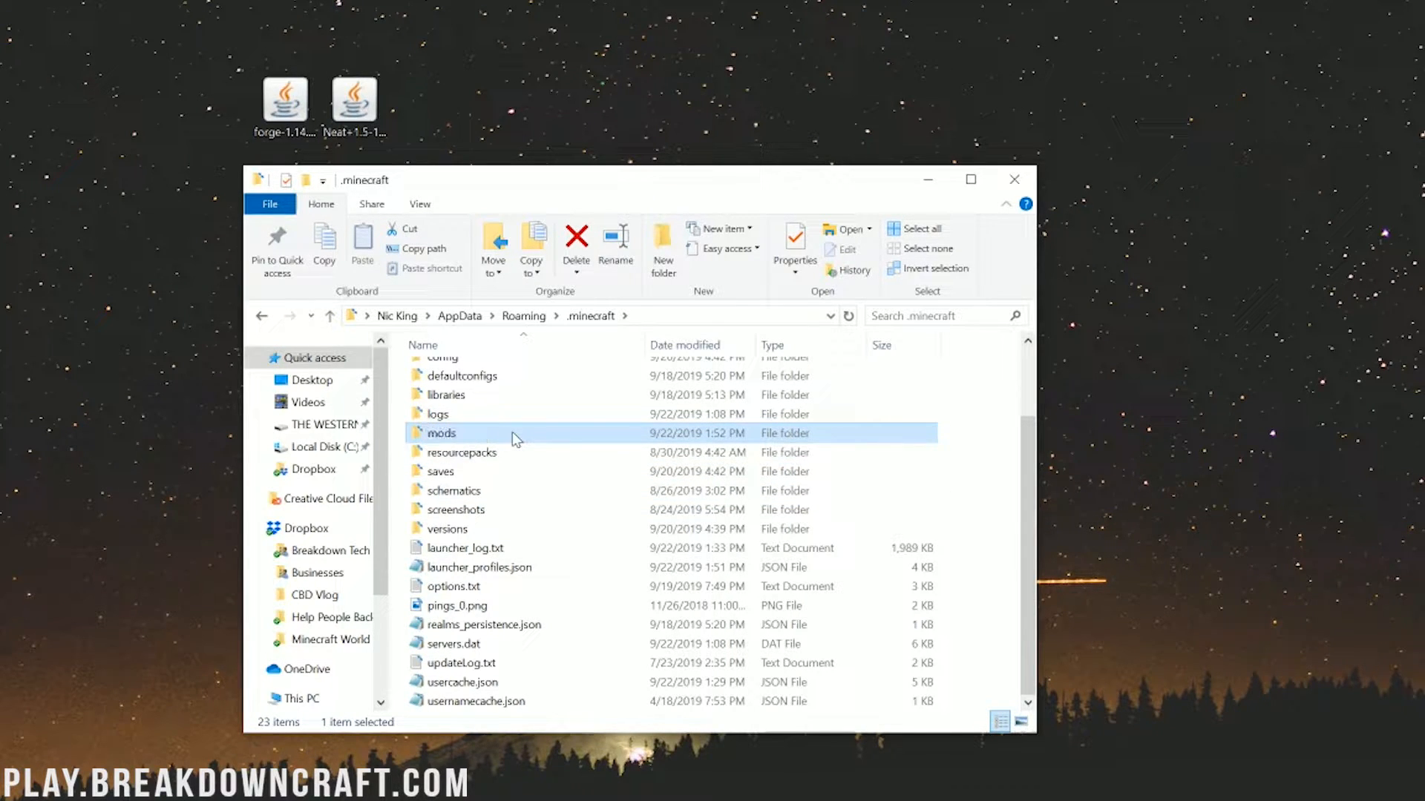
double_click(442, 432)
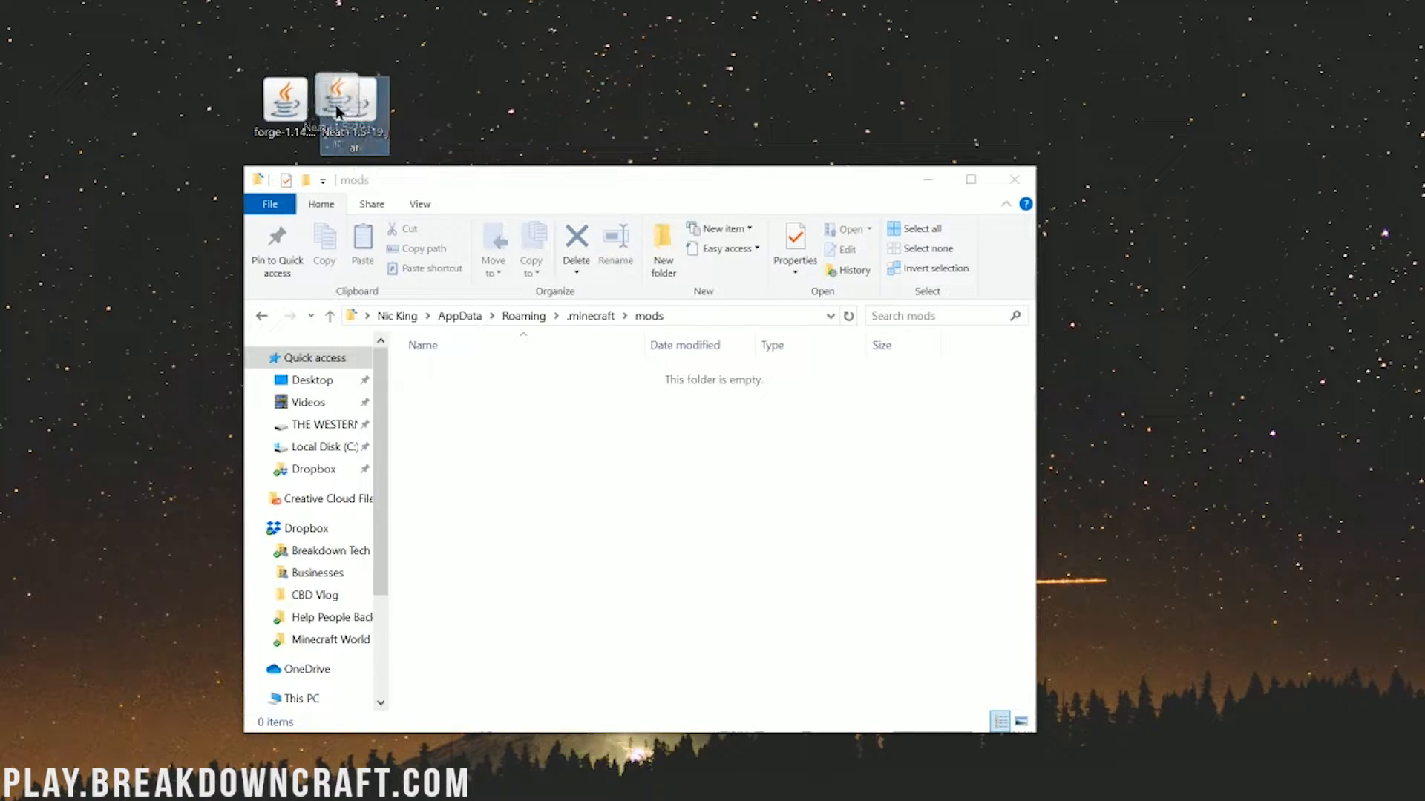
- Drag Neat+1.5-19.jar from the desktop into the empty mods folder
left_click_drag(353, 98, 466, 433)
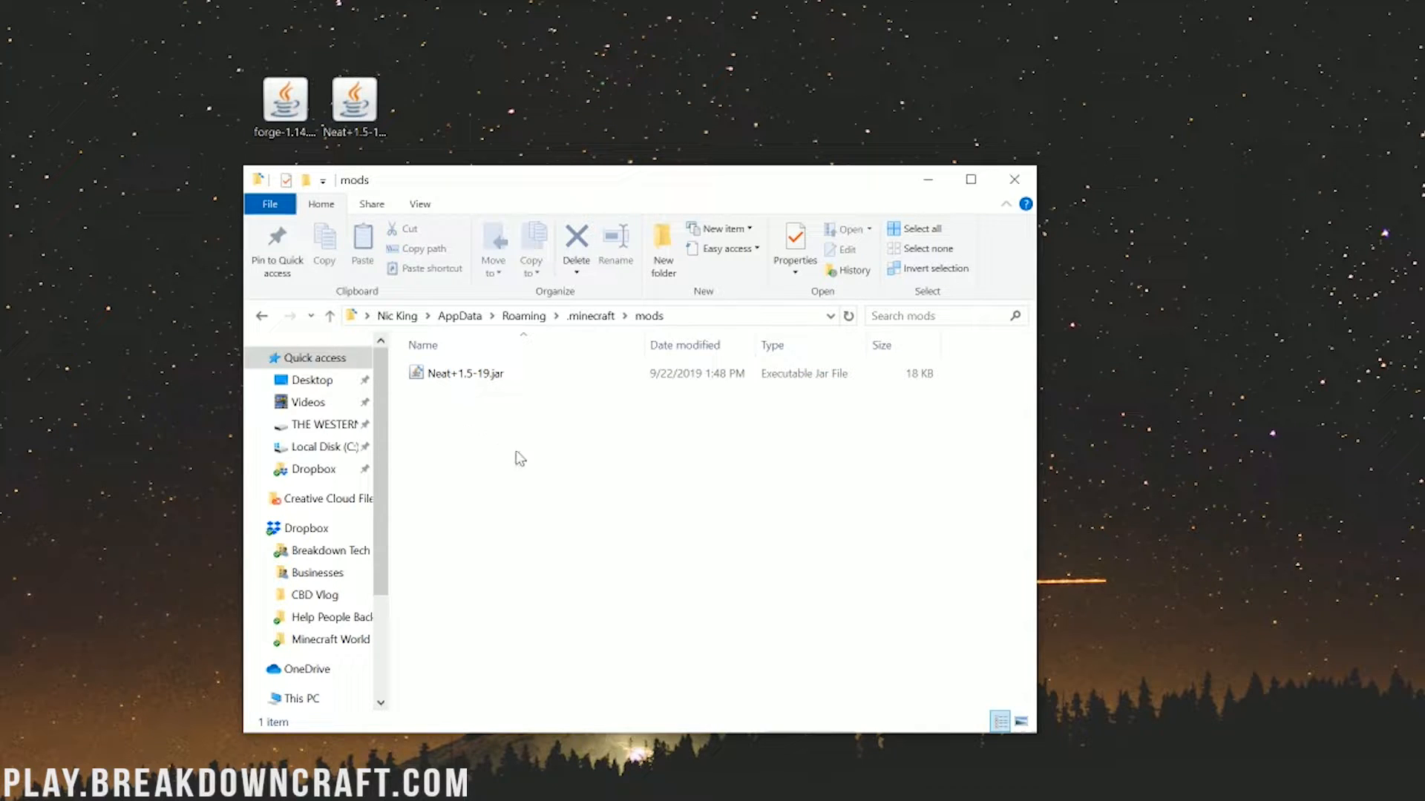
mouse_move(639, 502)
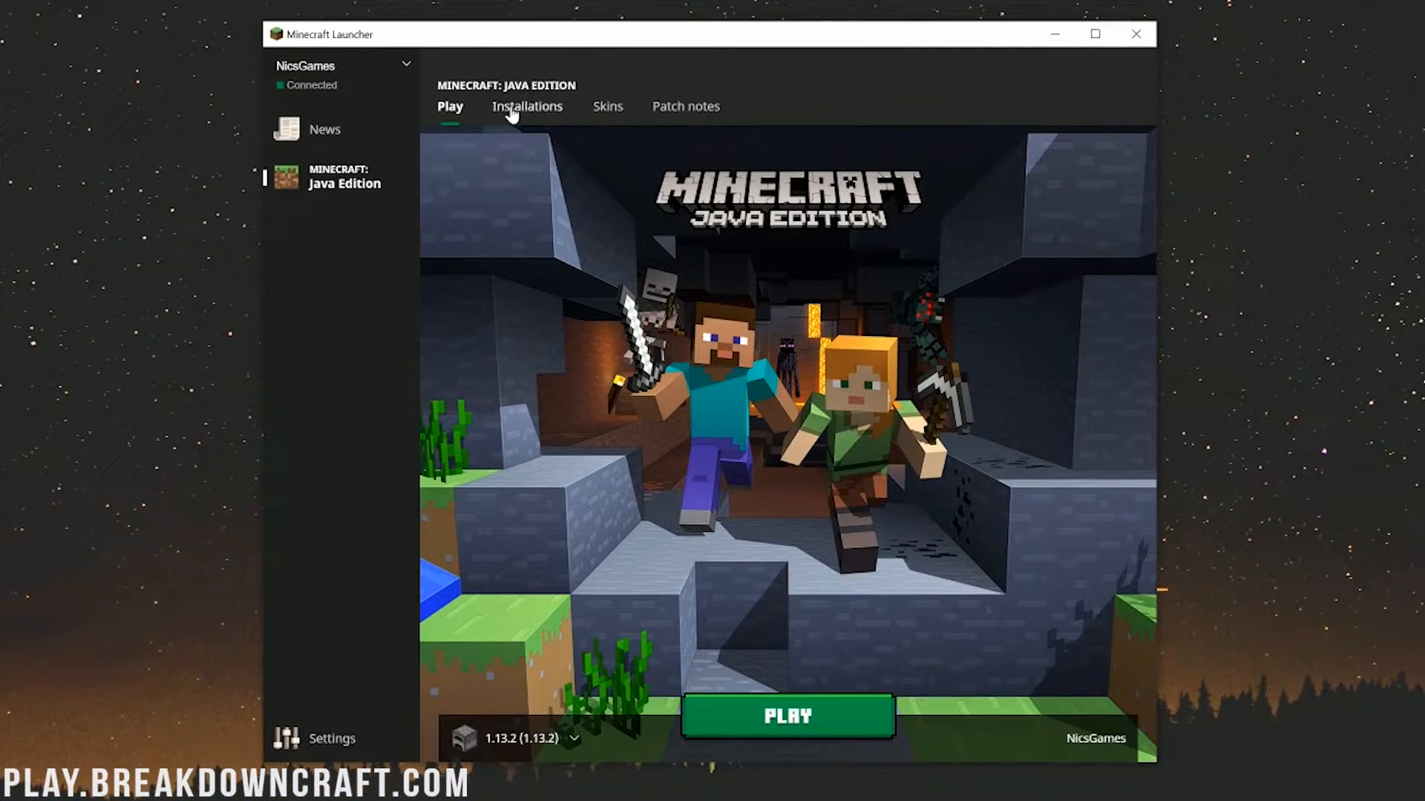
- Remove the Play.BreakdownCraft.com profile from the launcher's Installations list
left_click(526, 106)
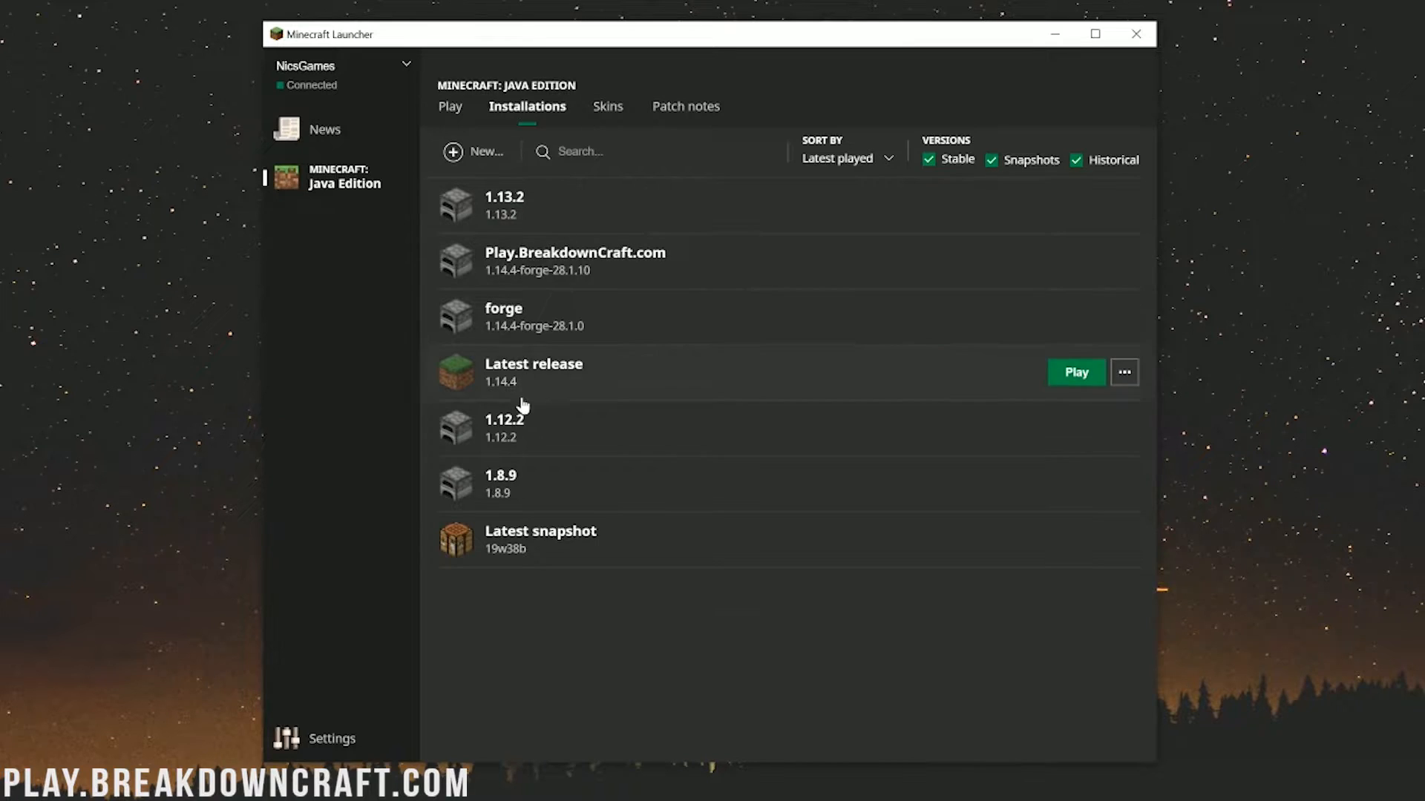
mouse_move(928, 319)
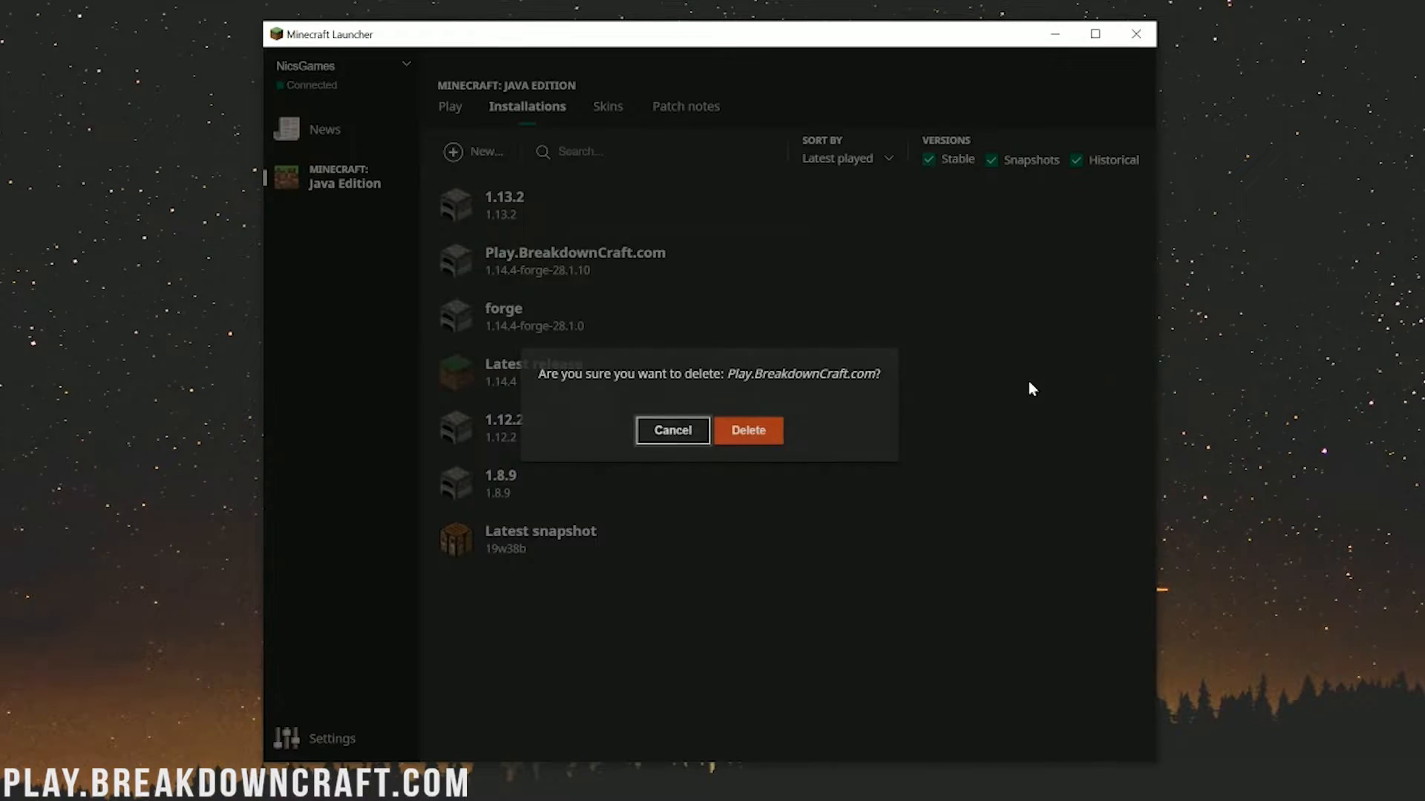
left_click(748, 429)
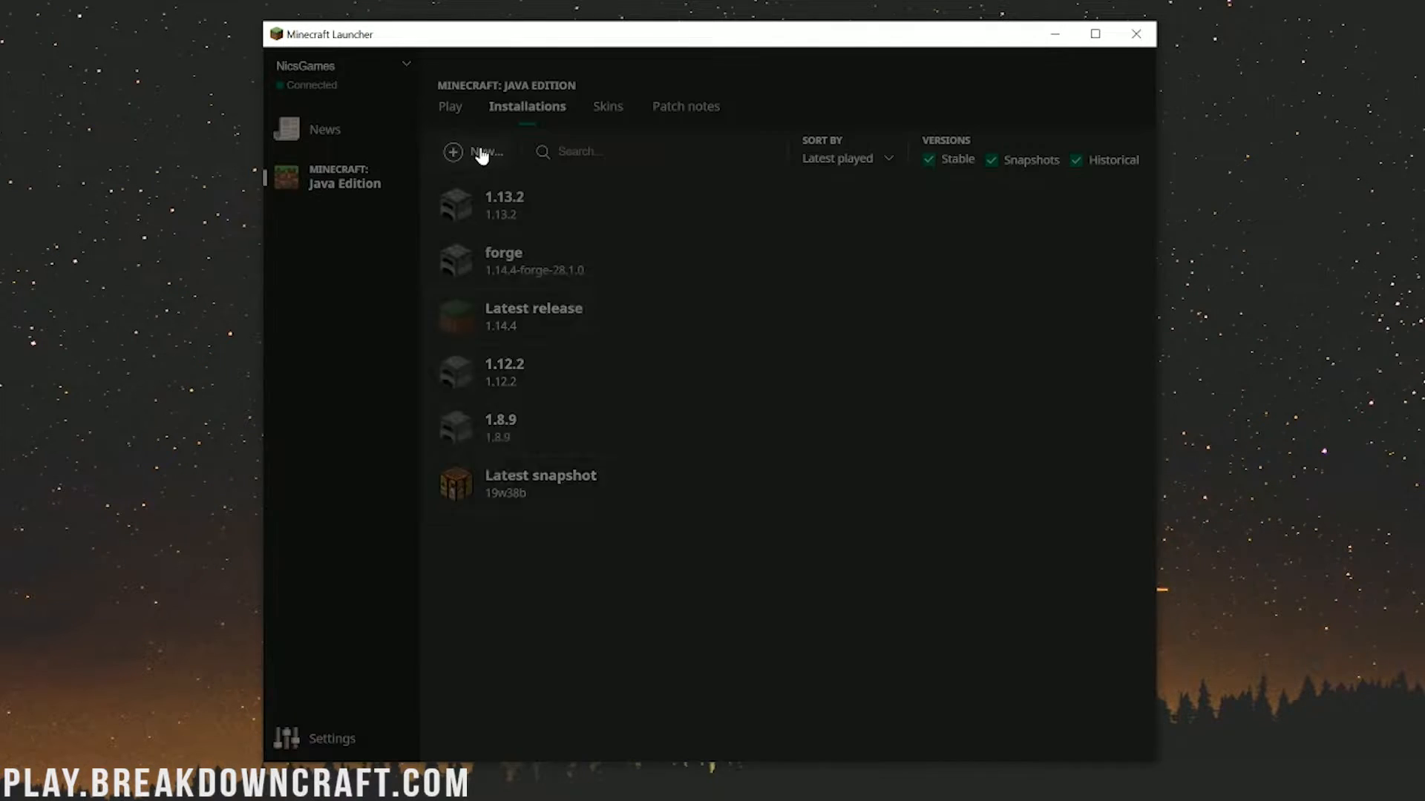
- Enter 'Play.BreakdownCraft.com' as the installation name and open the version list
left_click(473, 151)
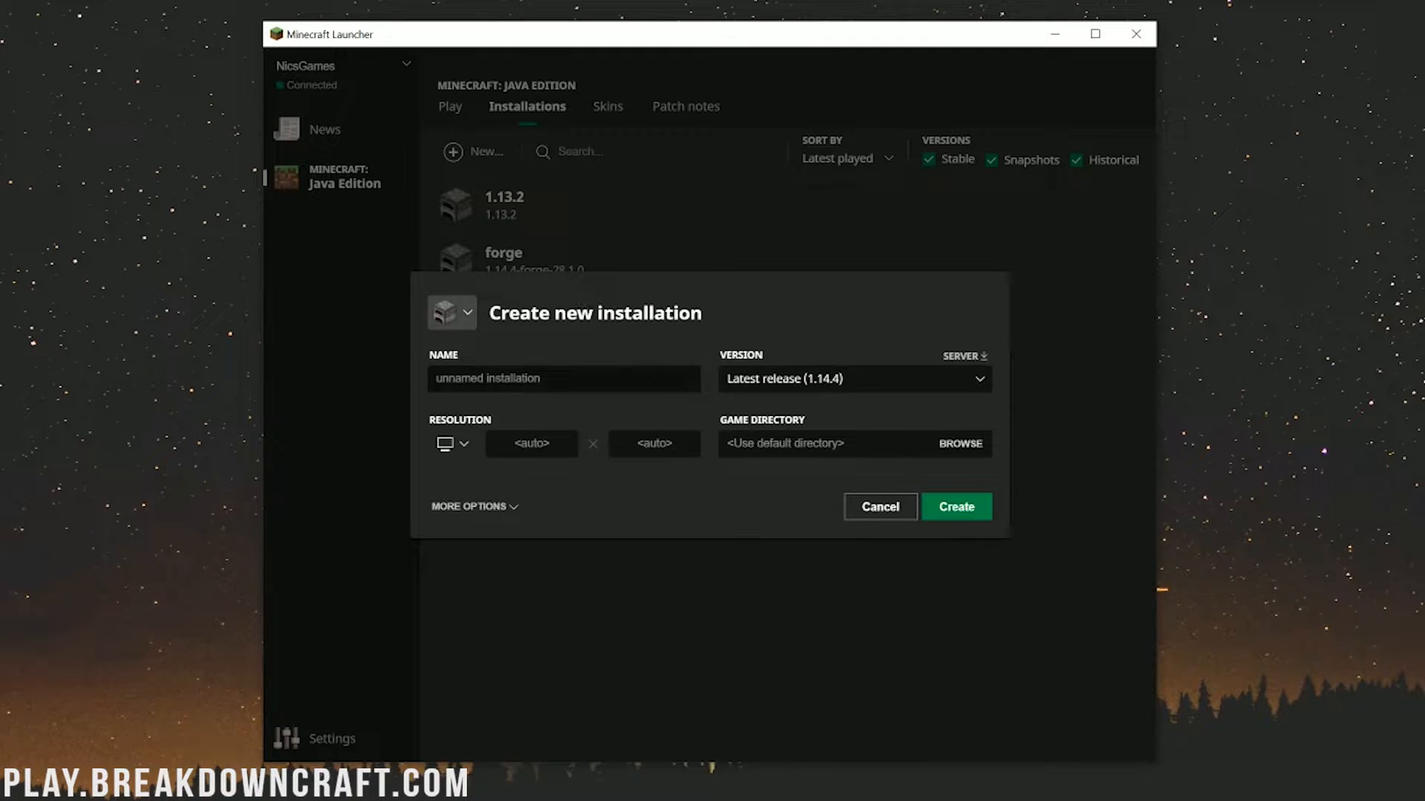
type("Play.BreakdownCraft.com")
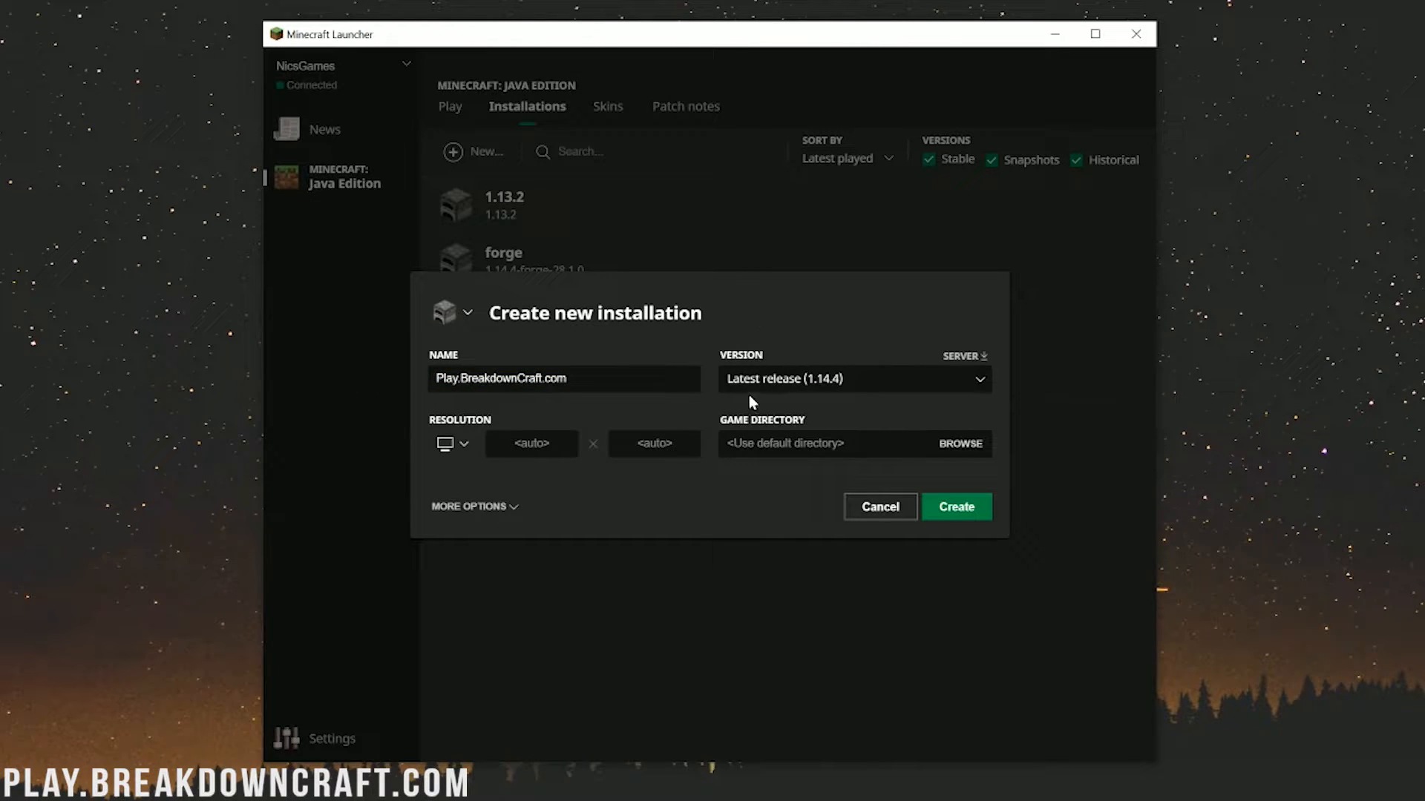
left_click(849, 379)
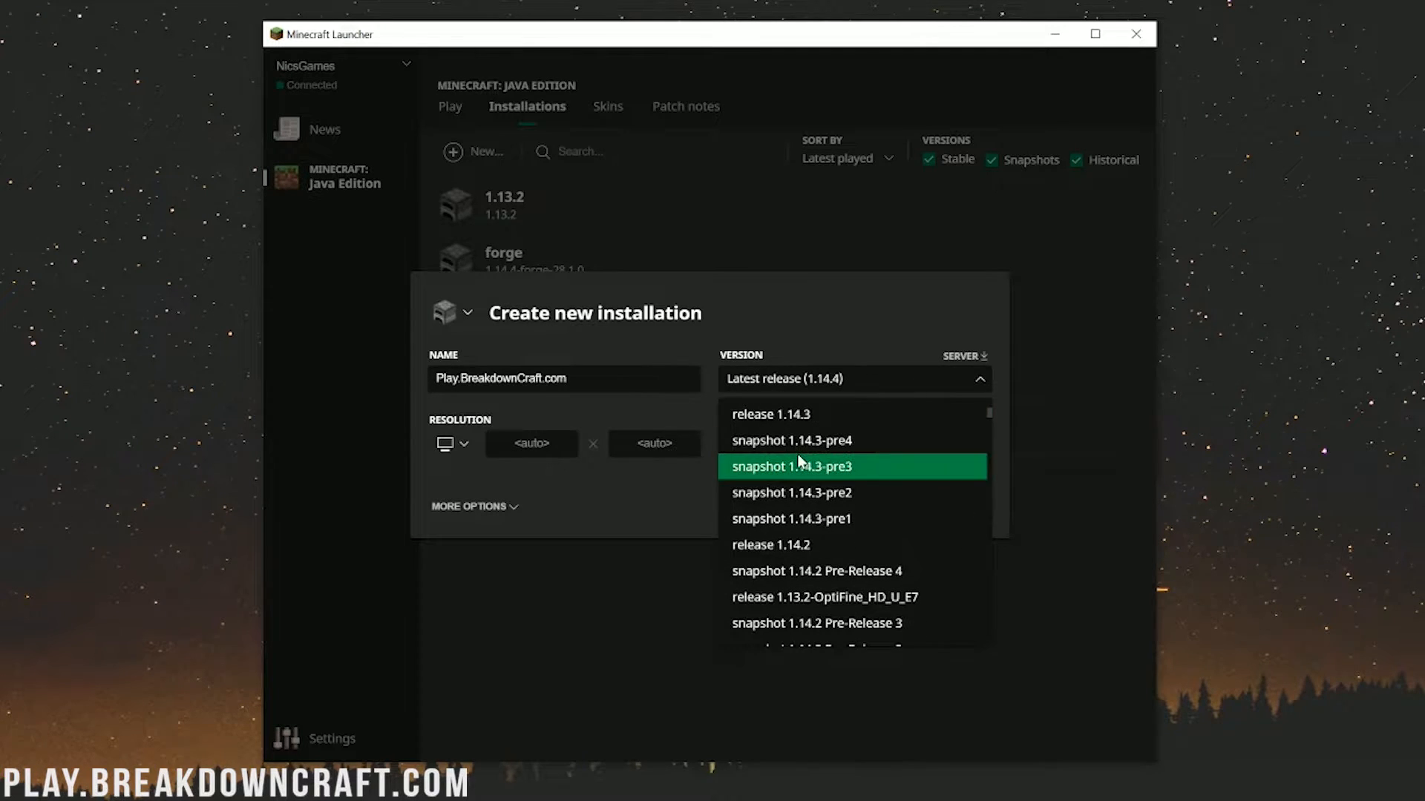
- Scroll down the version list looking for release 1.14.4-forge-28.1.0
scroll("down", 3)
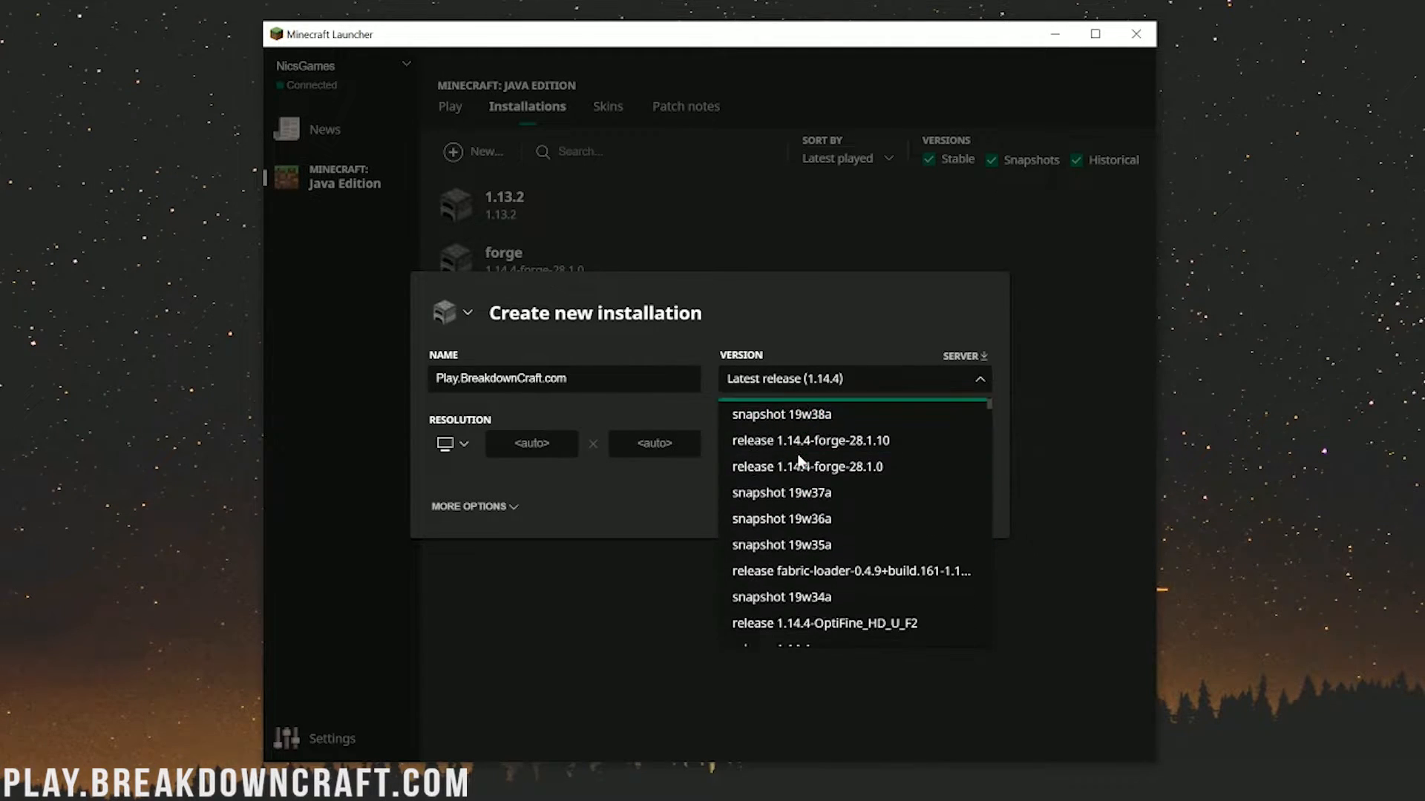
scroll("down", 3)
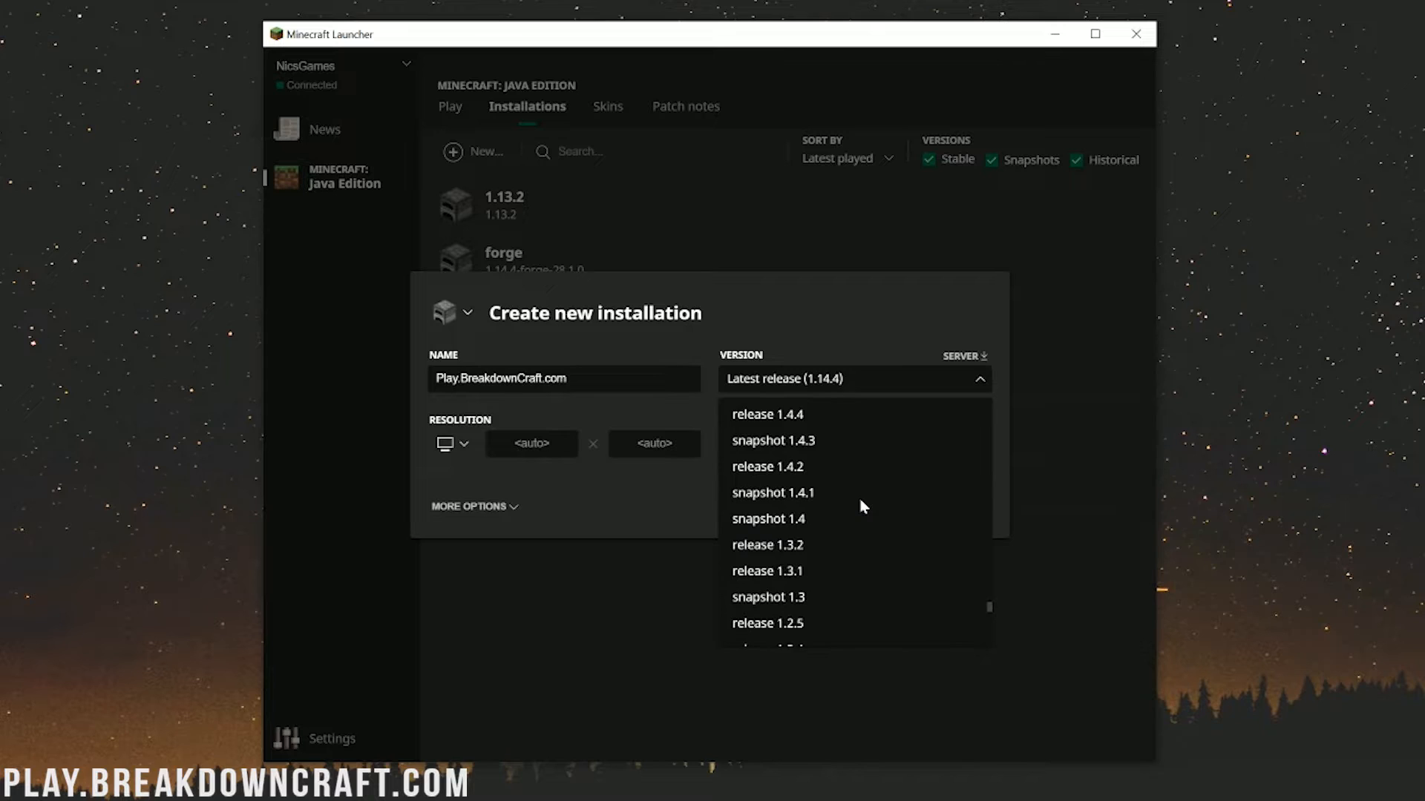
scroll("down", 3)
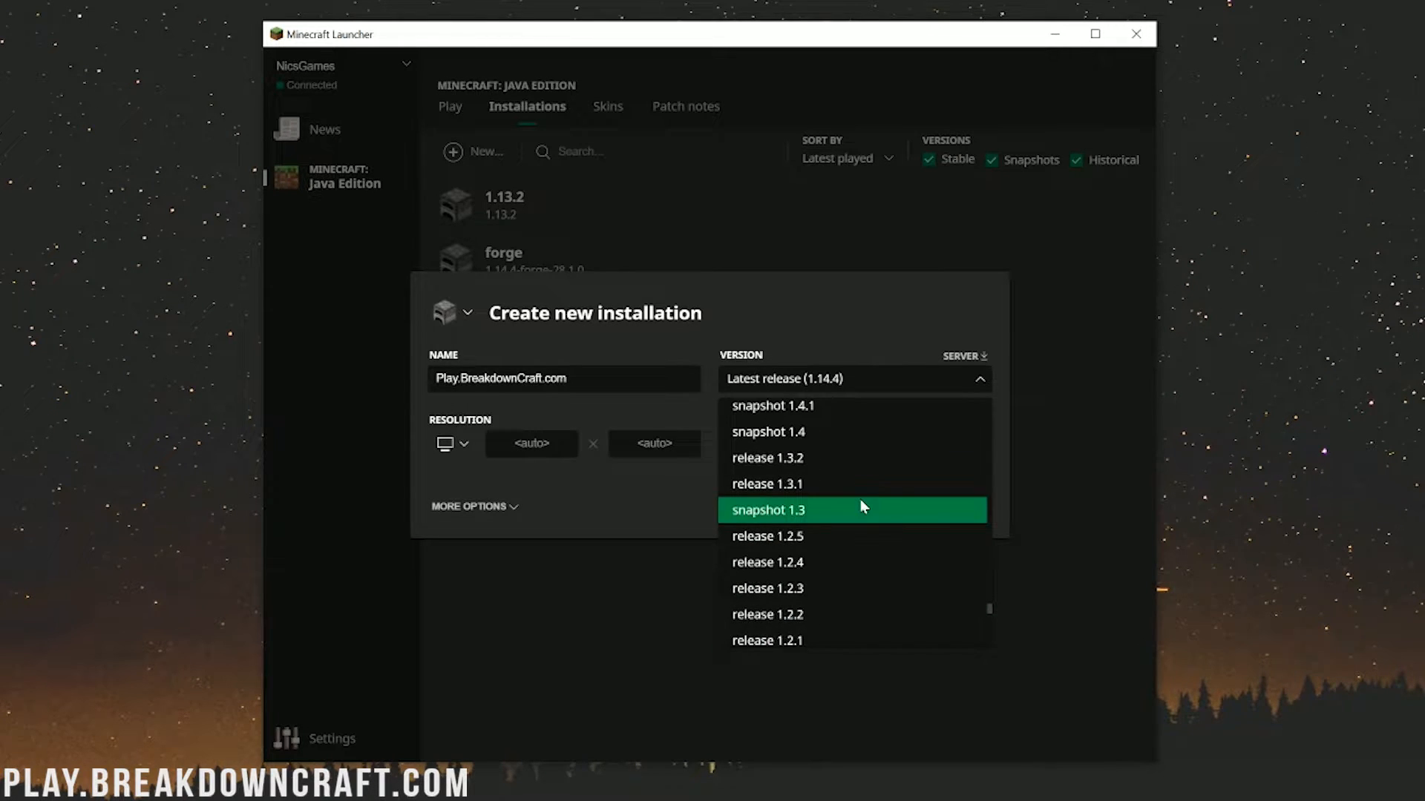
scroll("down", 3)
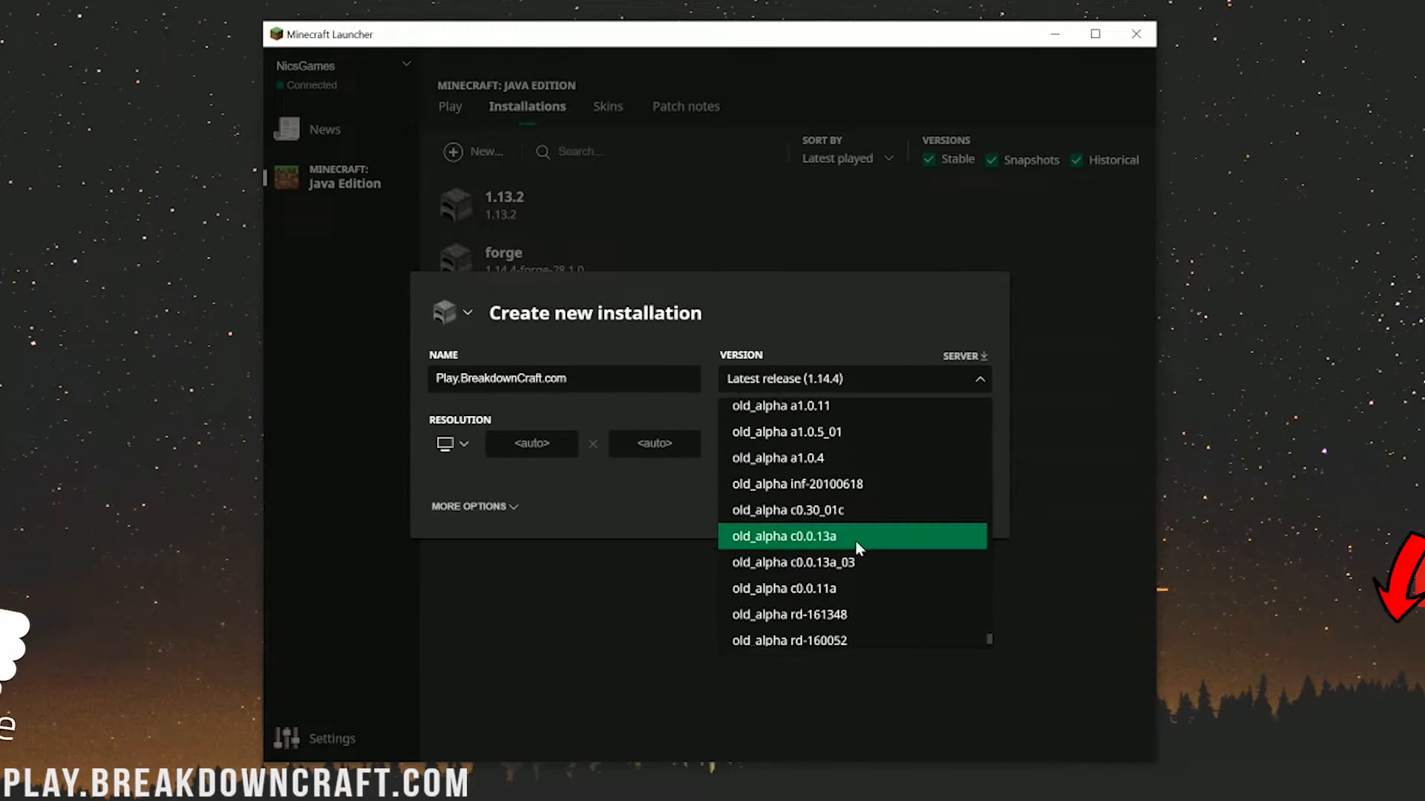
scroll("down", 3)
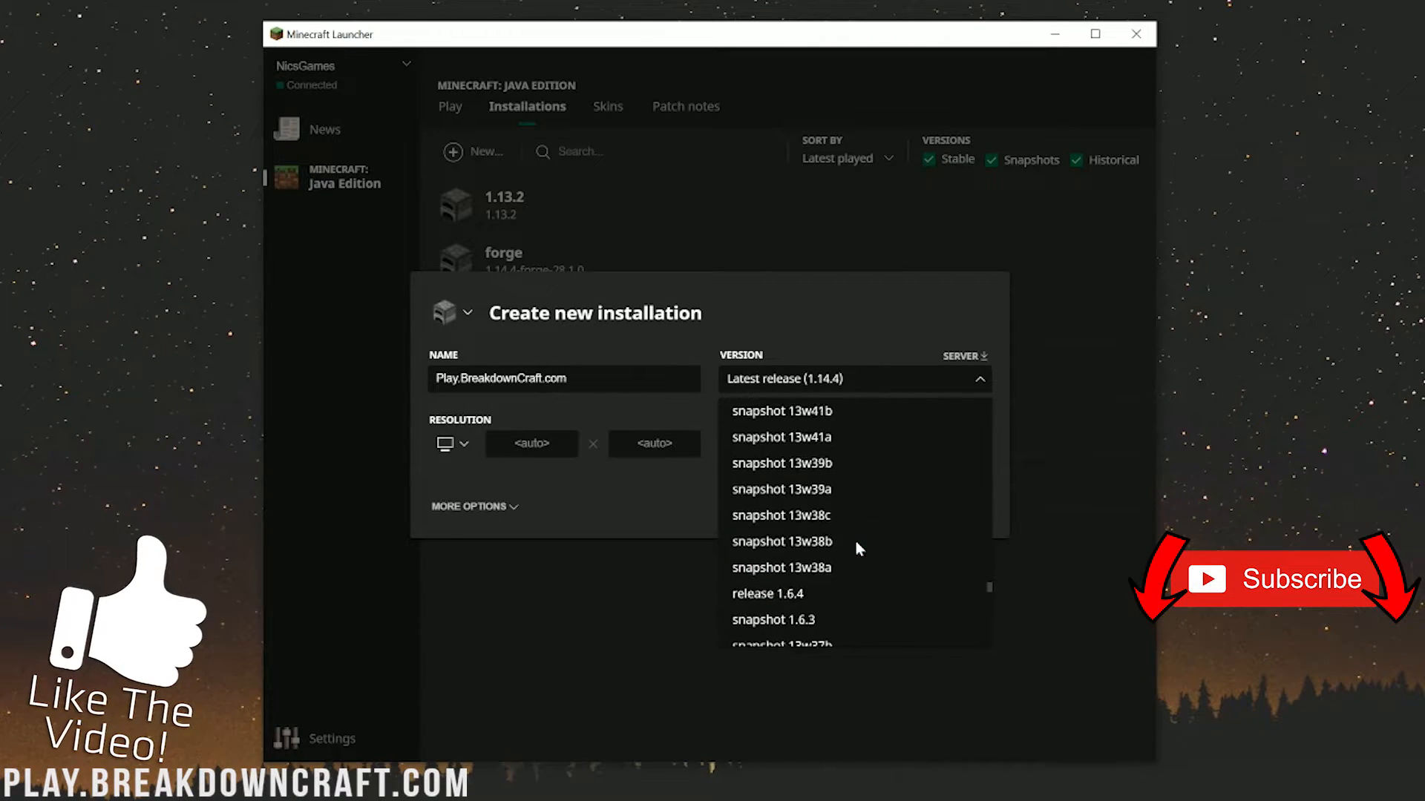
scroll("down", 3)
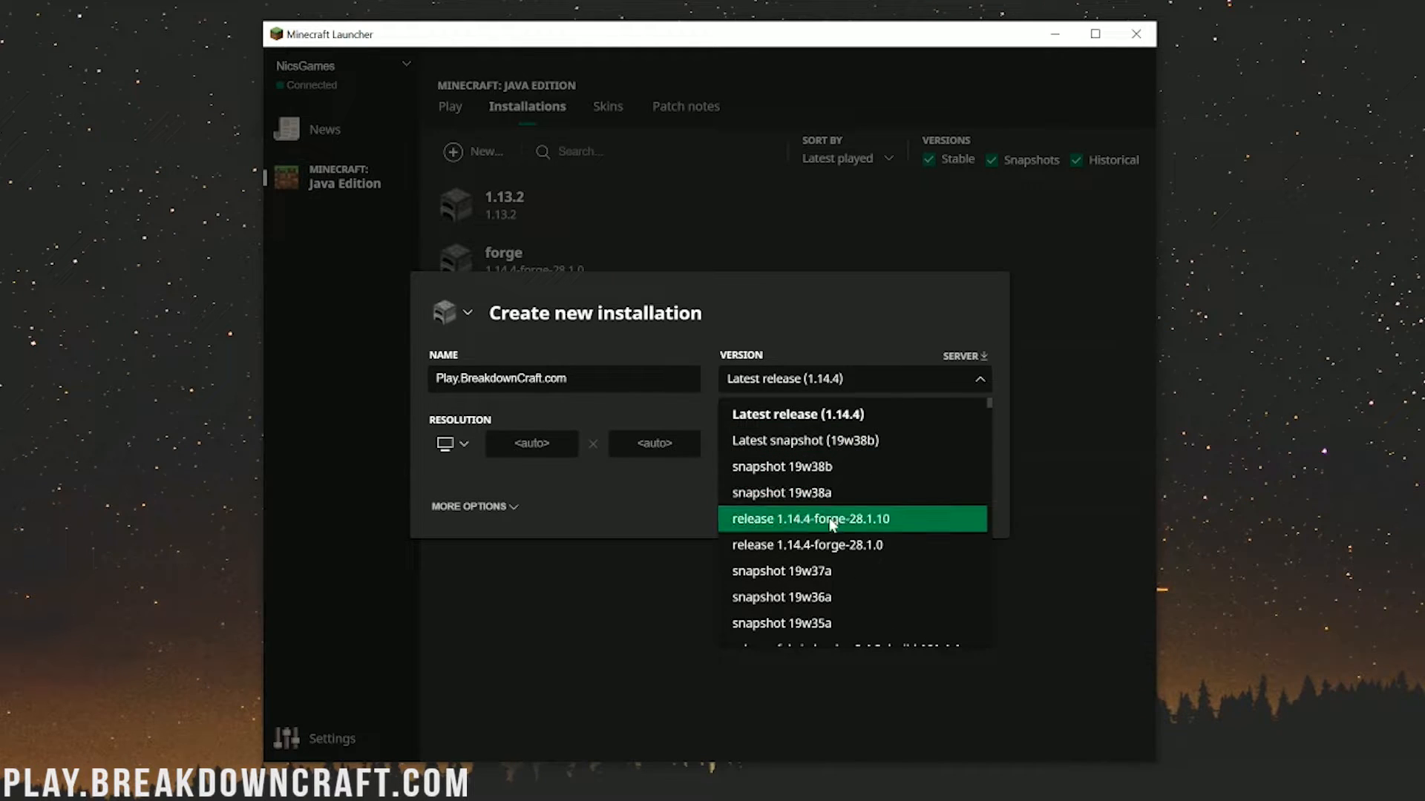
mouse_move(829, 546)
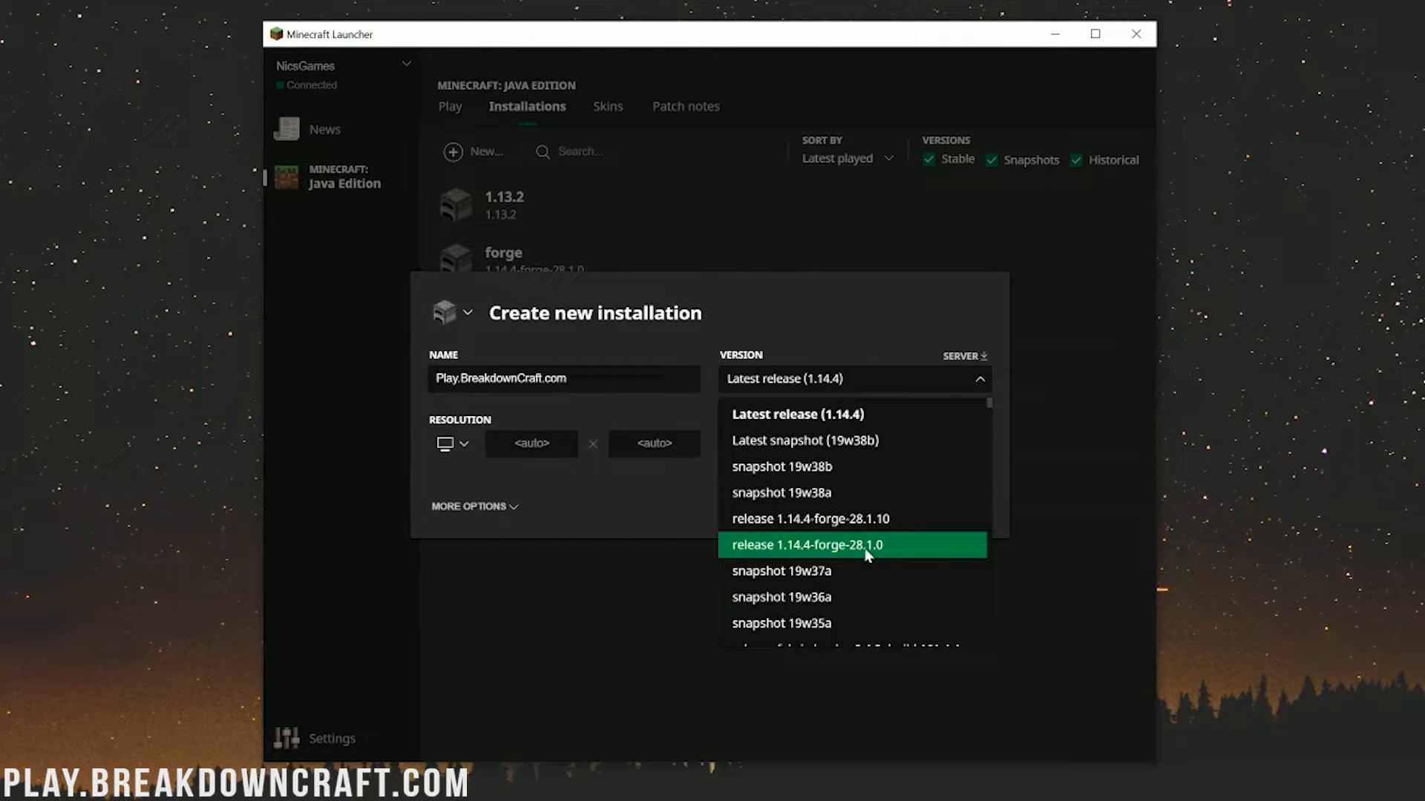
mouse_move(874, 552)
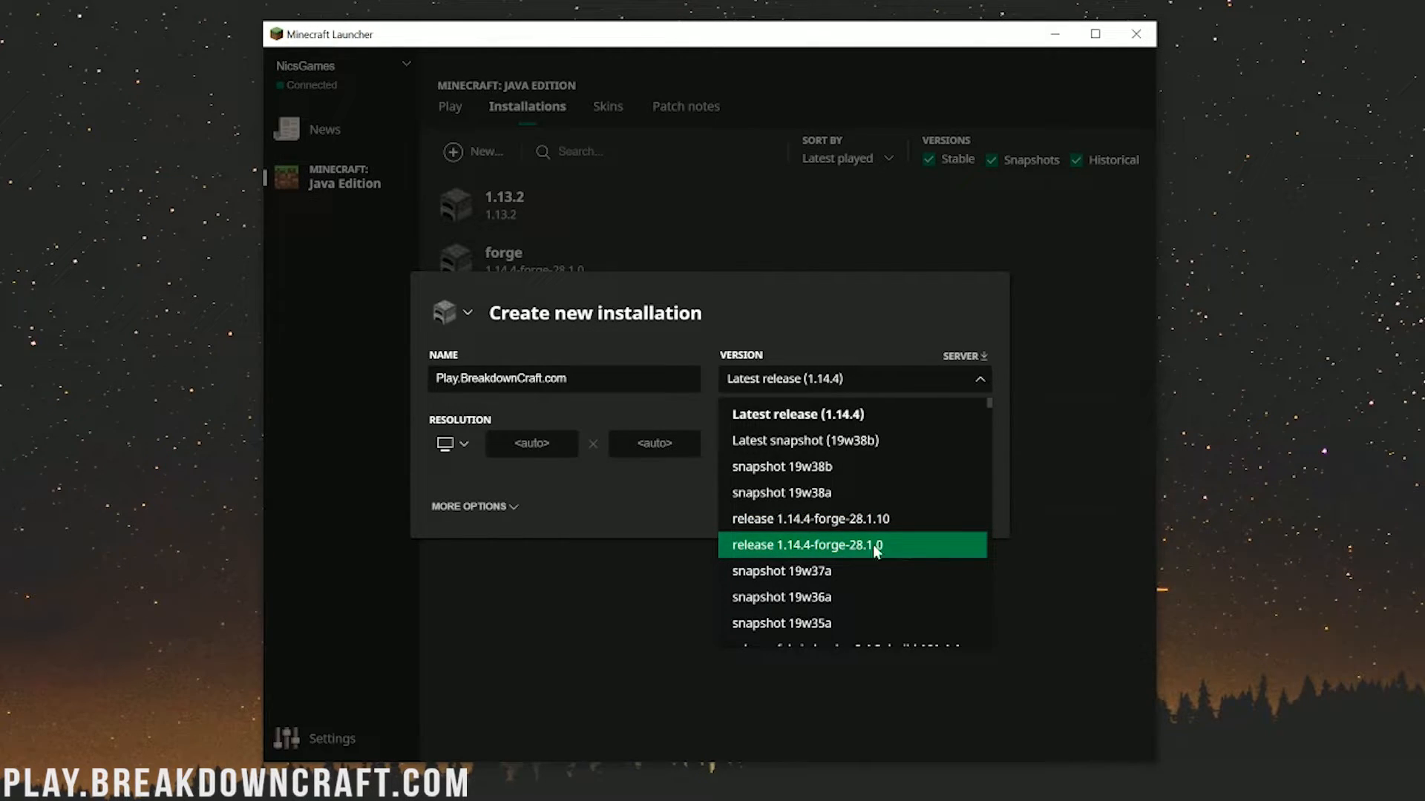
mouse_move(879, 548)
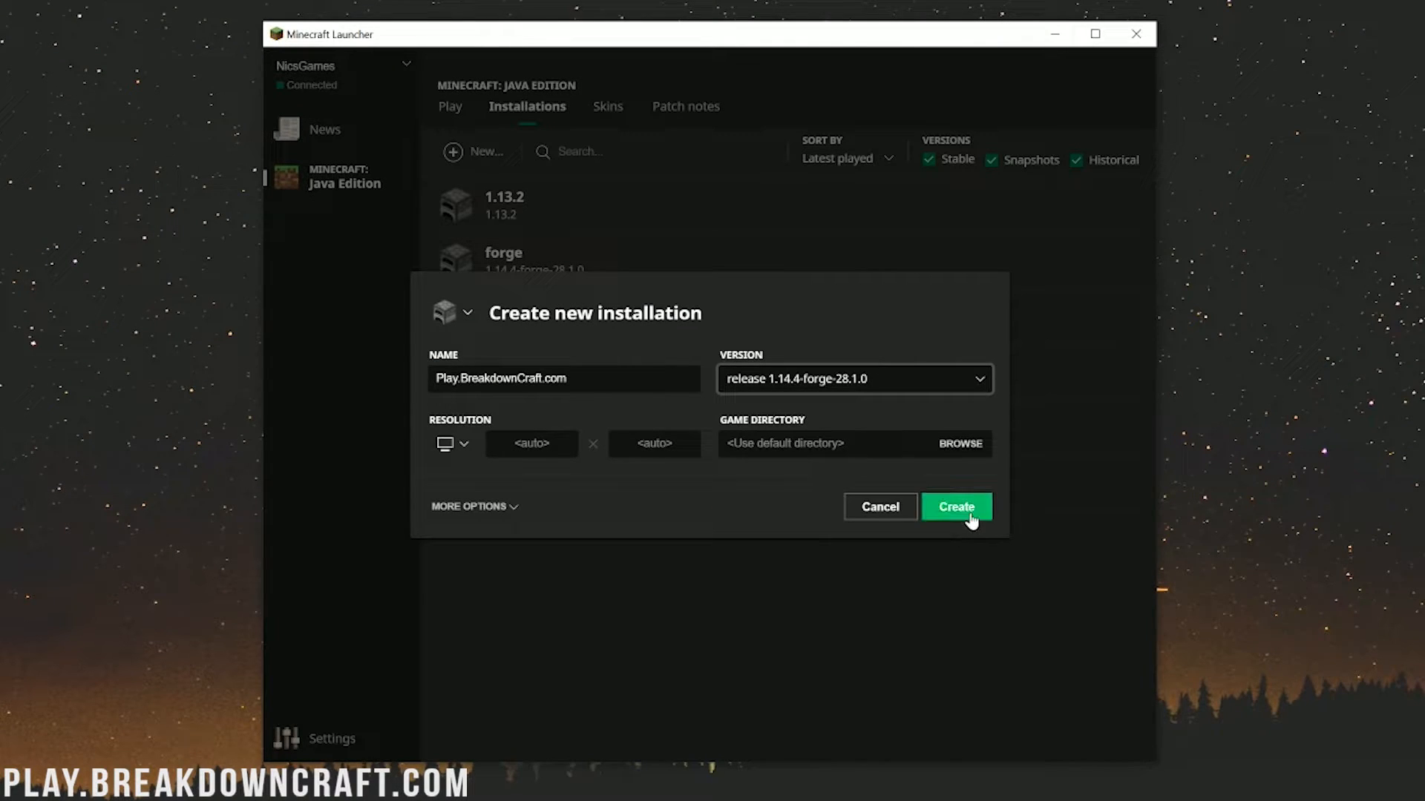
- Check the resolution options, create the installation, and launch Play.BreakdownCraft.com
left_click(463, 445)
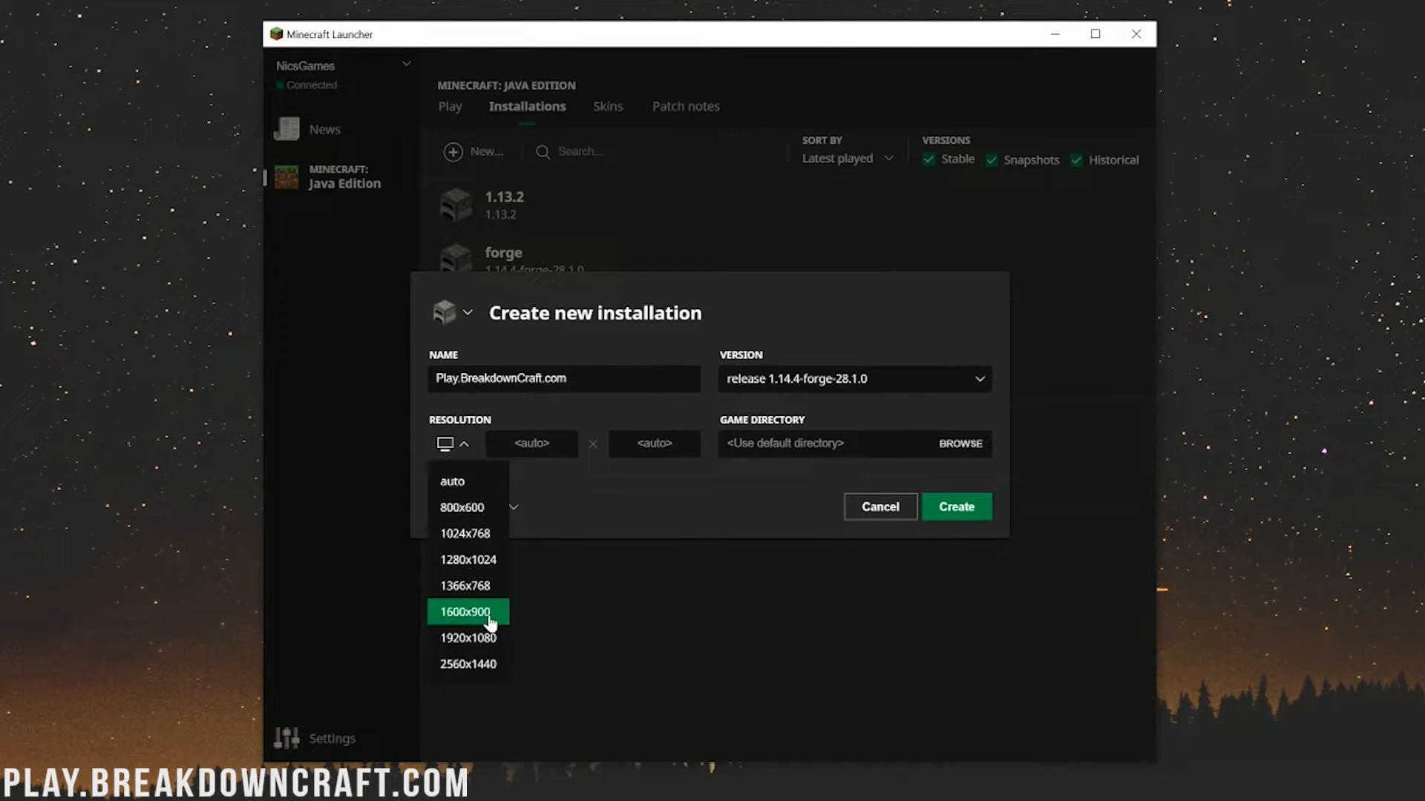
left_click(956, 506)
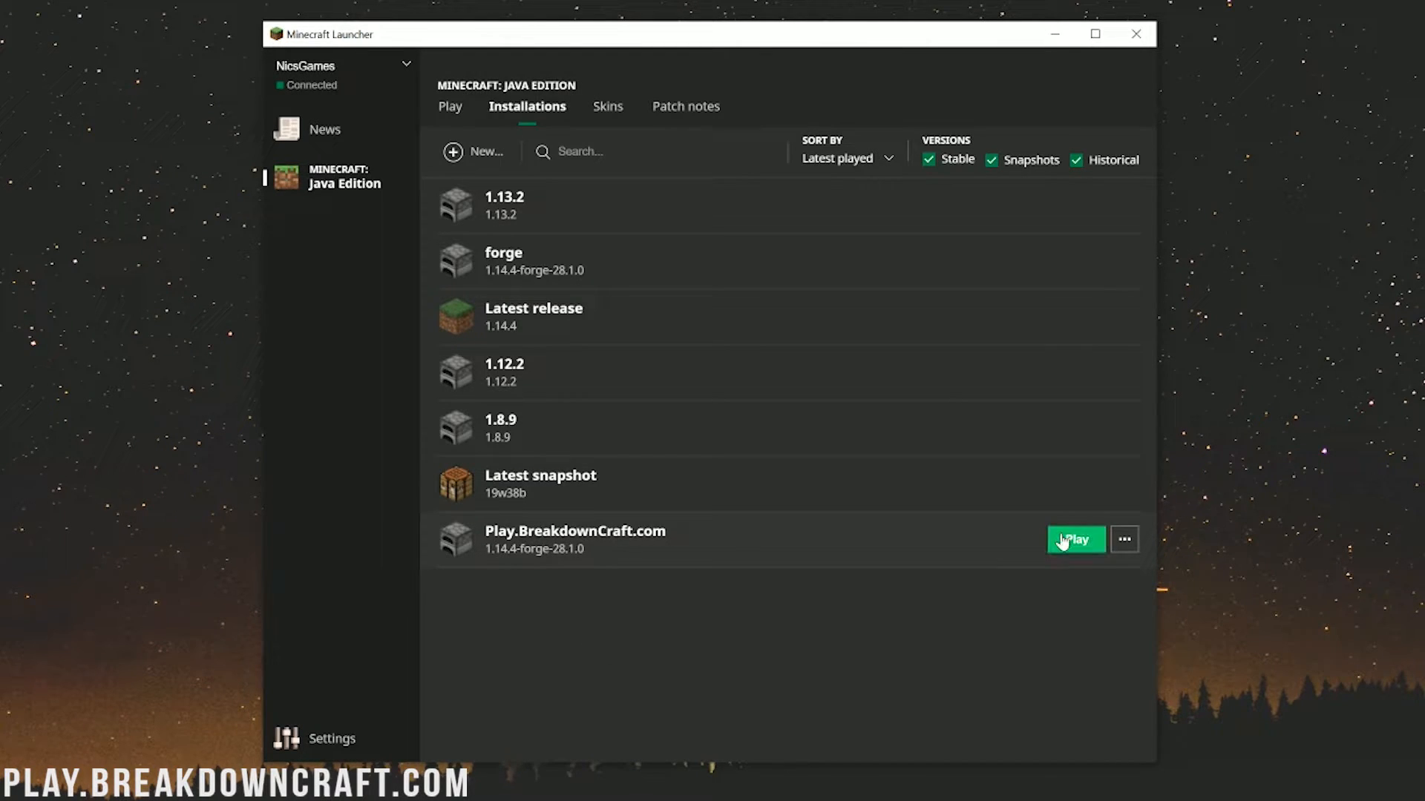
left_click(1076, 539)
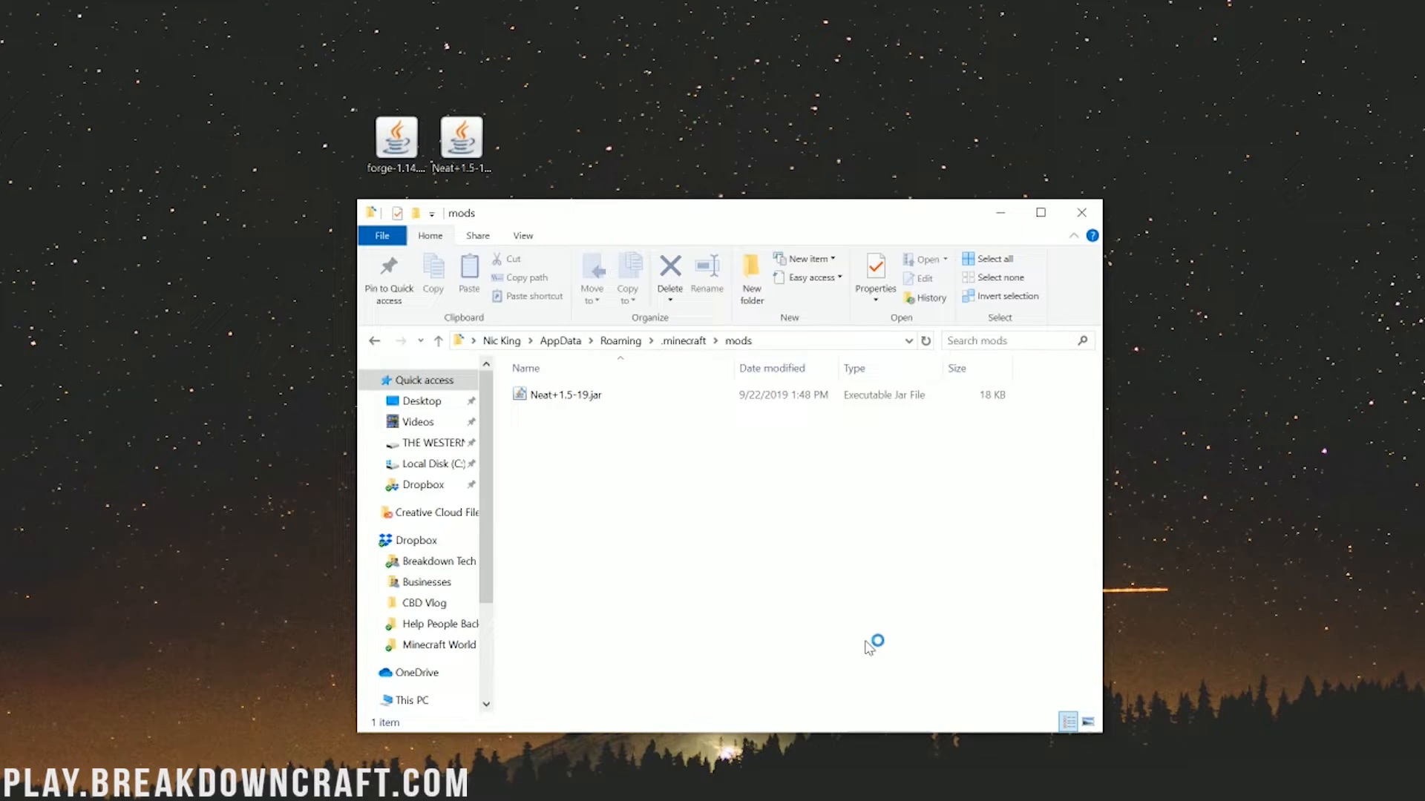
mouse_move(870, 647)
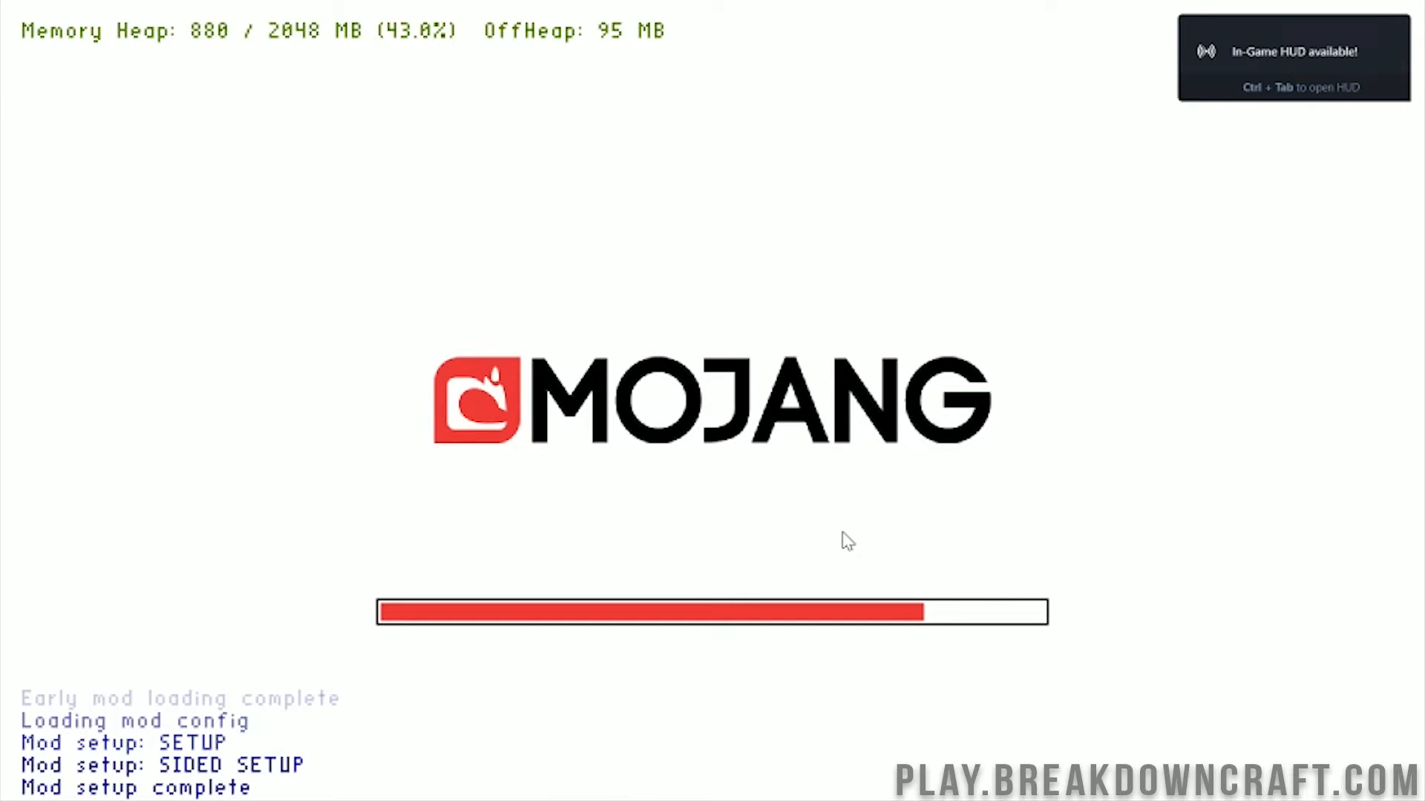
mouse_move(843, 533)
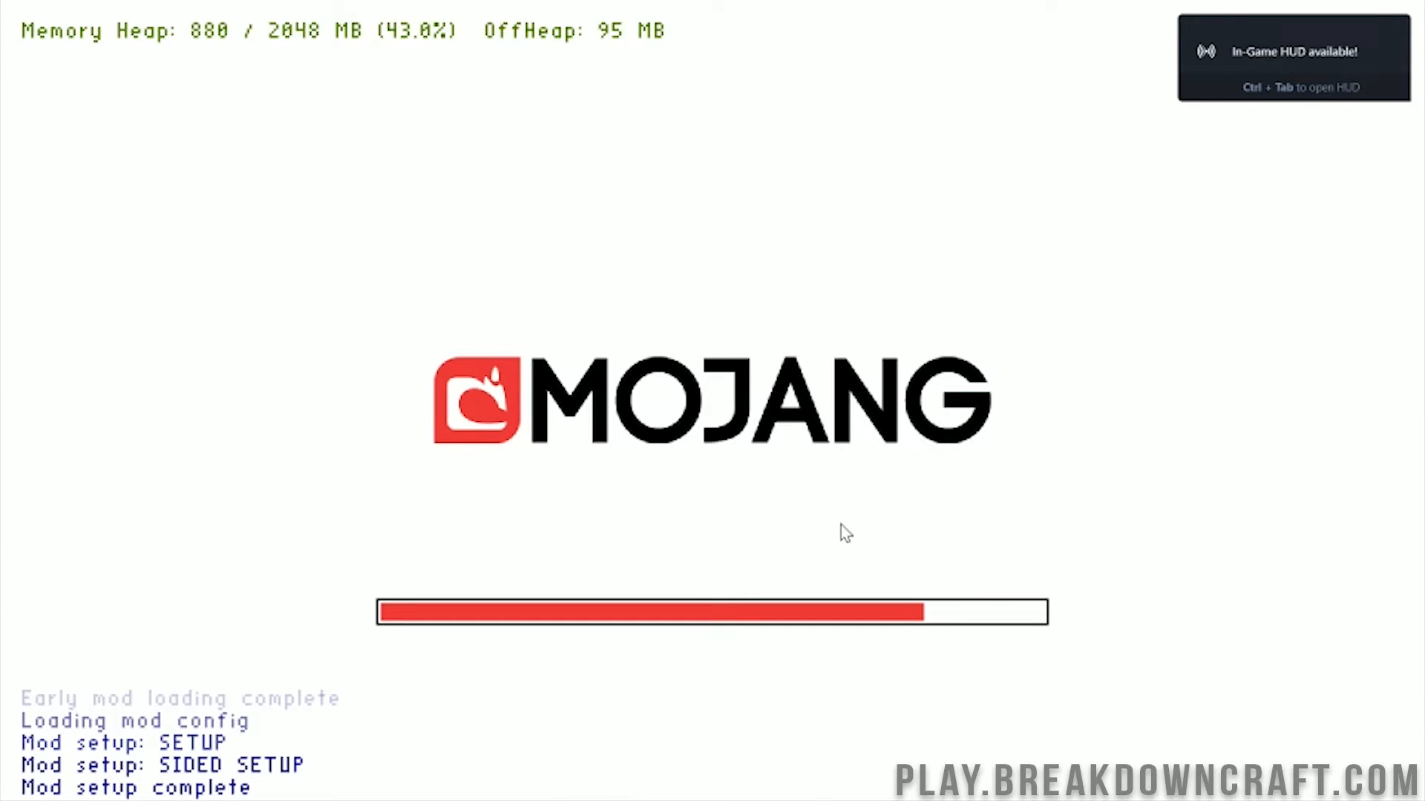
mouse_move(838, 519)
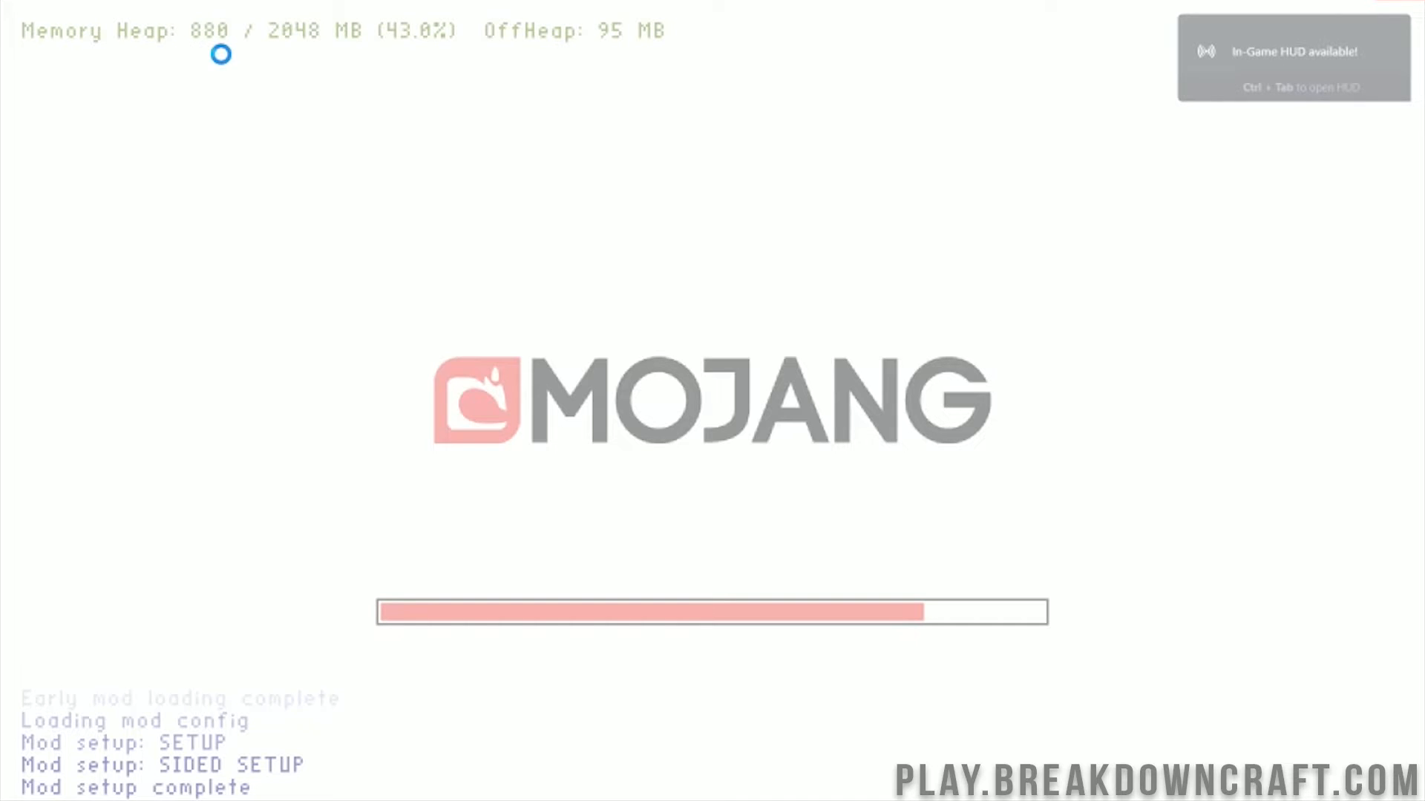
mouse_move(230, 8)
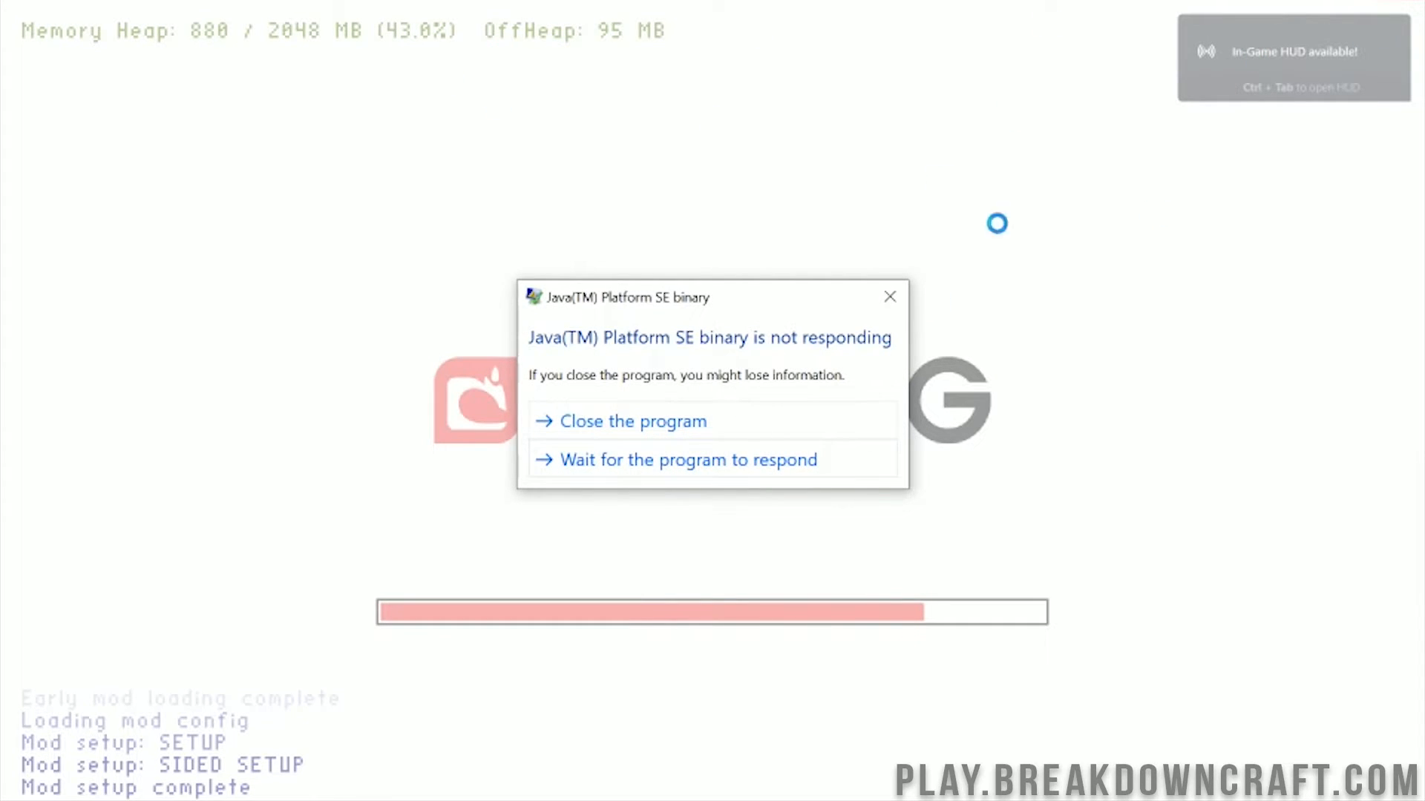
- Close the unresponsive Java(TM) Platform SE binary program
left_click(631, 421)
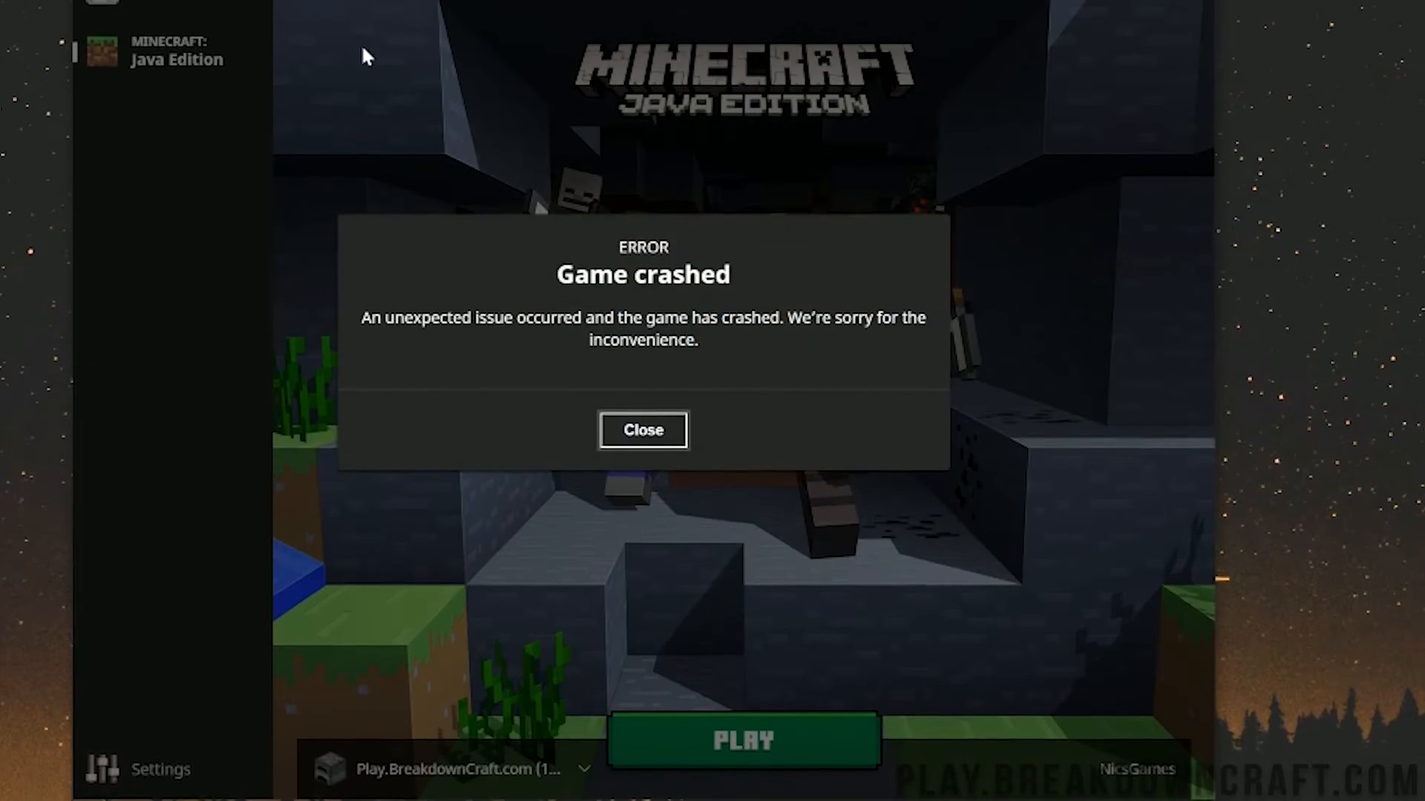
- Dismiss the Game crashed error so the game can be relaunched
left_click(643, 430)
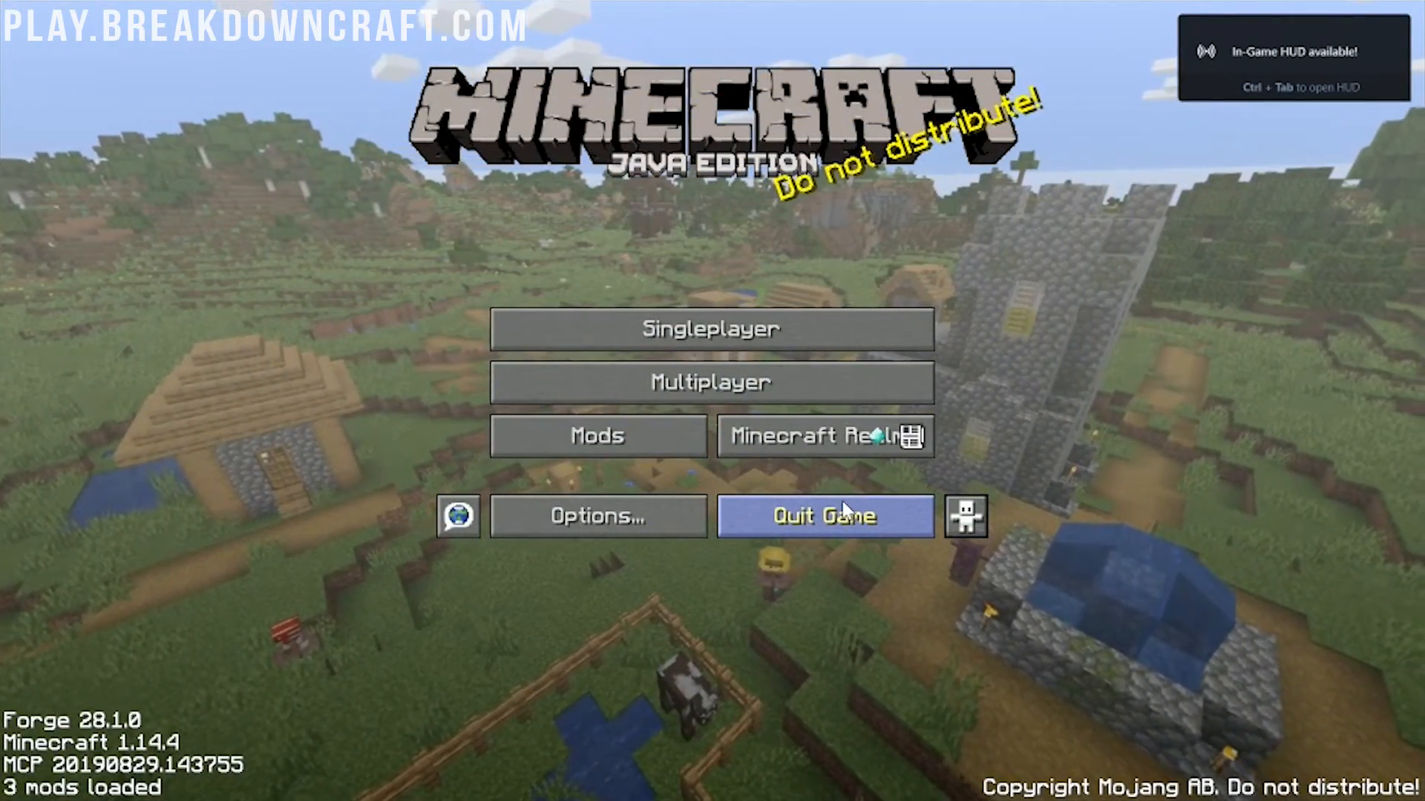
- Open the Singleplayer world list and load a saved world
left_click(711, 328)
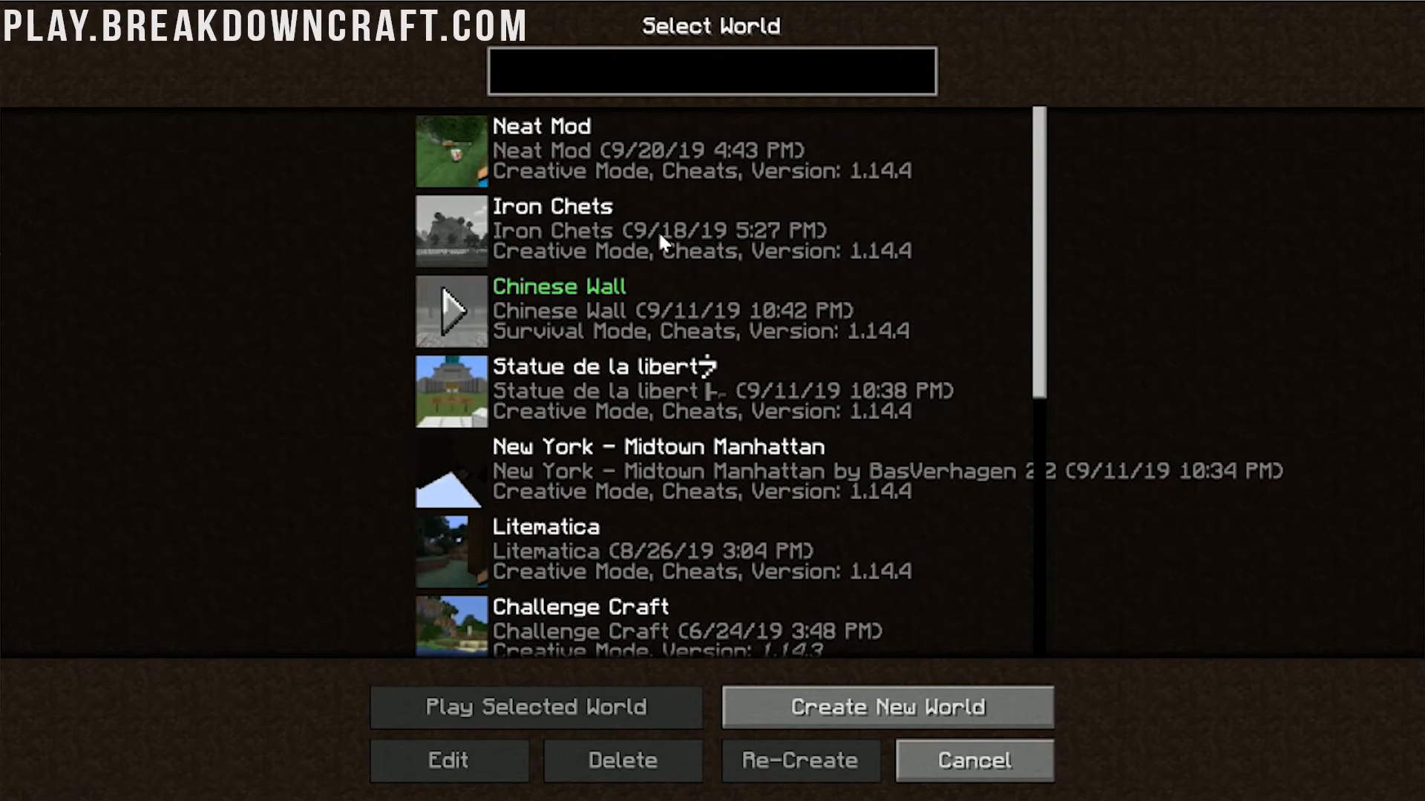
left_click(535, 708)
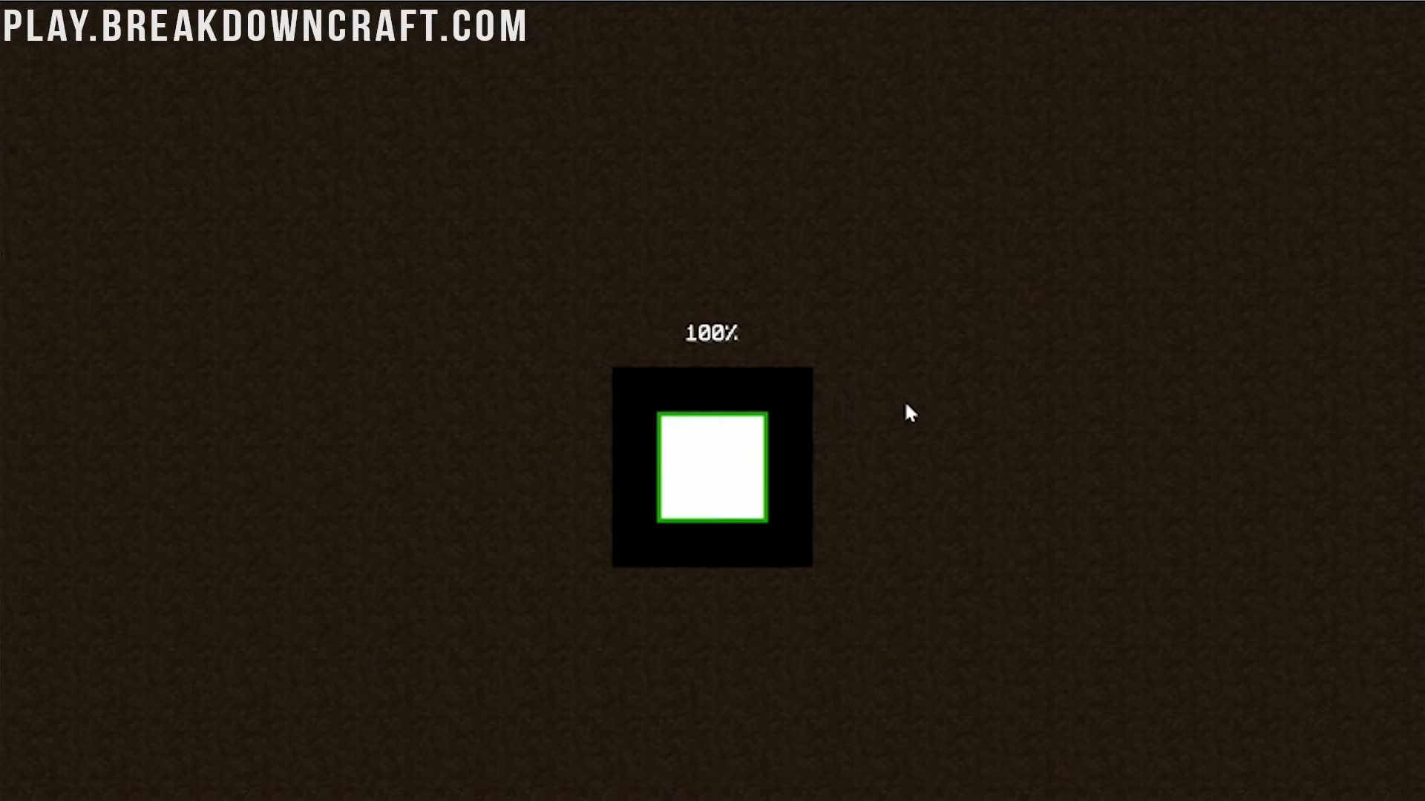
mouse_move(833, 493)
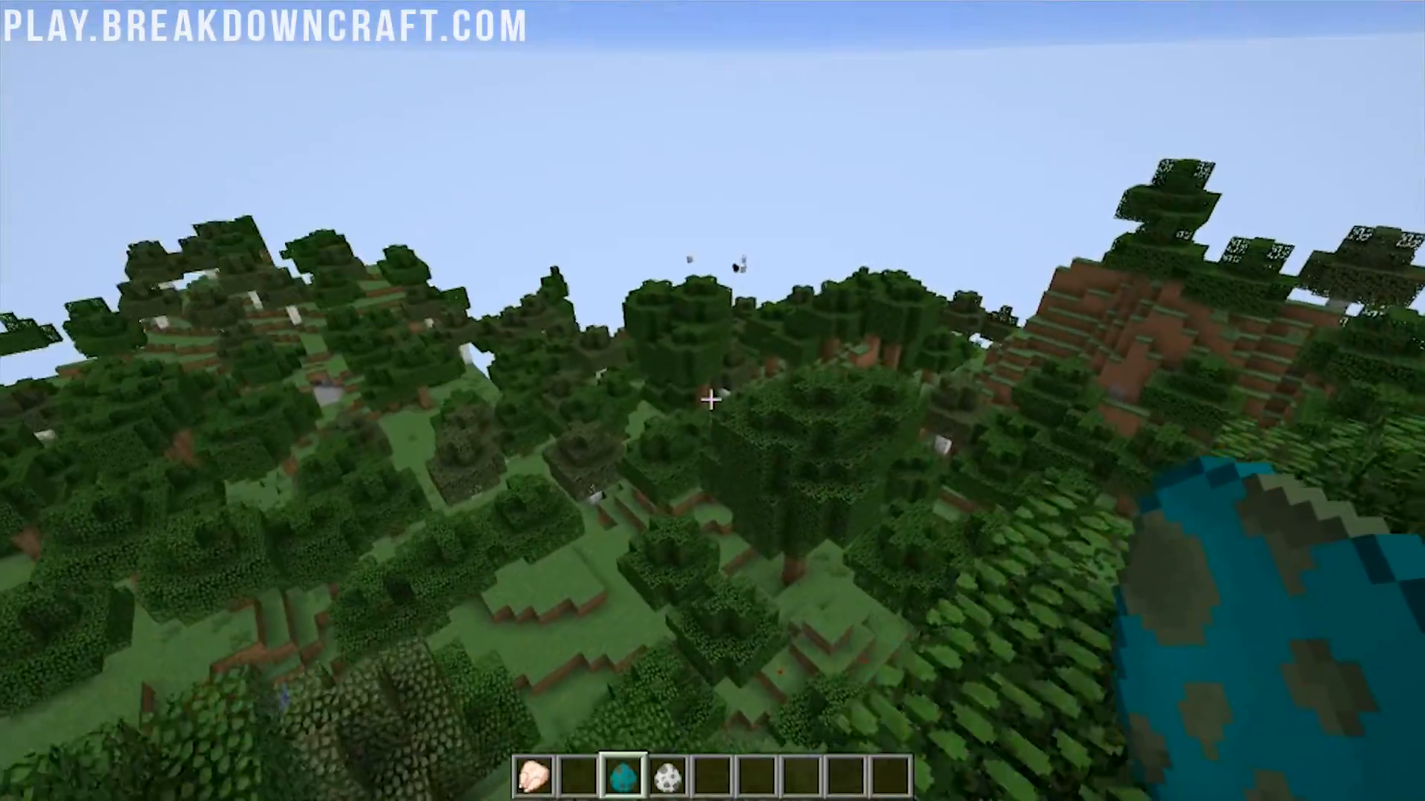
mouse_move(712, 402)
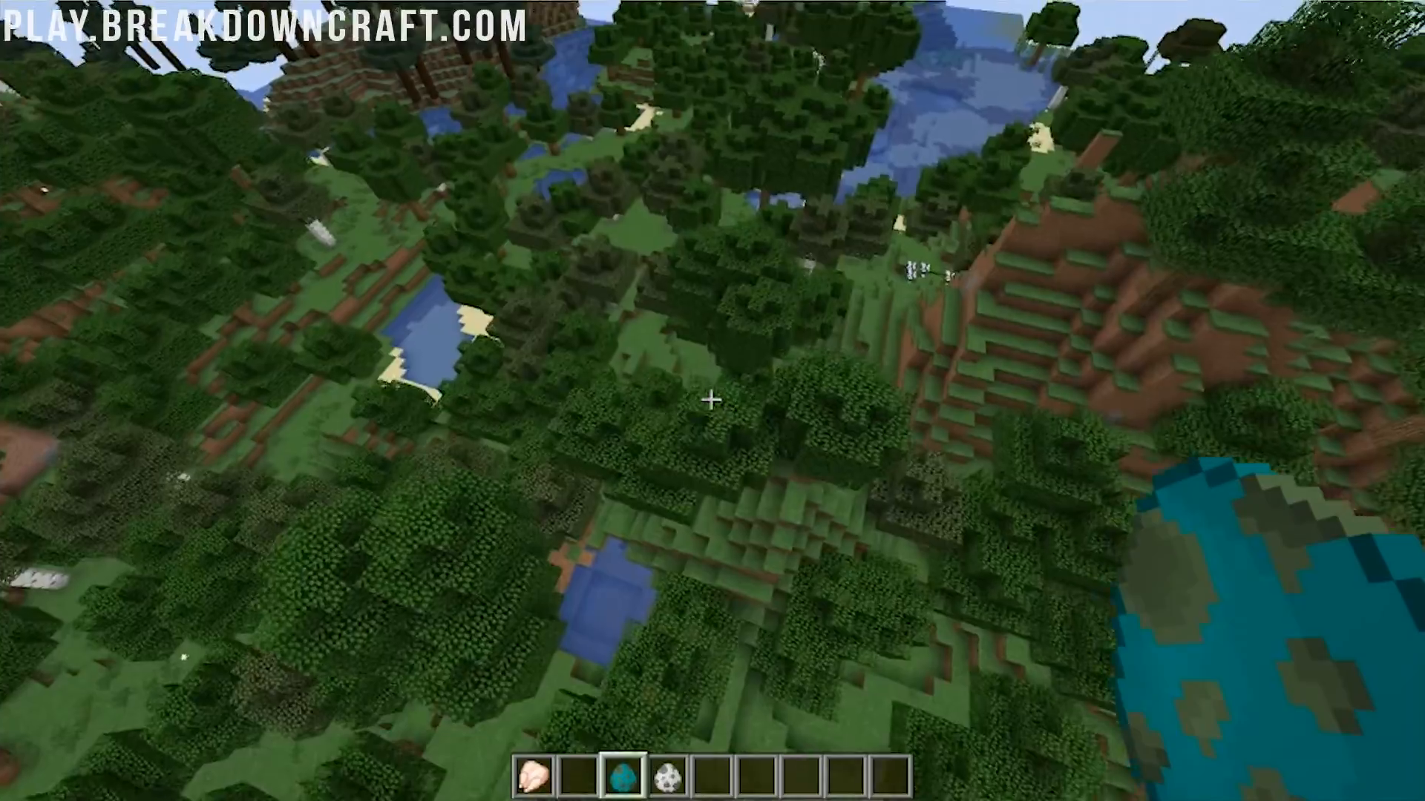
mouse_move(713, 400)
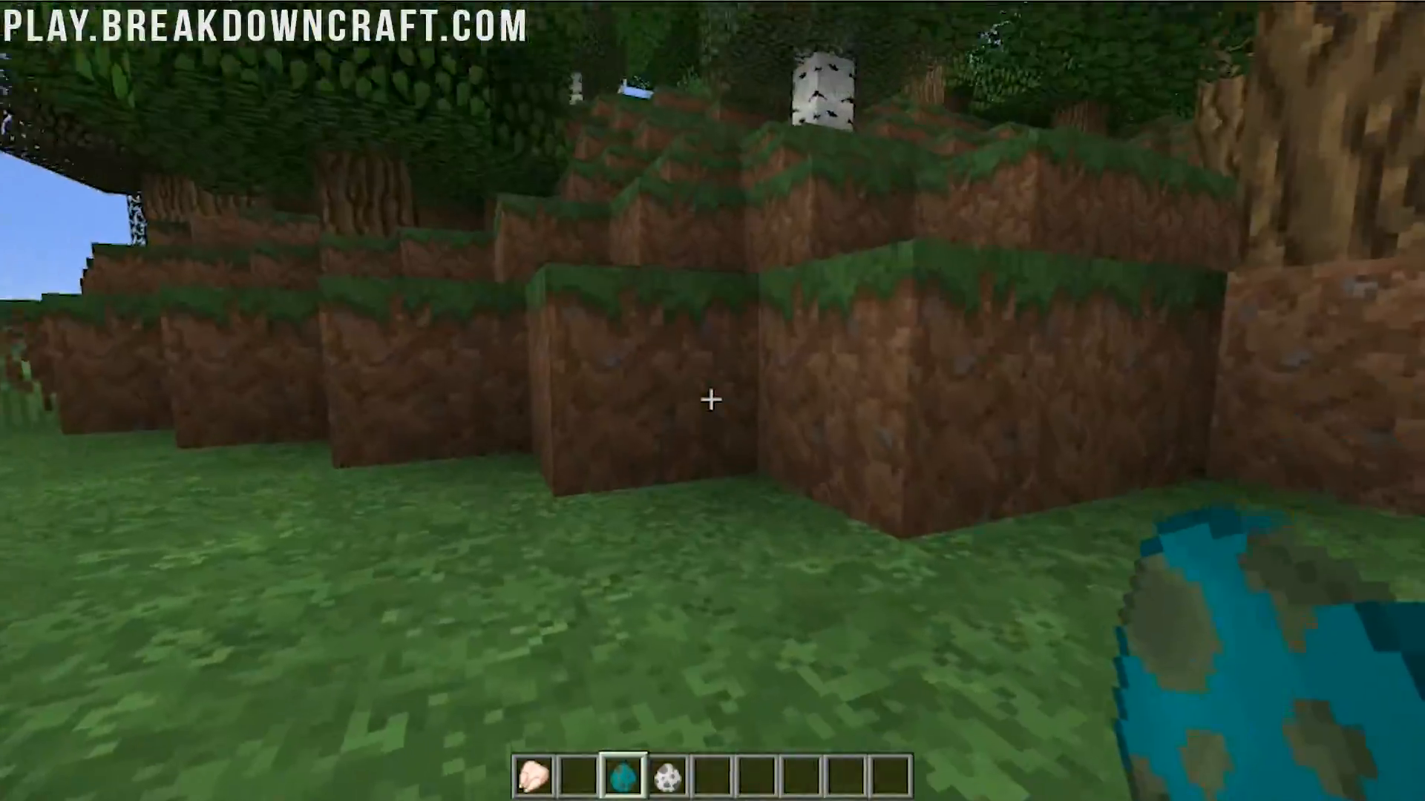
- Pause the game with Esc to leave the world
key("Escape")
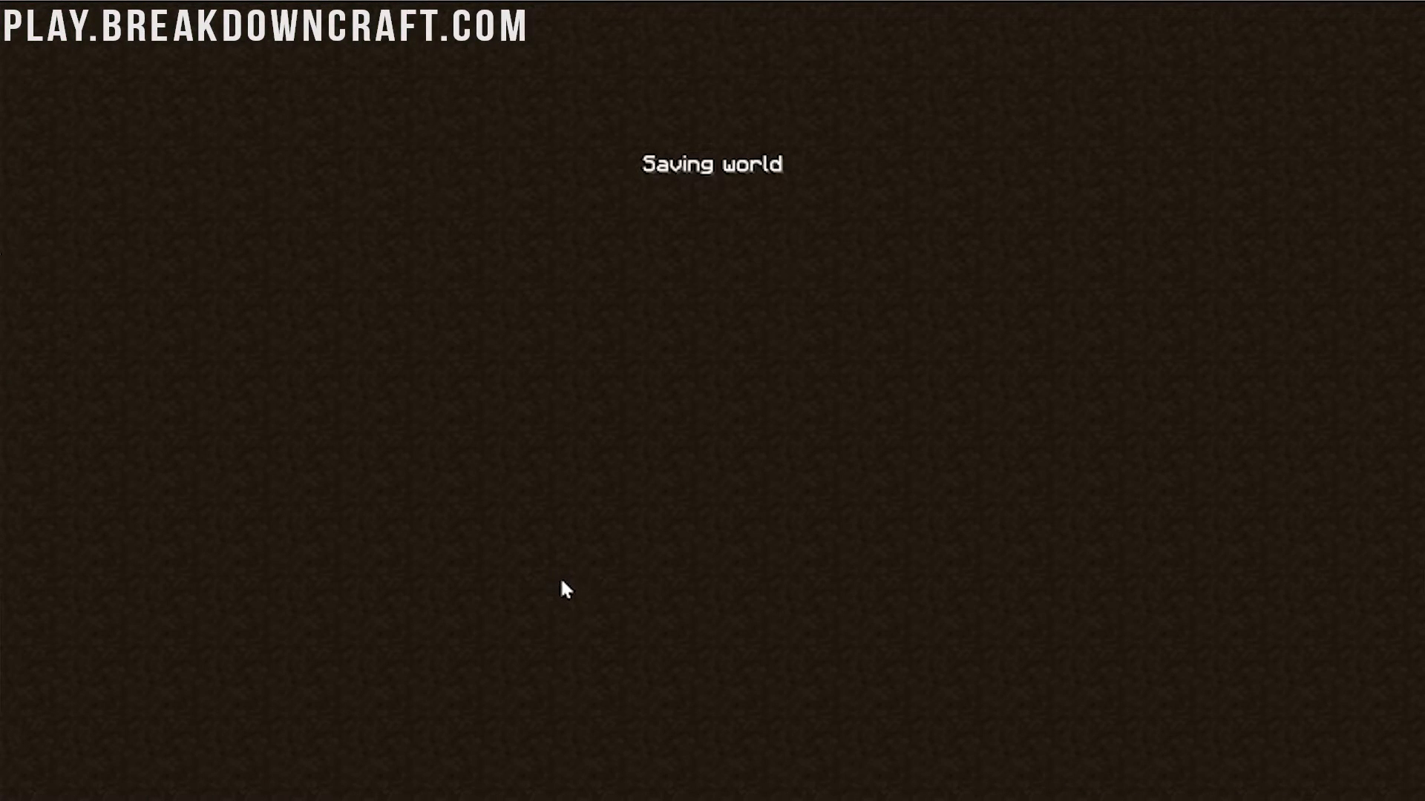